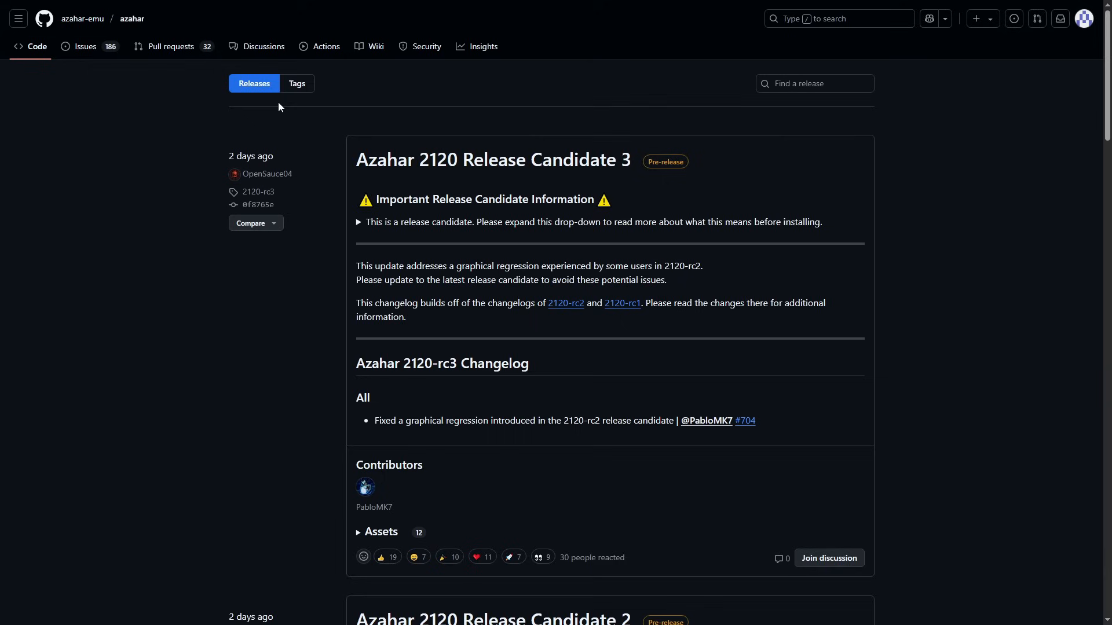
pyautogui.moveTo(162, 96)
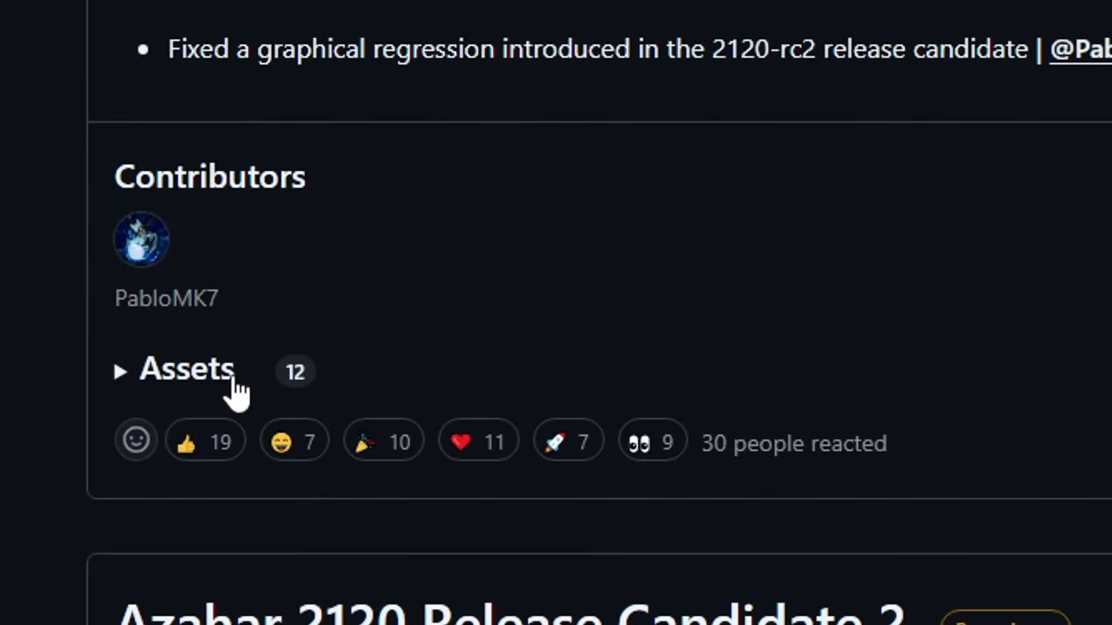
# - Expand the Assets list of the Azahar 2120 Release Candidate 3 release
pyautogui.click(184, 370)
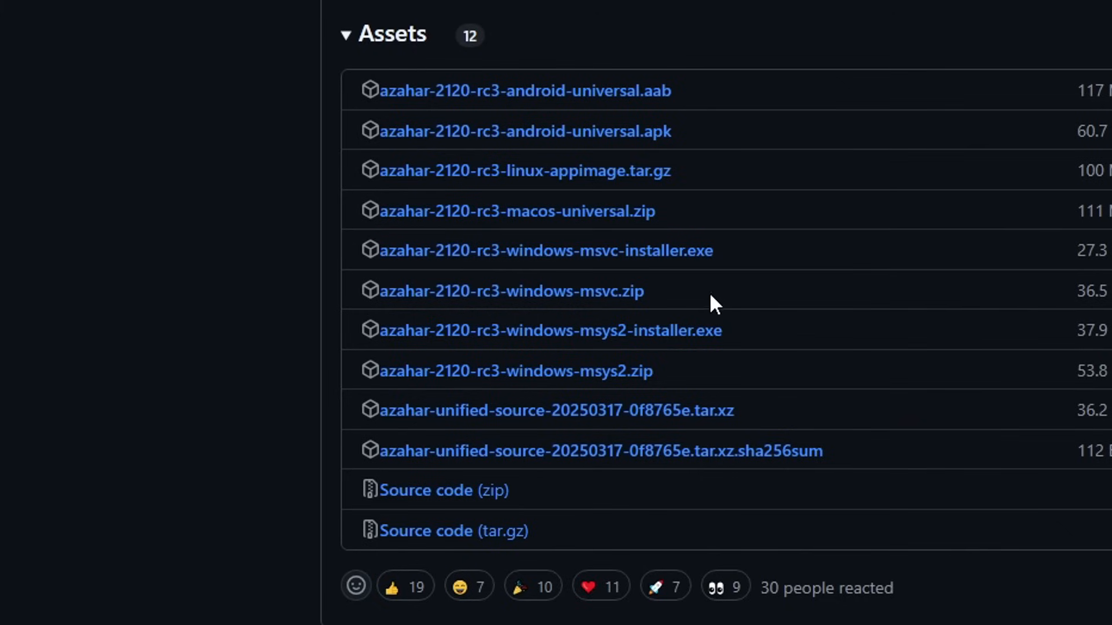
pyautogui.moveTo(873, 257)
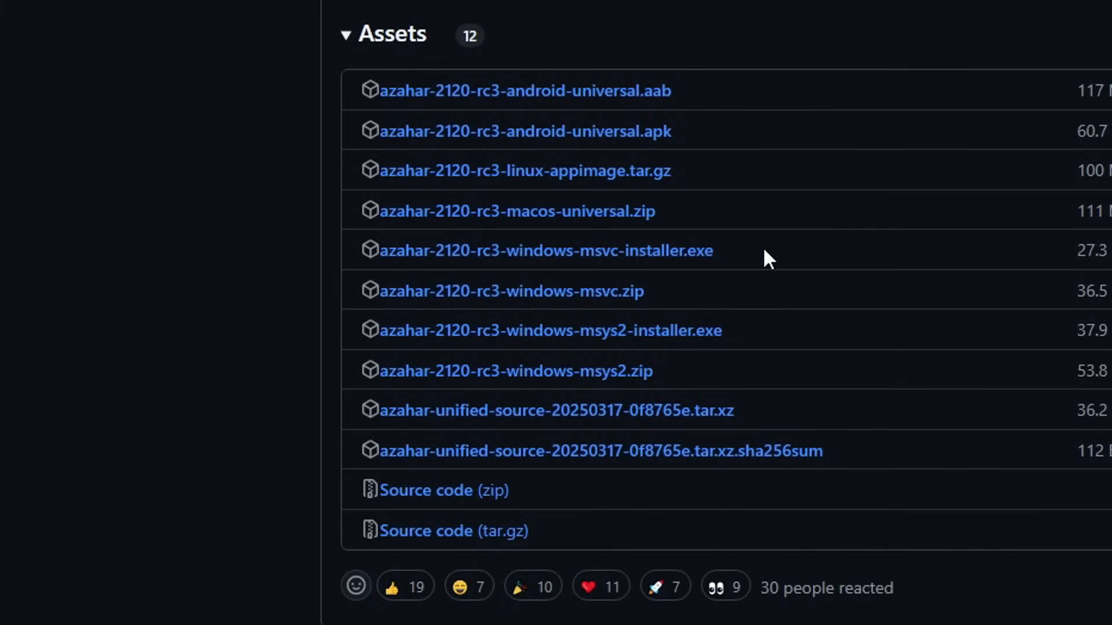
pyautogui.moveTo(511, 291)
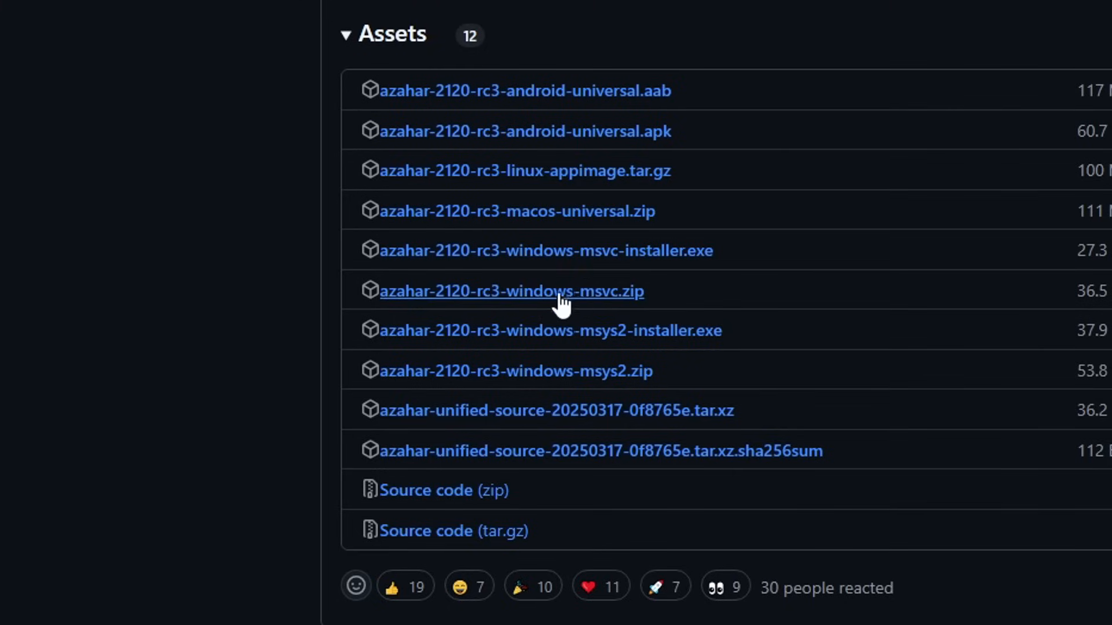
pyautogui.moveTo(649, 310)
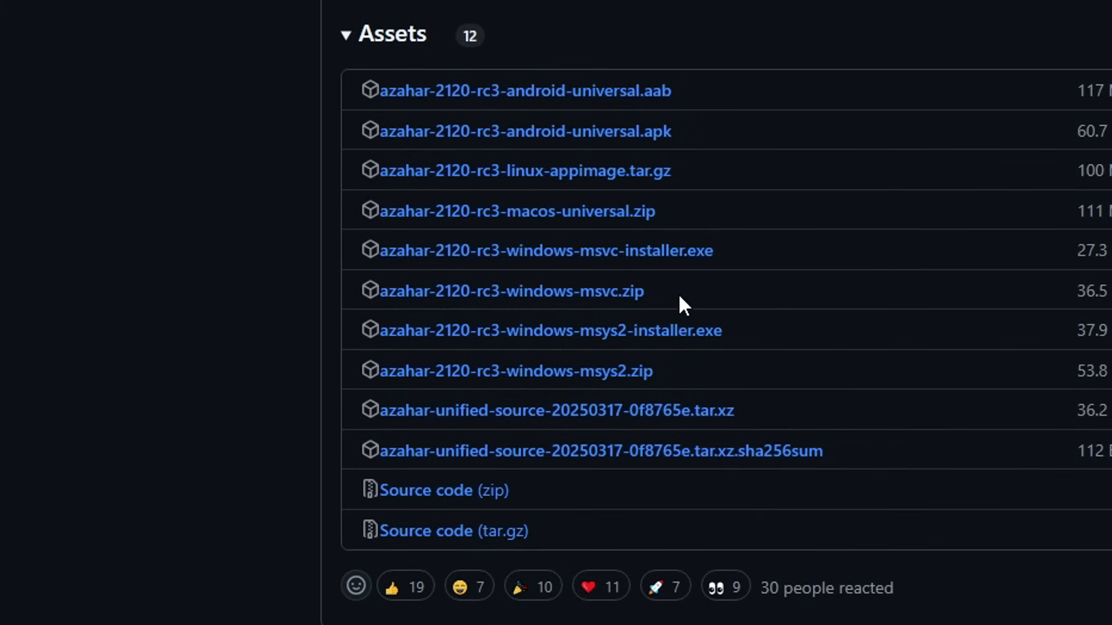
pyautogui.moveTo(680, 301)
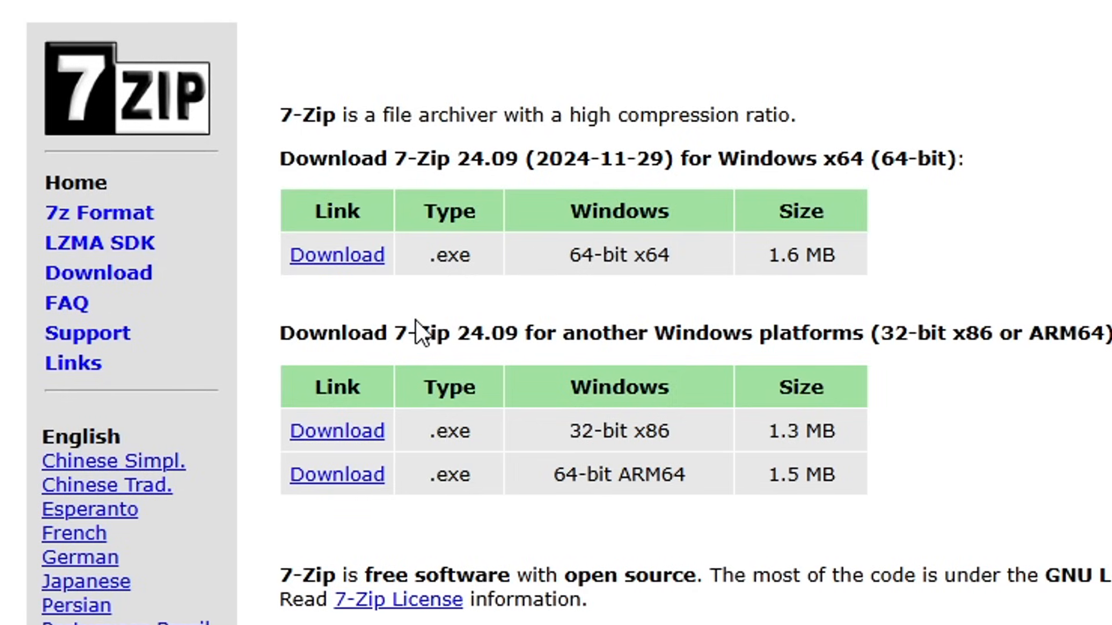
pyautogui.moveTo(409, 149)
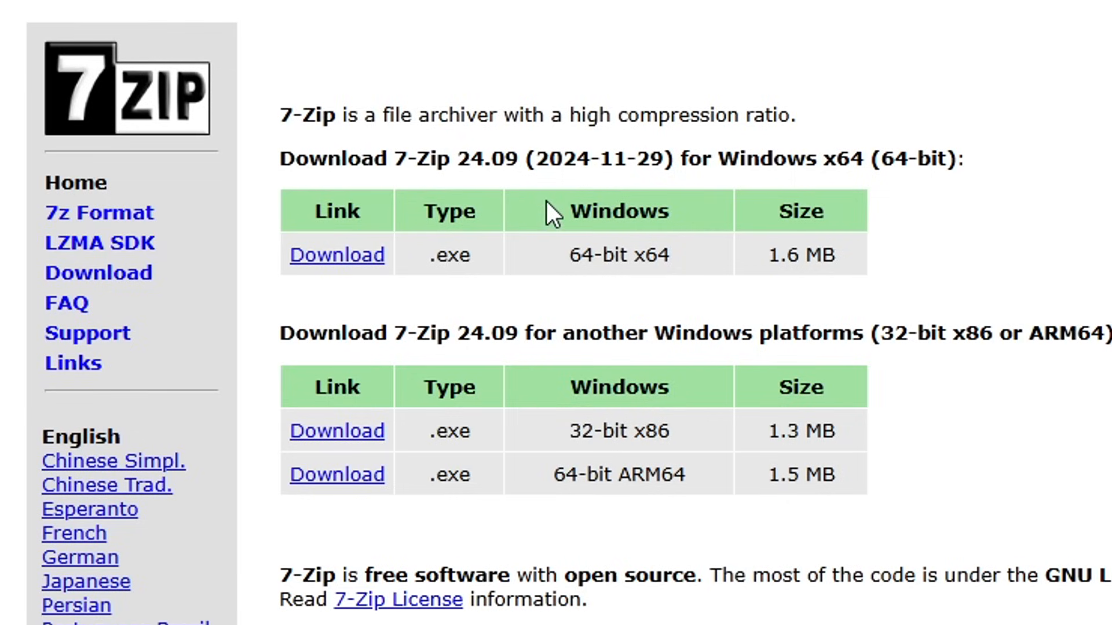
pyautogui.moveTo(830, 198)
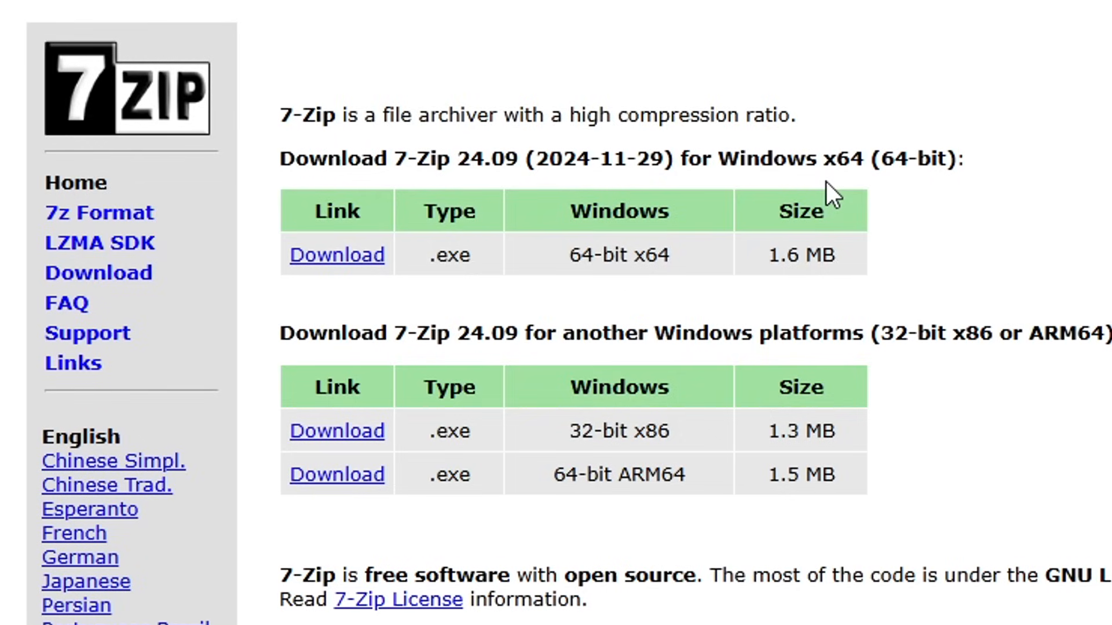
pyautogui.moveTo(337, 255)
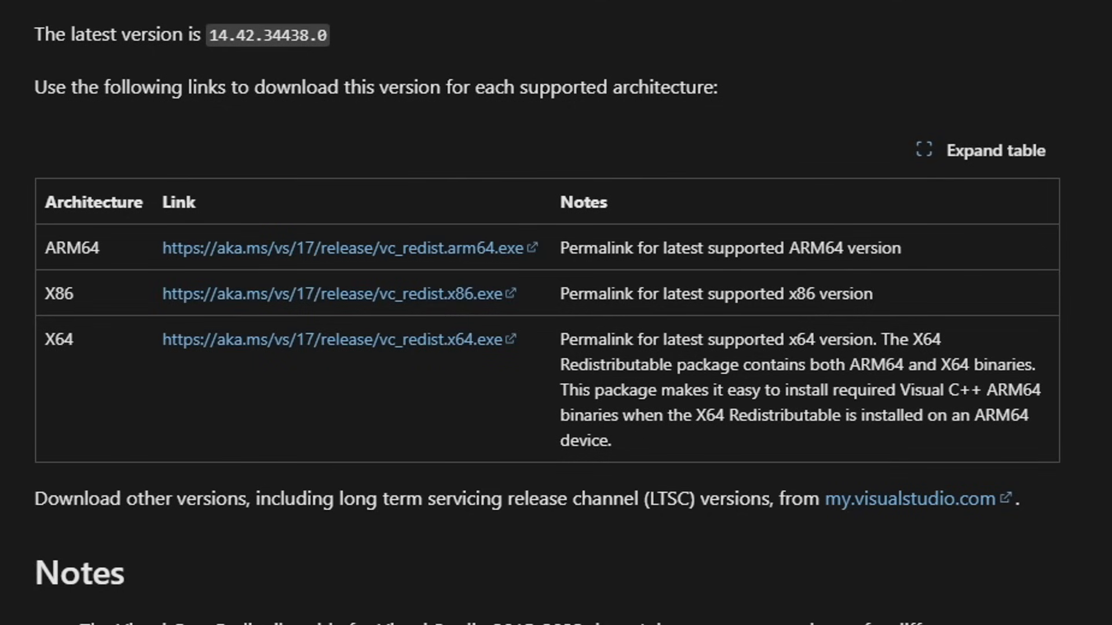
pyautogui.moveTo(422, 23)
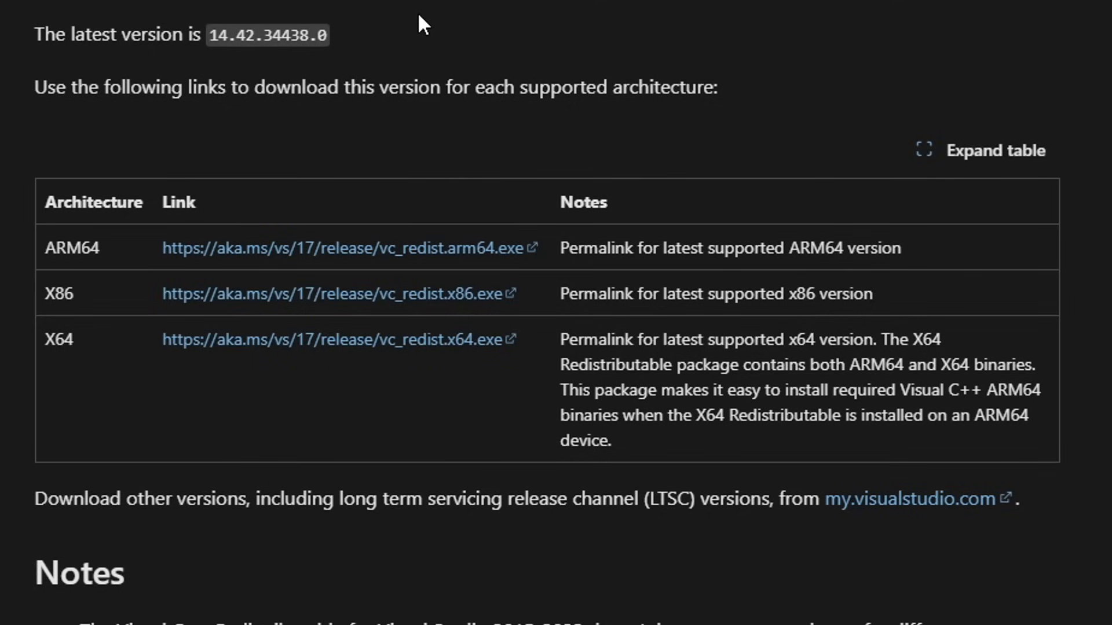
pyautogui.moveTo(236, 150)
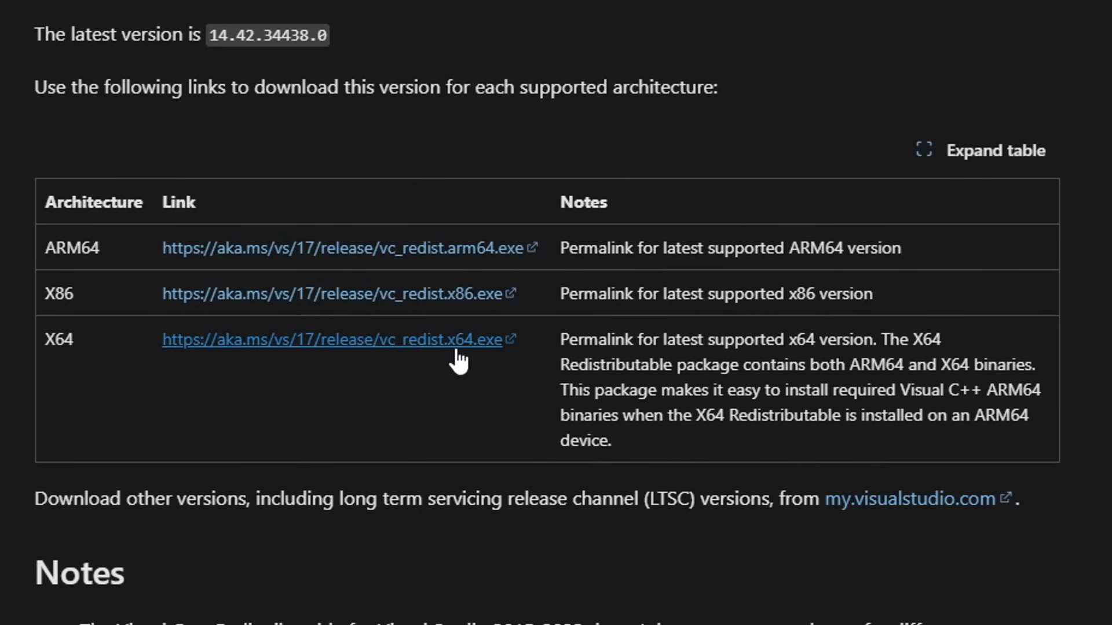
pyautogui.moveTo(464, 390)
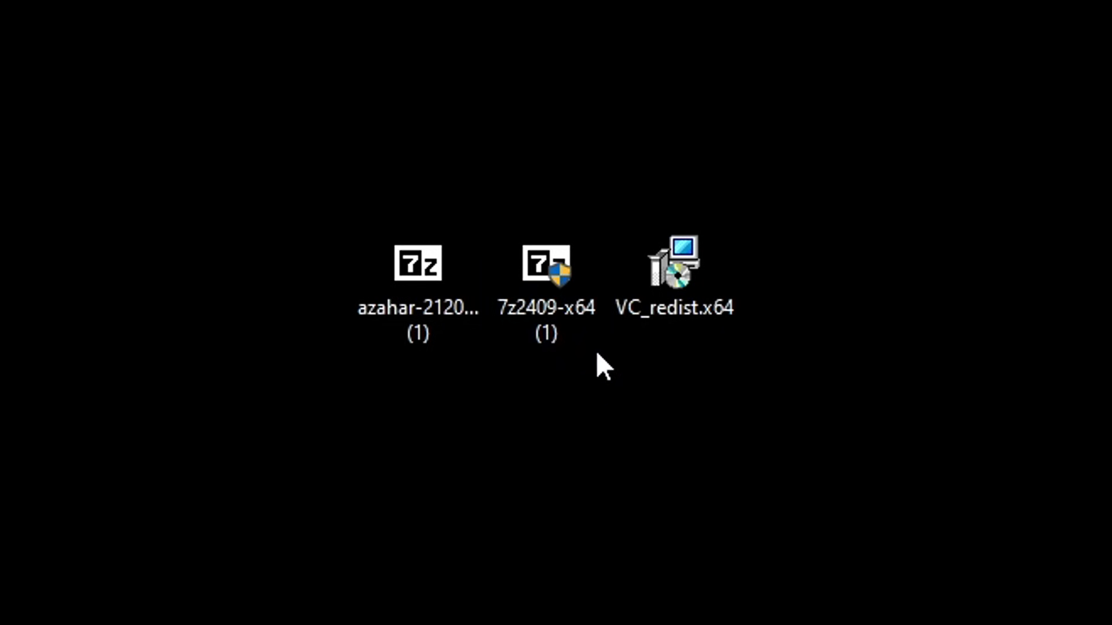
pyautogui.click(673, 277)
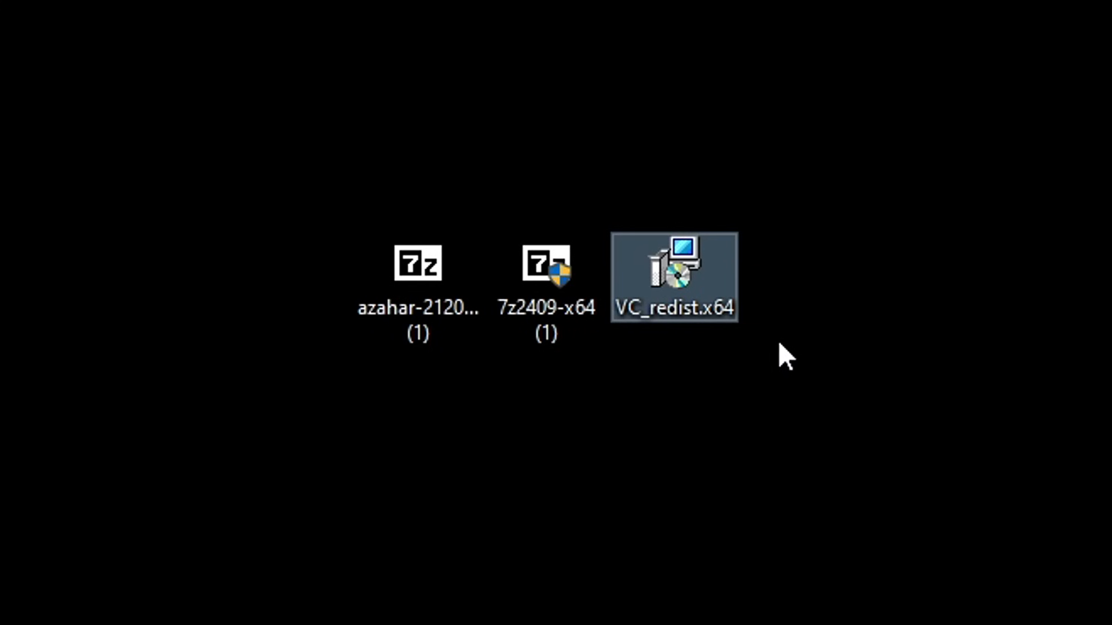
pyautogui.moveTo(712, 351)
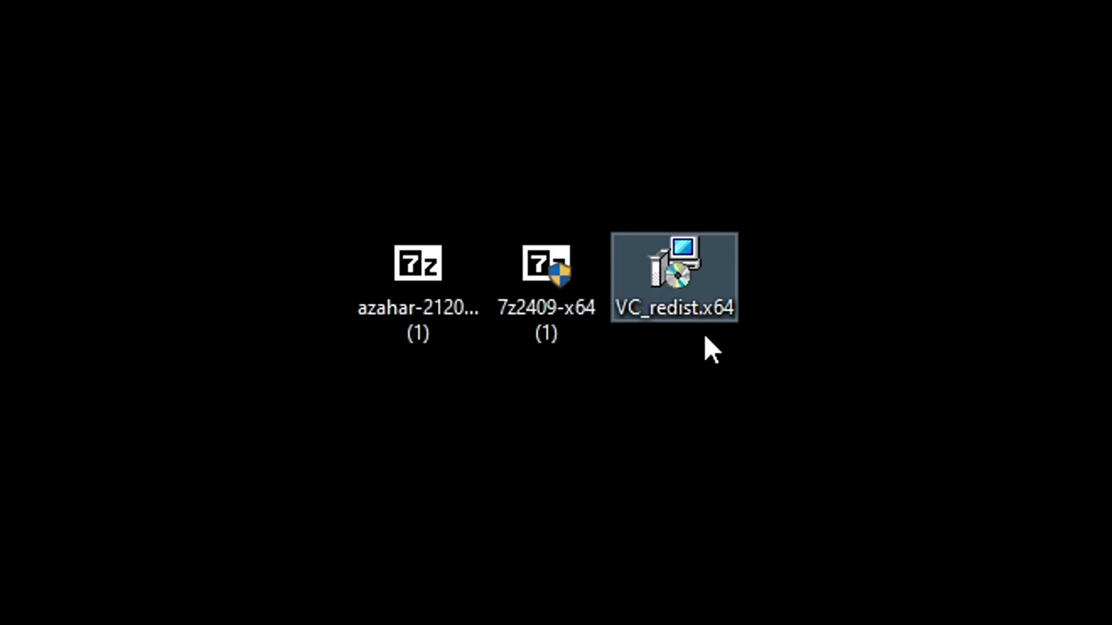
pyautogui.doubleClick(675, 276)
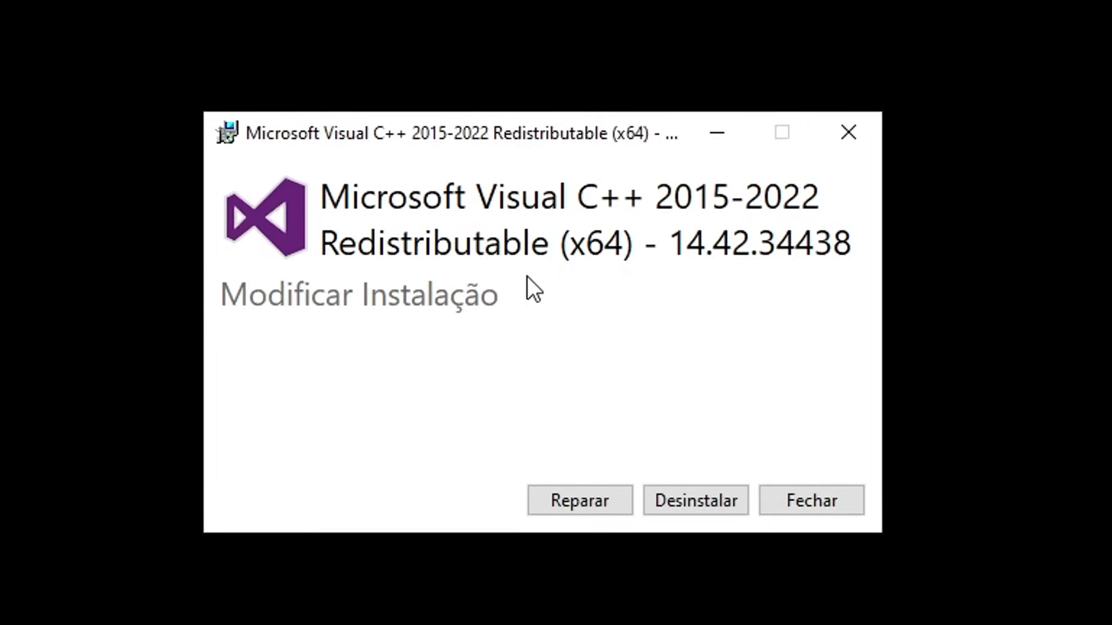
pyautogui.moveTo(497, 231)
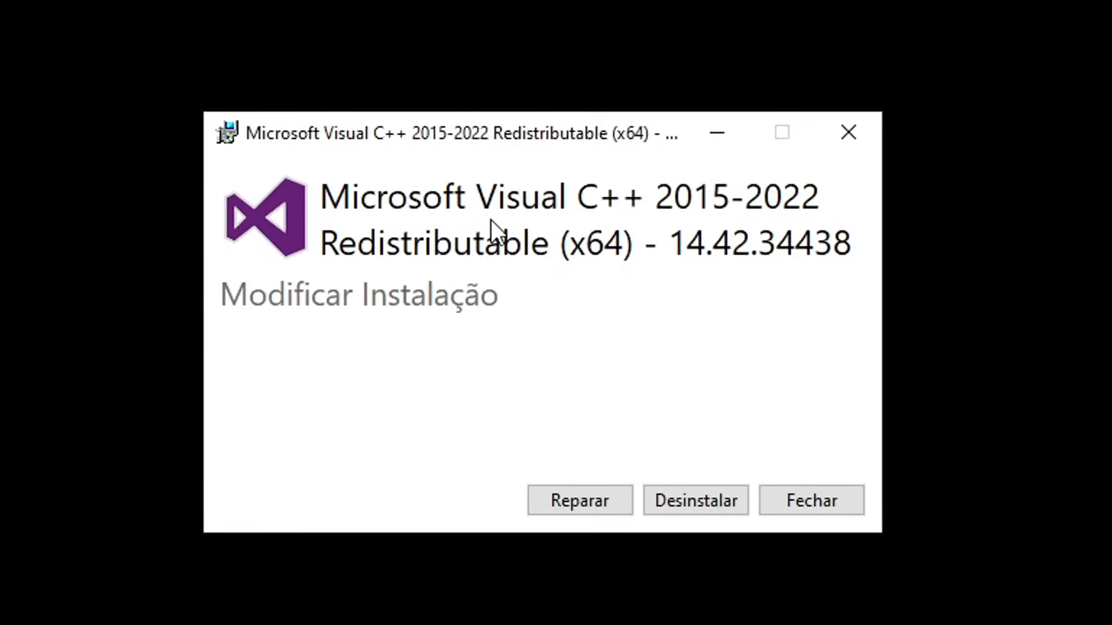
pyautogui.moveTo(555, 201)
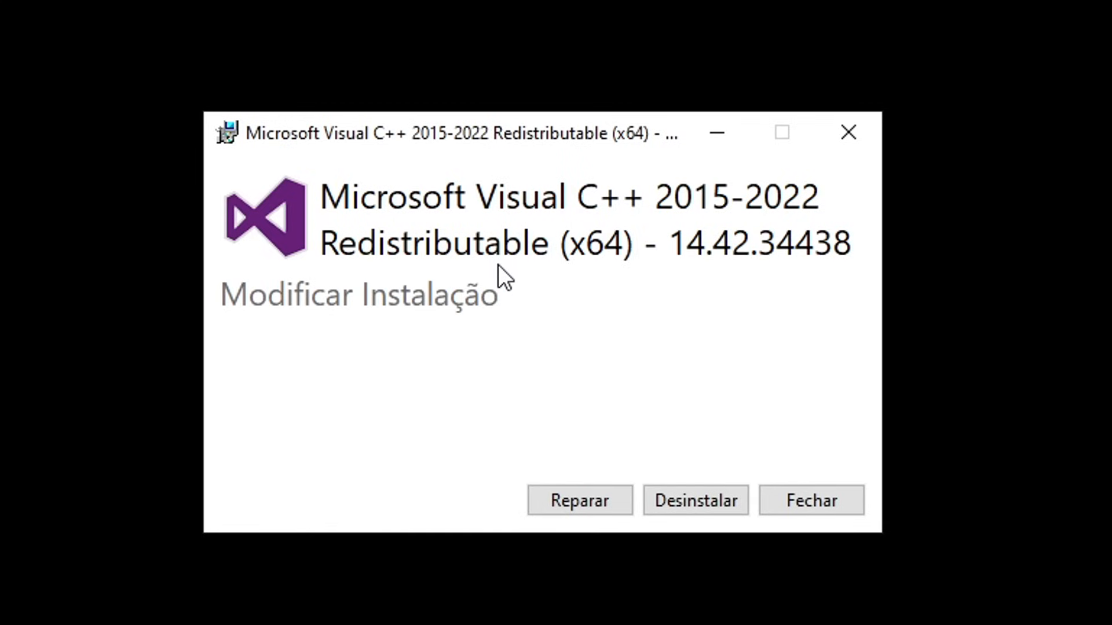
pyautogui.moveTo(603, 246)
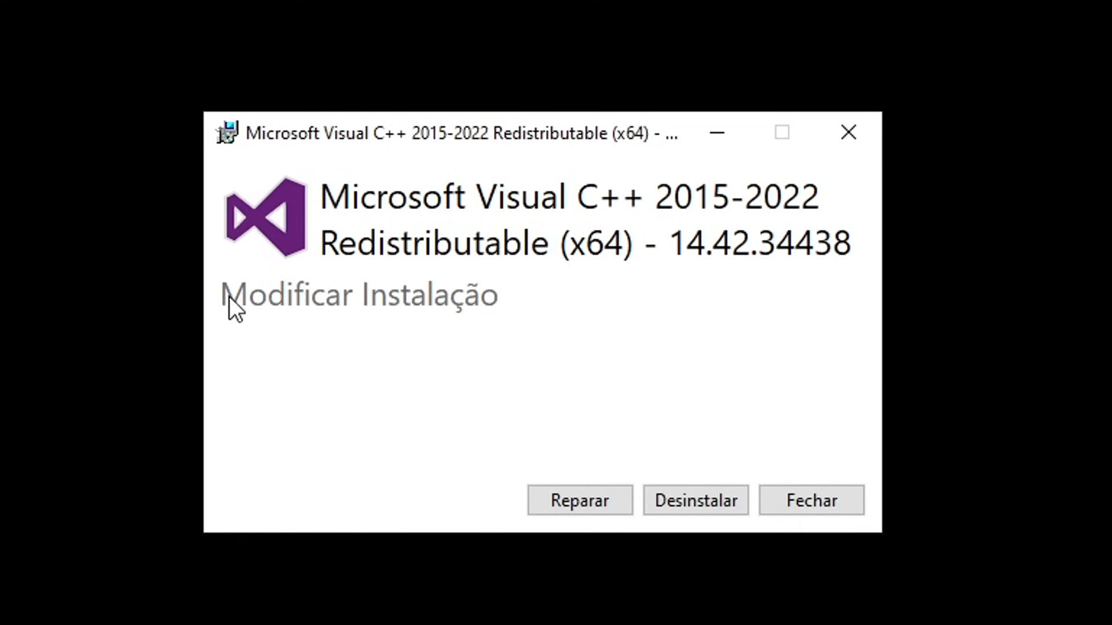
pyautogui.moveTo(480, 318)
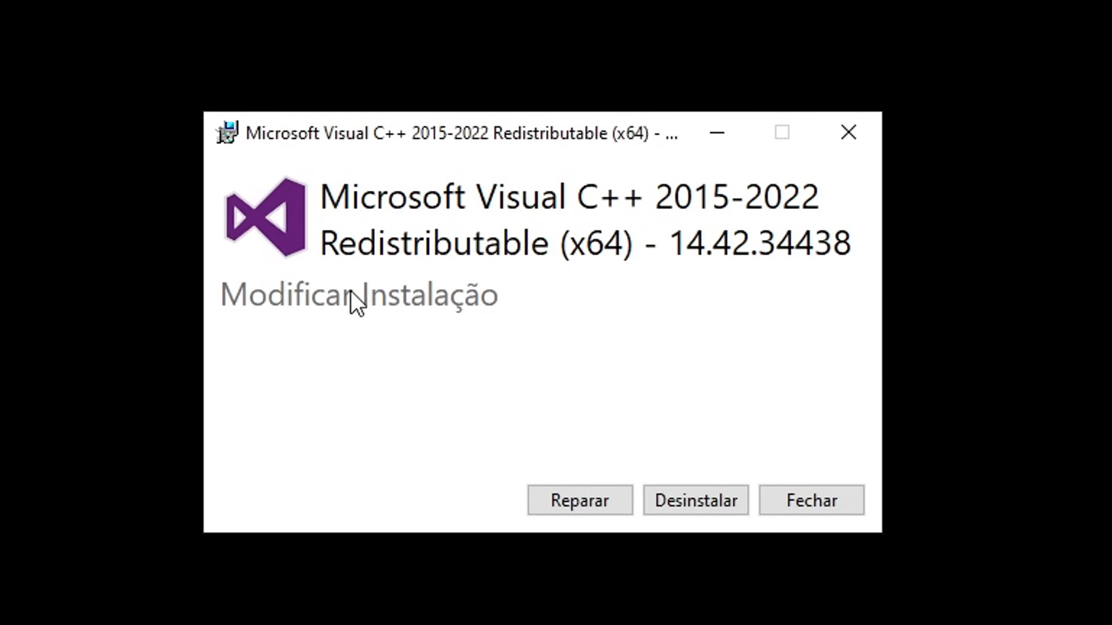
pyautogui.moveTo(835, 213)
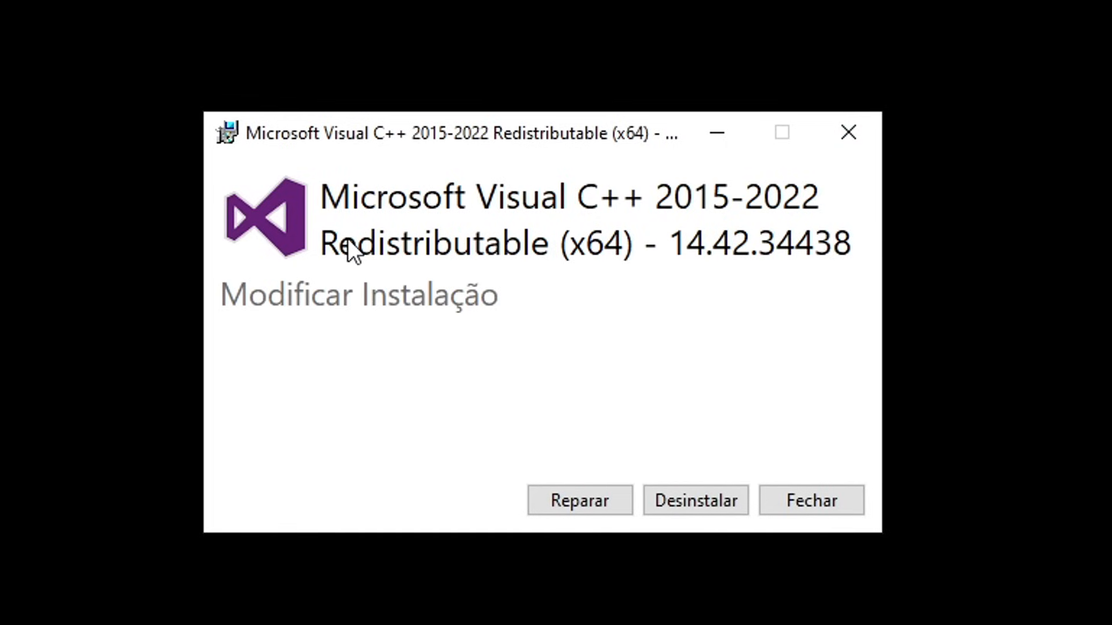
pyautogui.moveTo(564, 394)
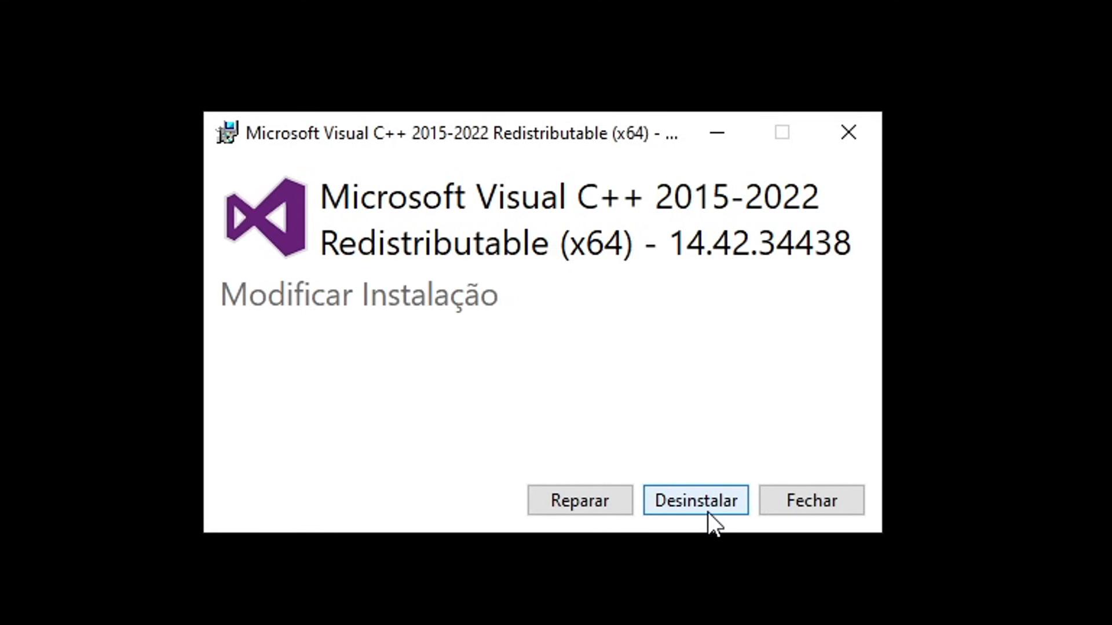
pyautogui.moveTo(640, 297)
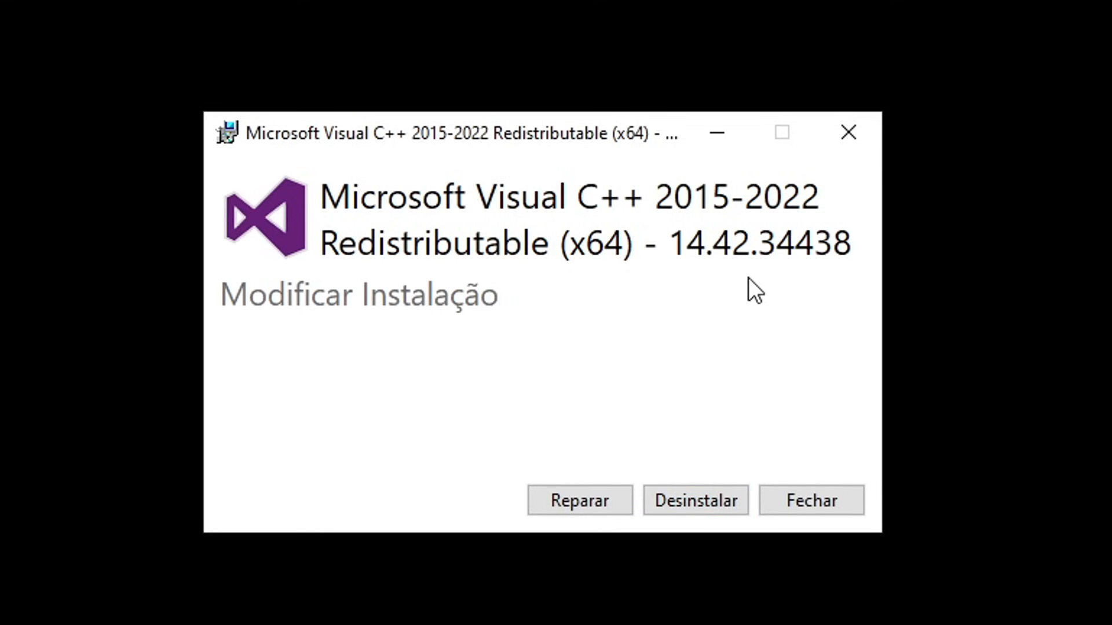
pyautogui.moveTo(847, 132)
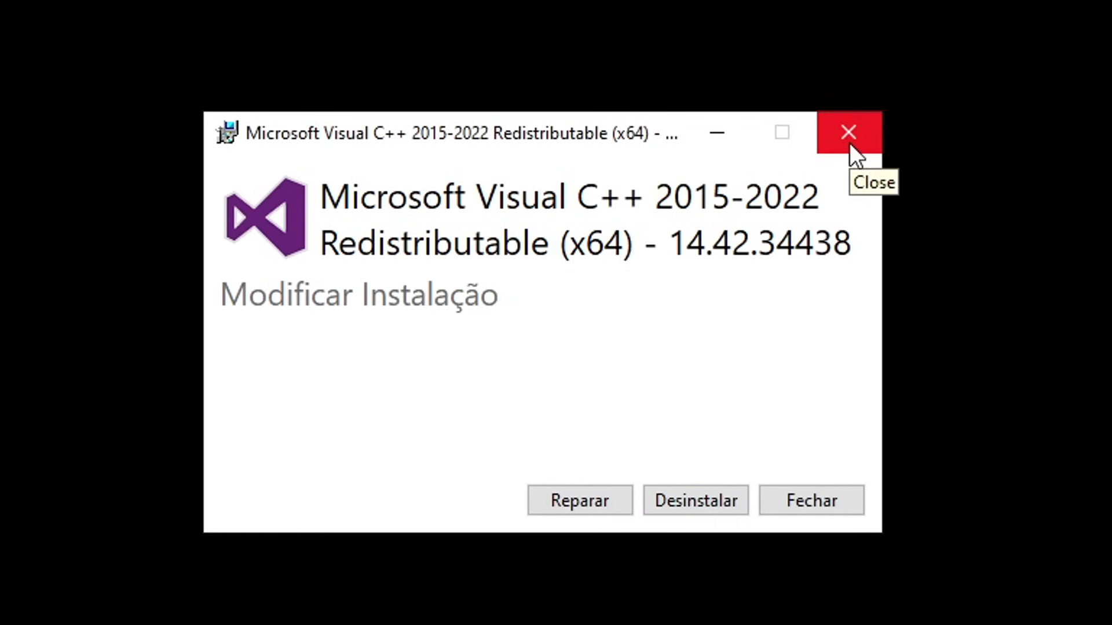
pyautogui.click(848, 132)
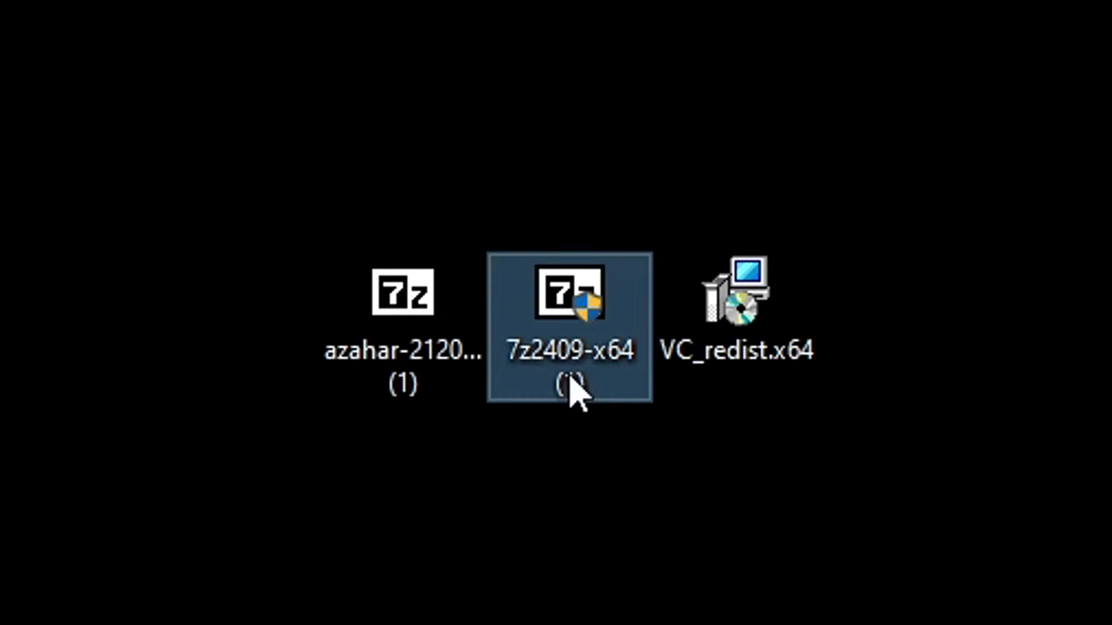
pyautogui.moveTo(595, 397)
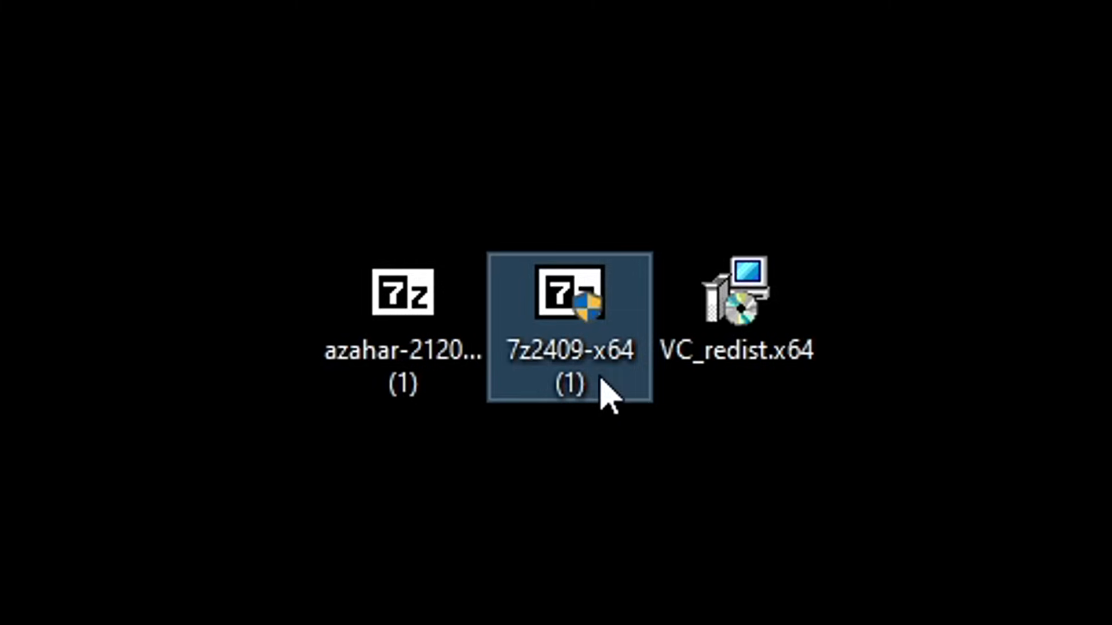
# - Install 7-Zip 24.09 (x64) to its default folder and close the finished setup
pyautogui.doubleClick(569, 293)
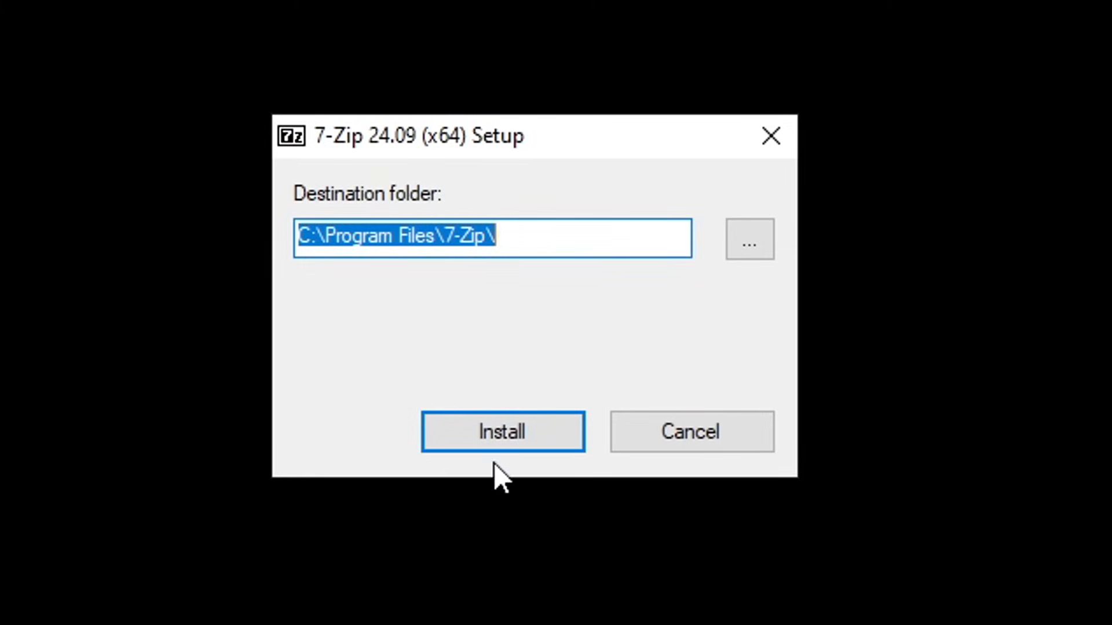
pyautogui.click(502, 430)
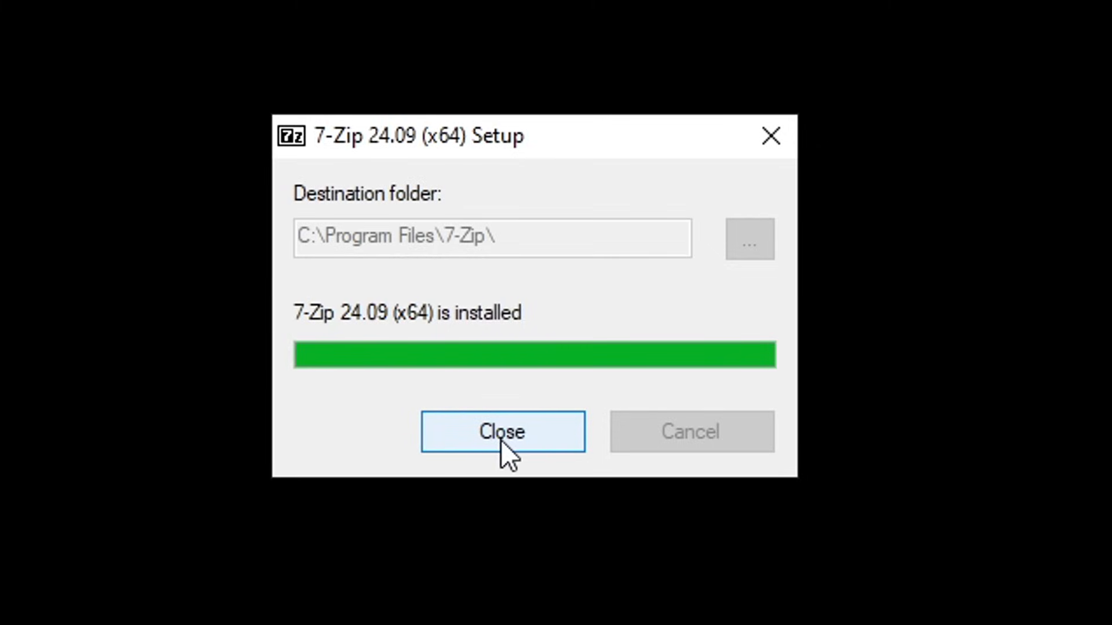
pyautogui.click(501, 432)
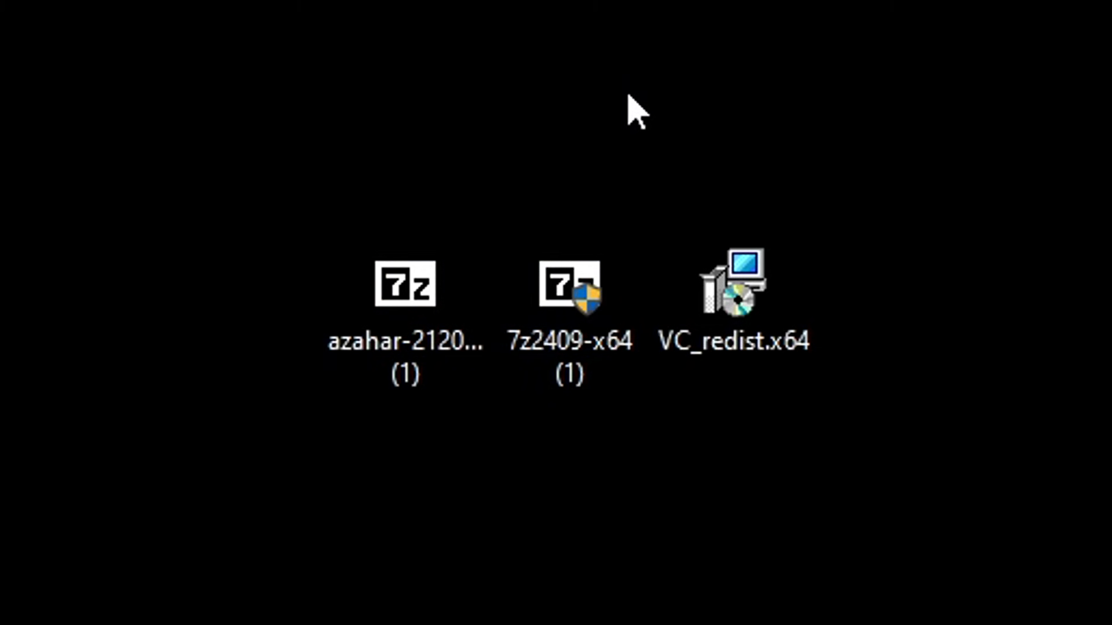
pyautogui.moveTo(788, 458)
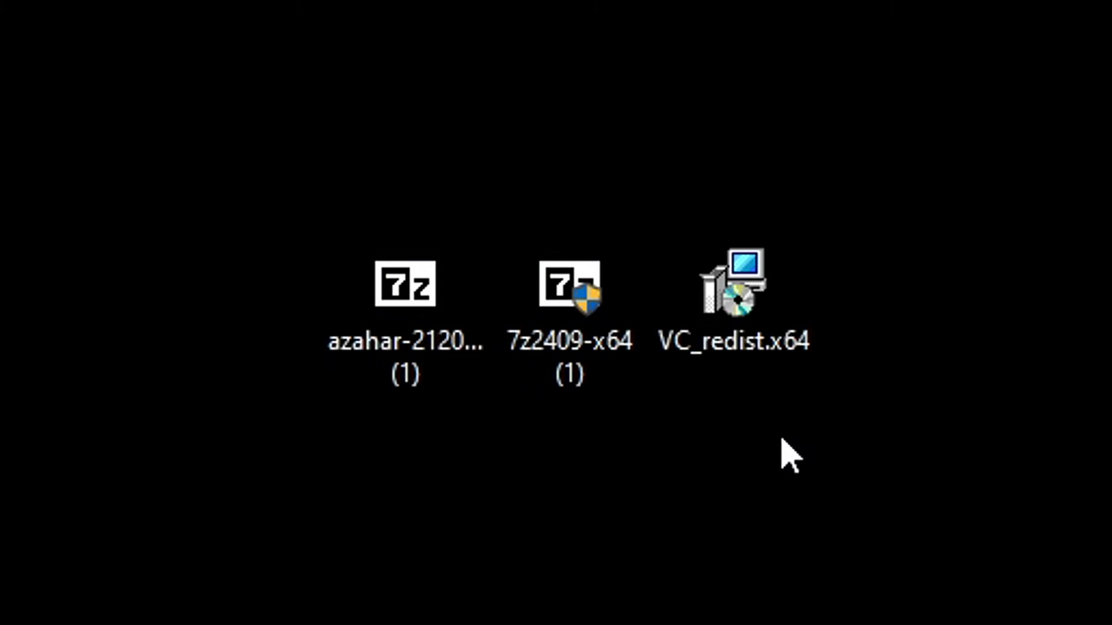
# - Extract the Azahar 2120 RC3 zip onto the desktop with 7-Zip's Extract Here
pyautogui.click(568, 283)
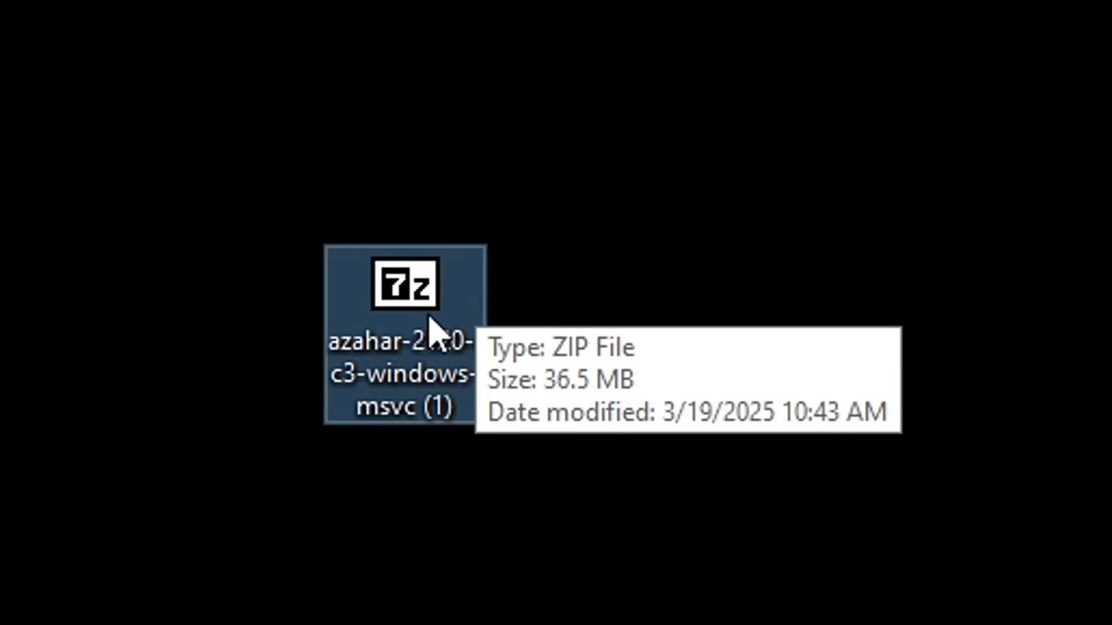
pyautogui.rightClick(402, 286)
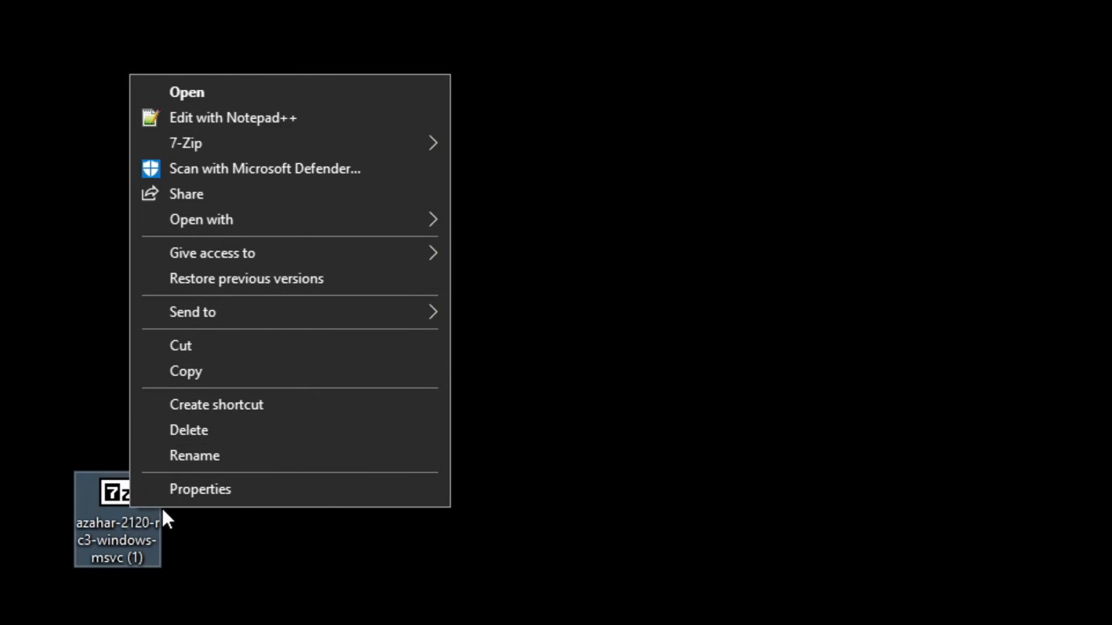
pyautogui.moveTo(317, 278)
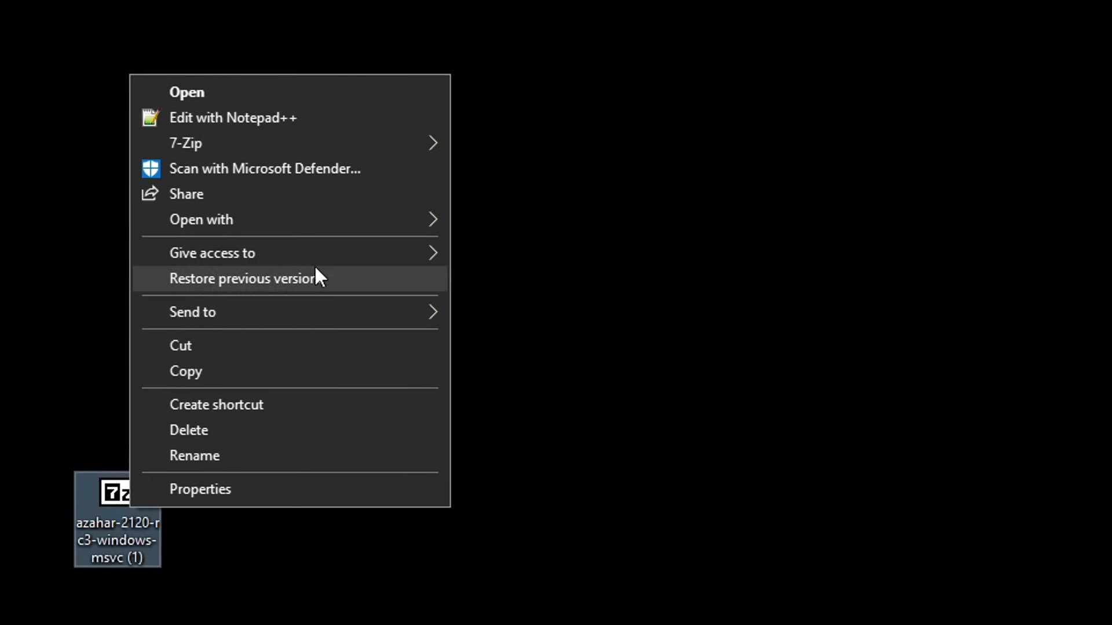
pyautogui.moveTo(185, 143)
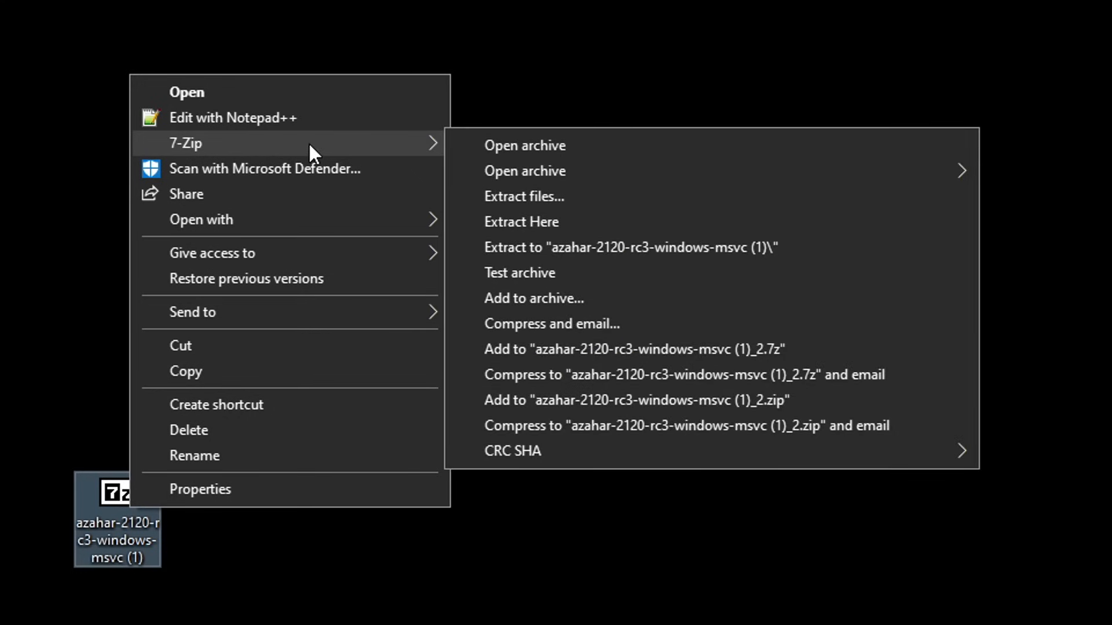
pyautogui.moveTo(533, 223)
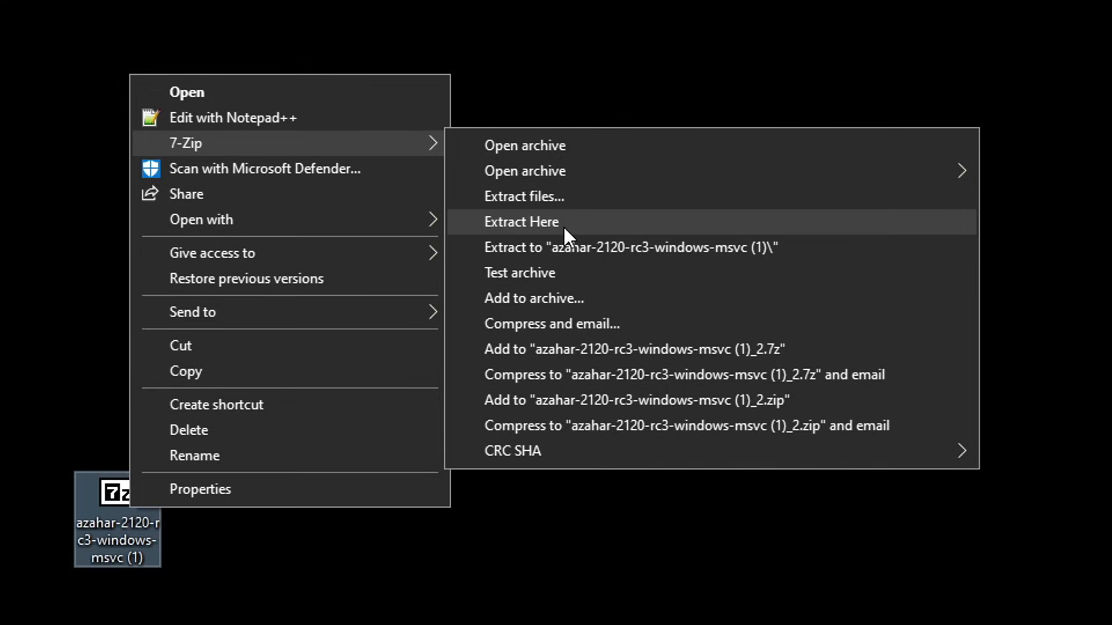
pyautogui.moveTo(538, 232)
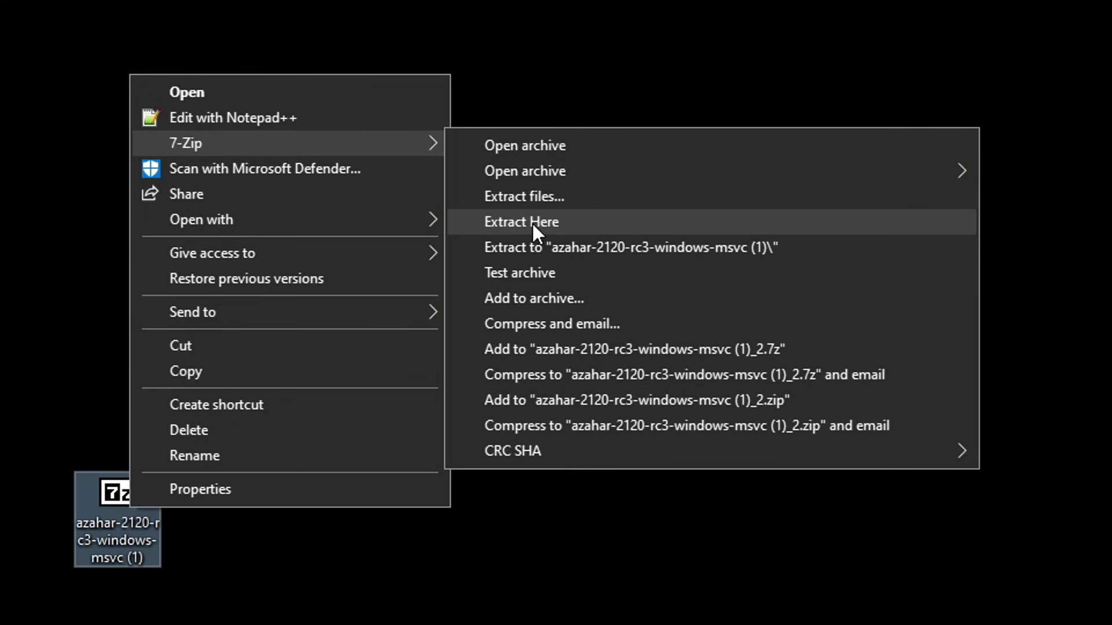
pyautogui.moveTo(581, 238)
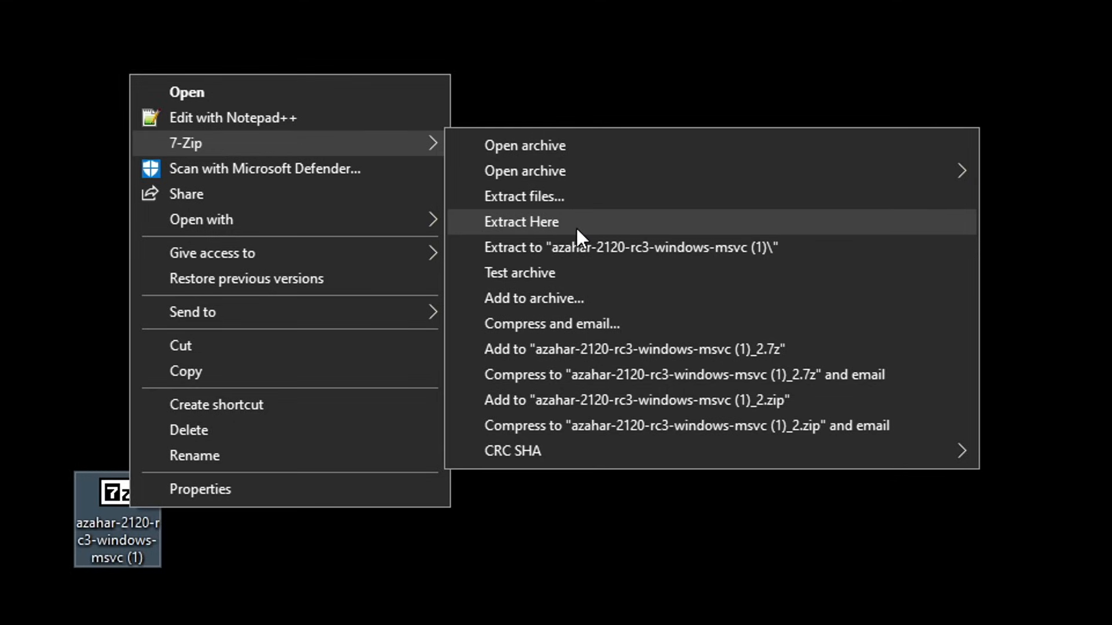
pyautogui.click(520, 221)
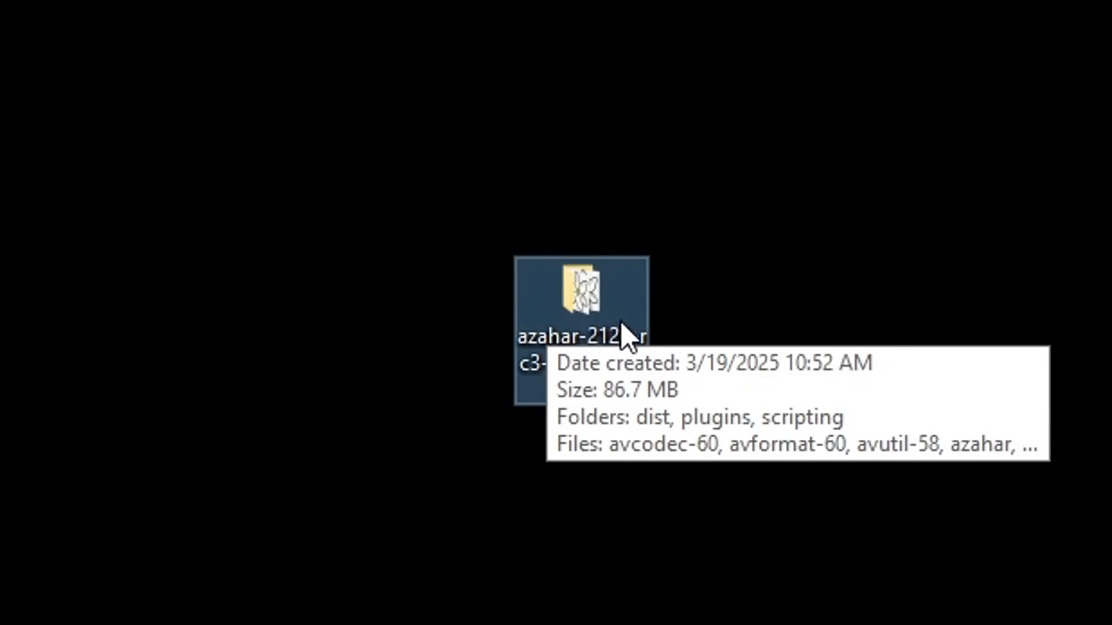
pyautogui.moveTo(599, 392)
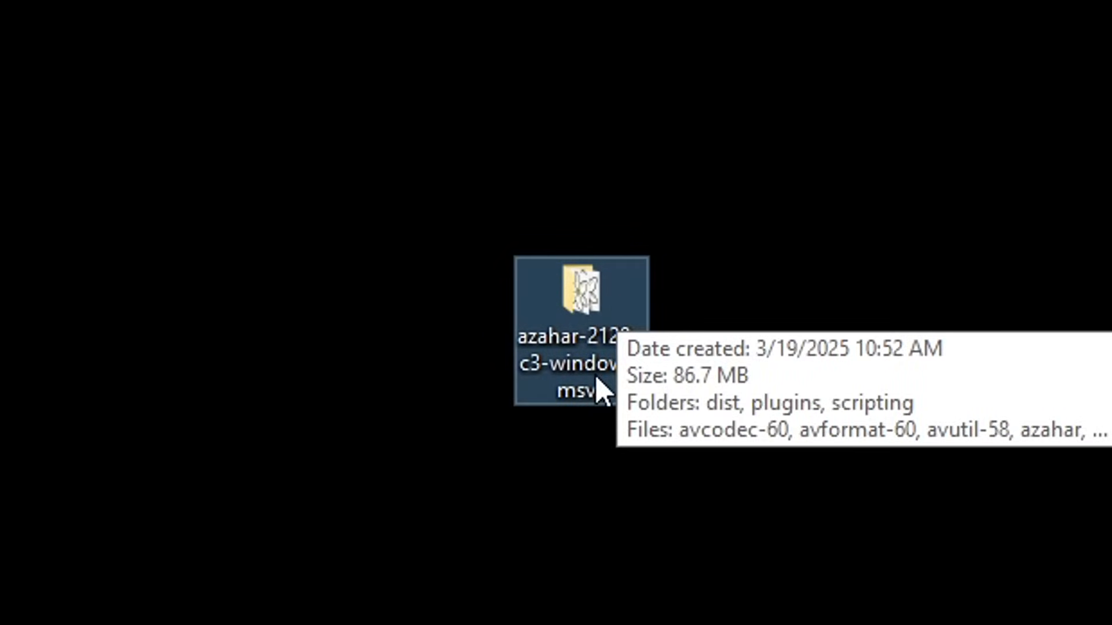
# - Open the extracted azahar-2120-rc3-windows-msvc folder and select the azahar application
pyautogui.doubleClick(580, 294)
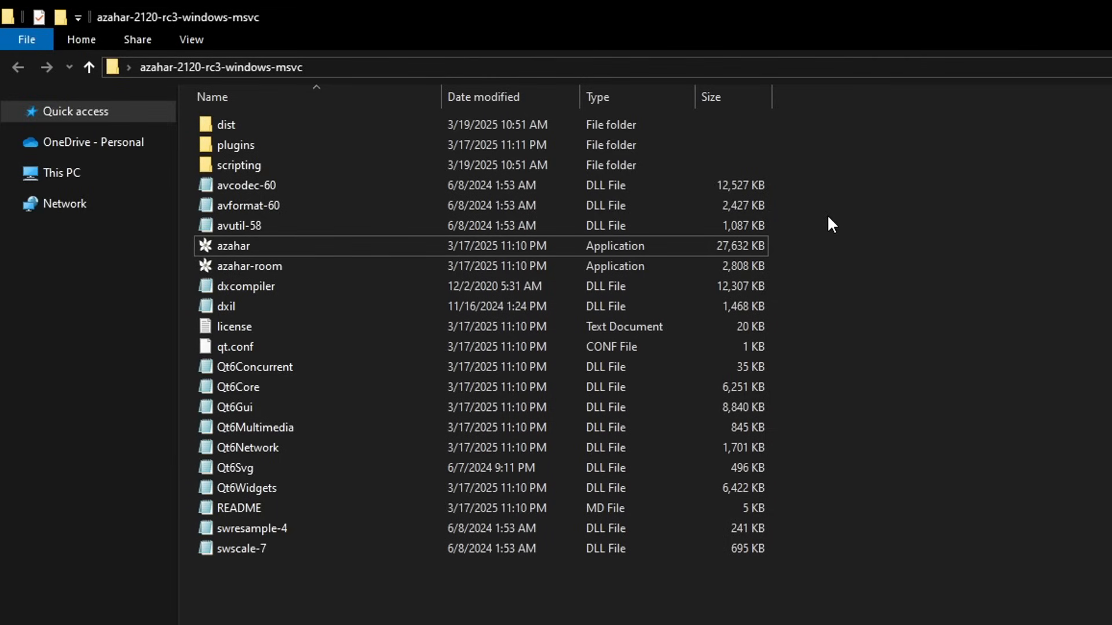
pyautogui.moveTo(856, 229)
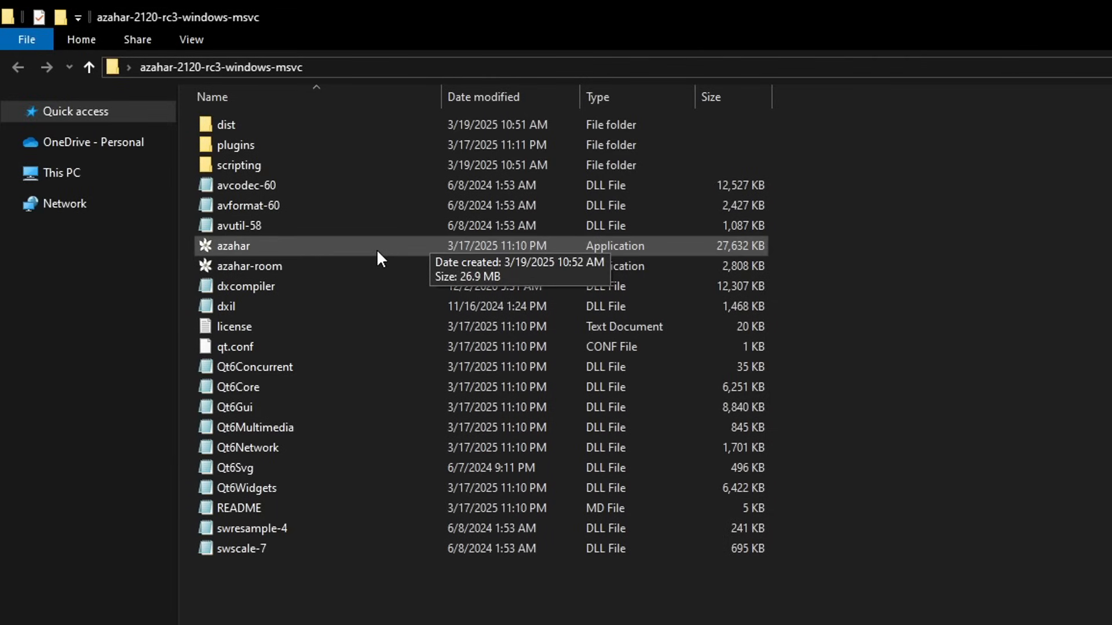
pyautogui.click(233, 245)
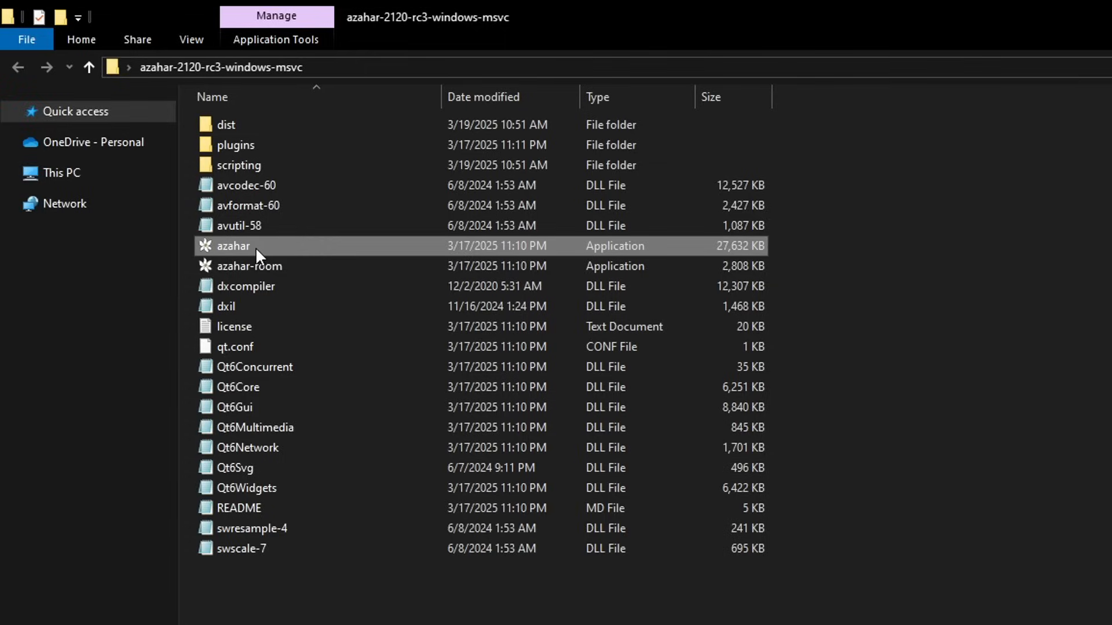
pyautogui.moveTo(355, 255)
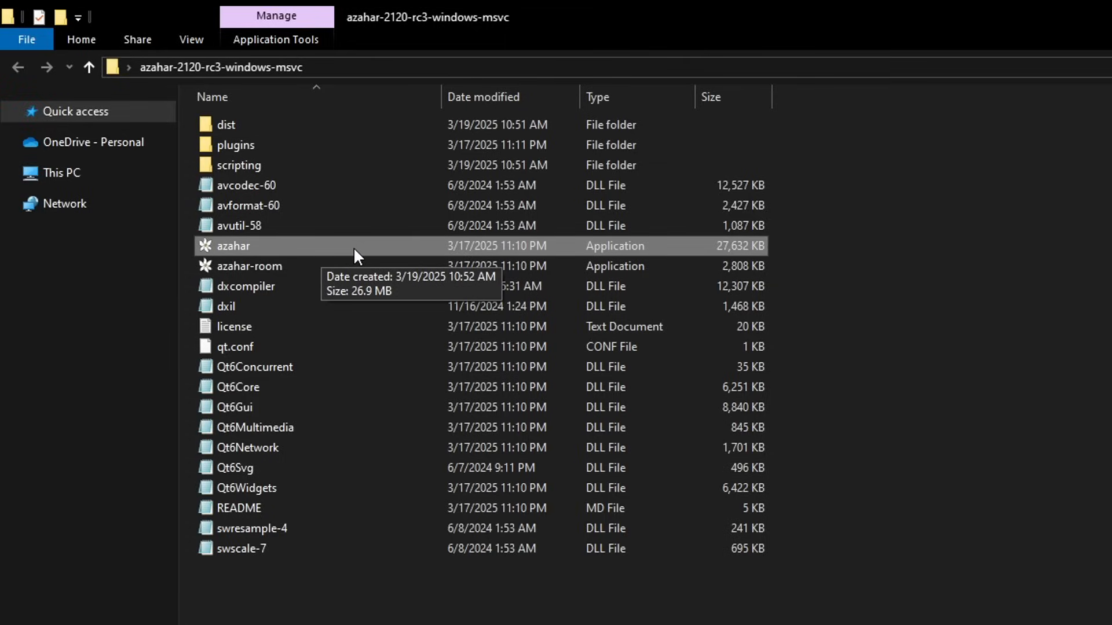
# - Launch the Azahar emulator and maximize its window
pyautogui.doubleClick(232, 245)
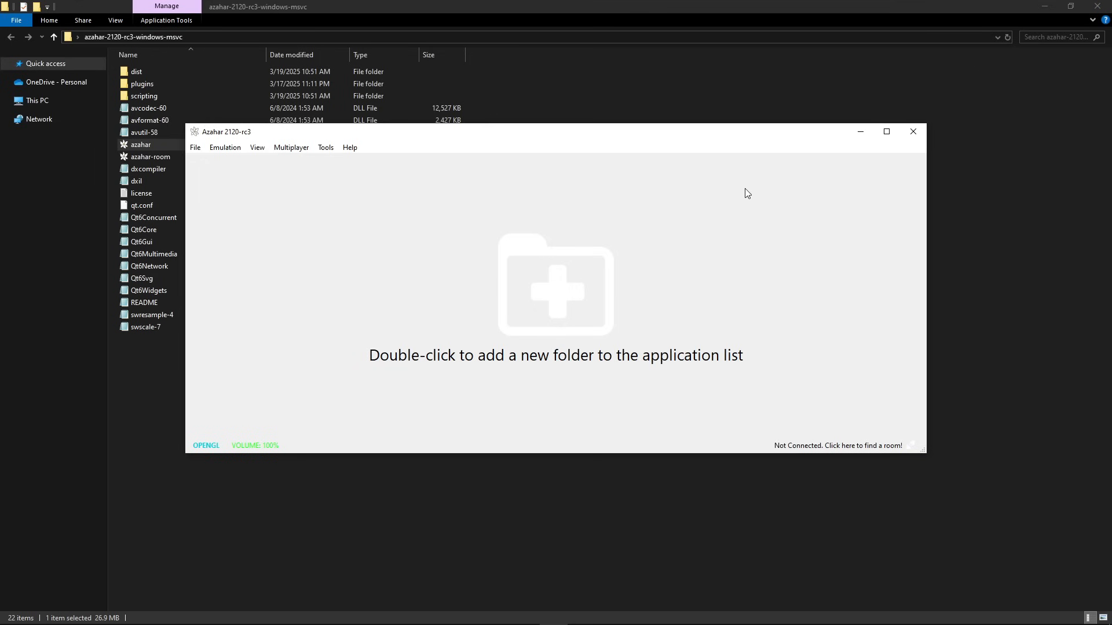
pyautogui.click(886, 132)
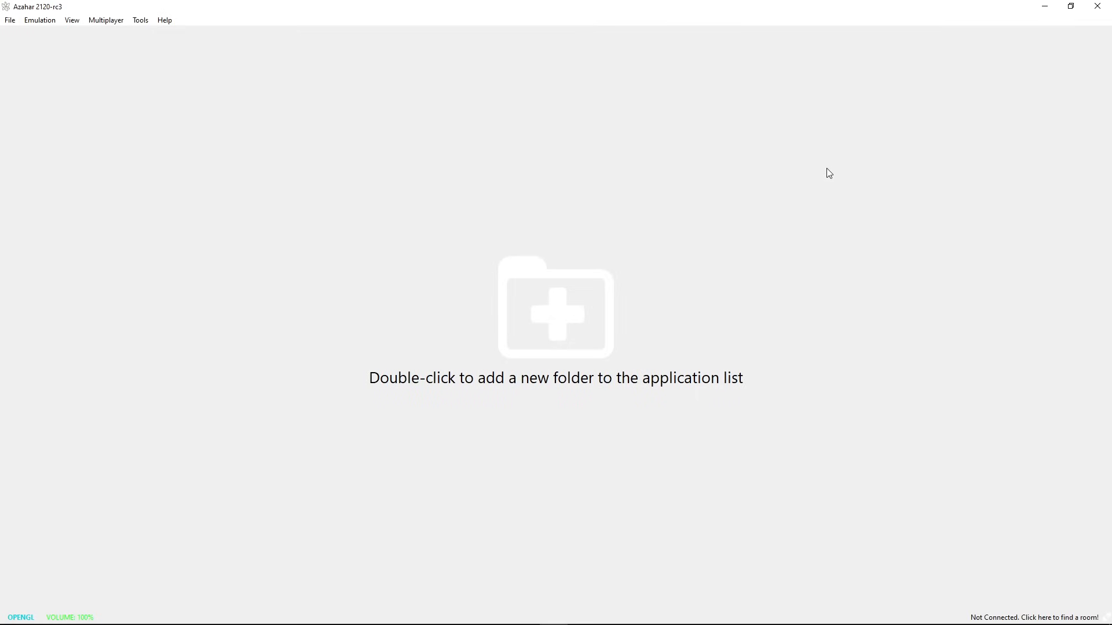
pyautogui.moveTo(552, 290)
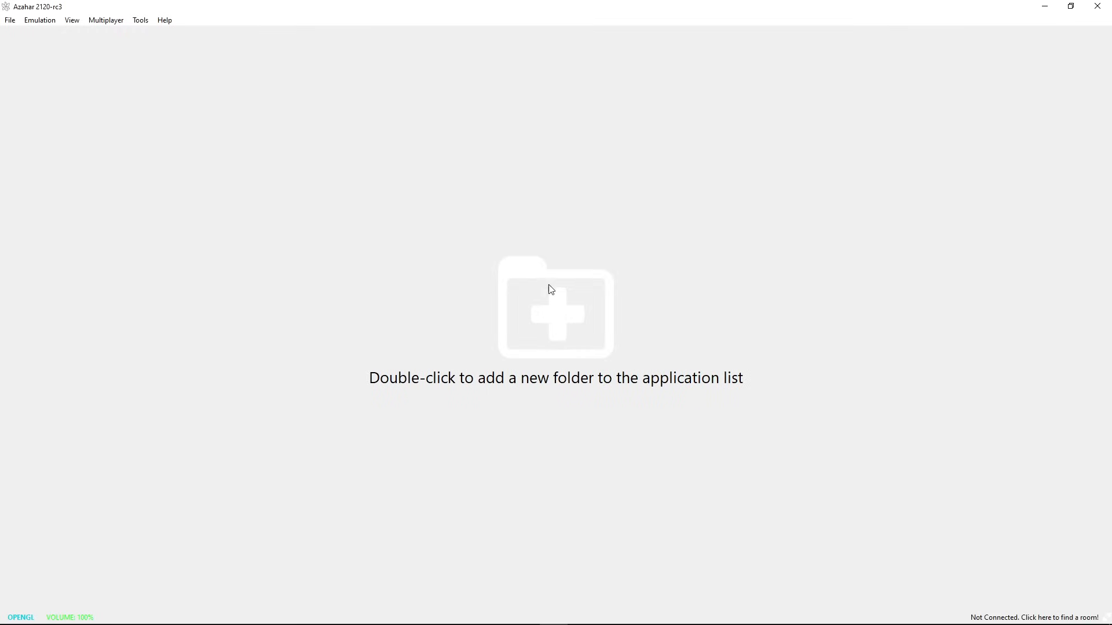
pyautogui.moveTo(561, 389)
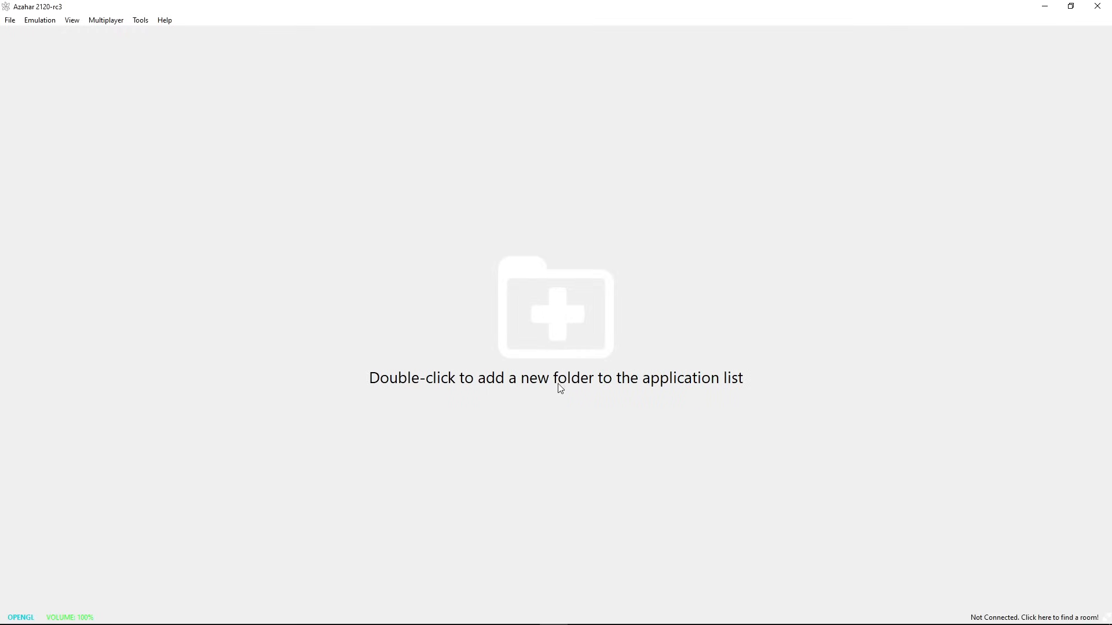
pyautogui.moveTo(484, 255)
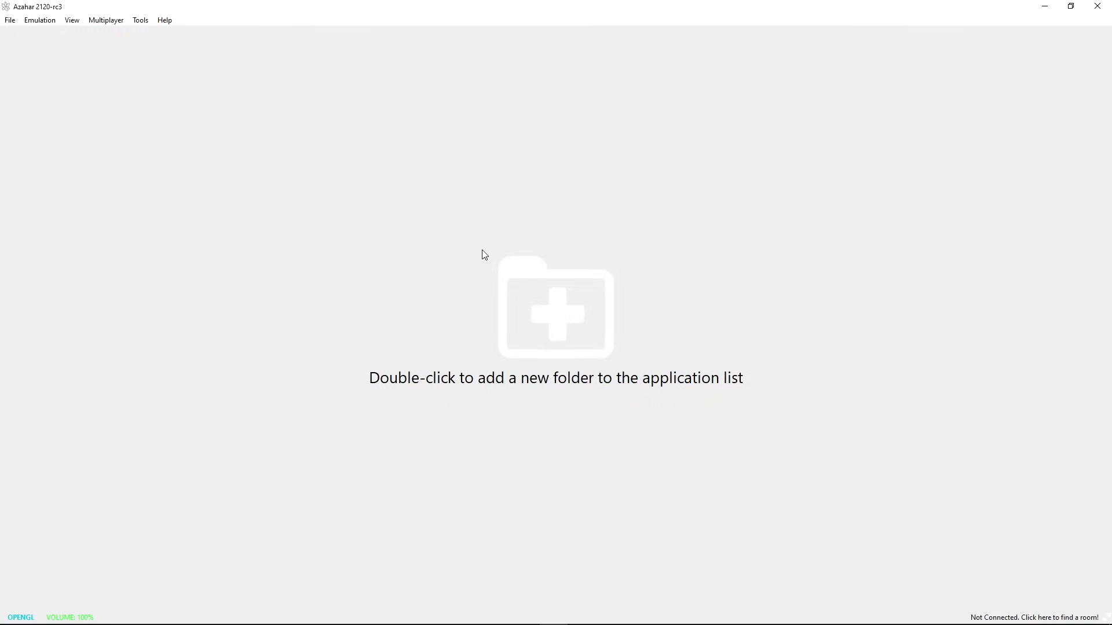
pyautogui.moveTo(482, 250)
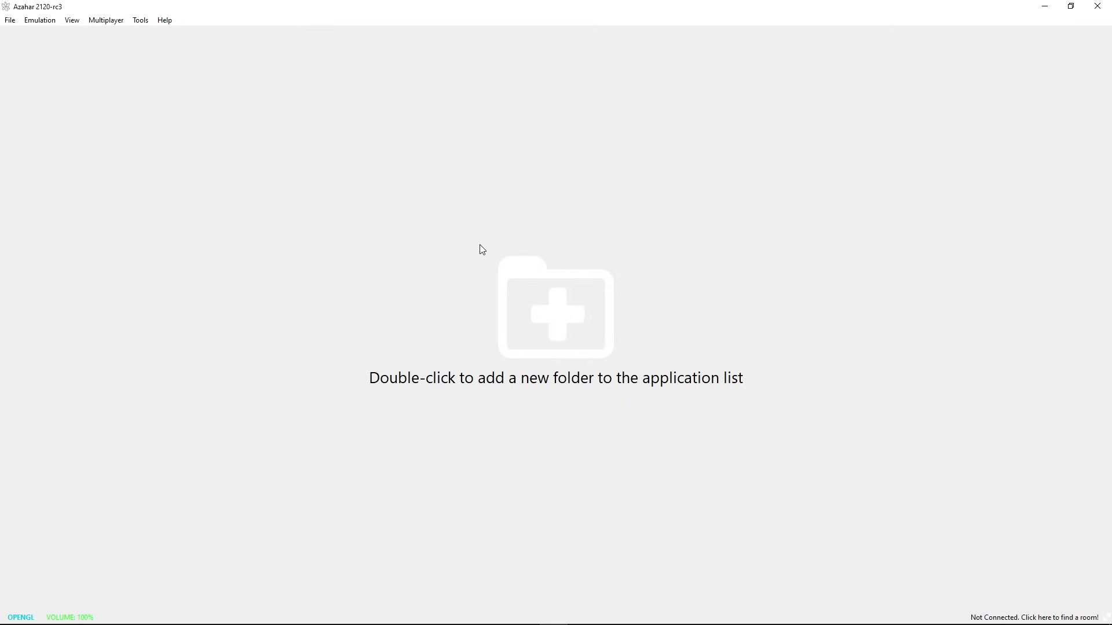
pyautogui.moveTo(528, 243)
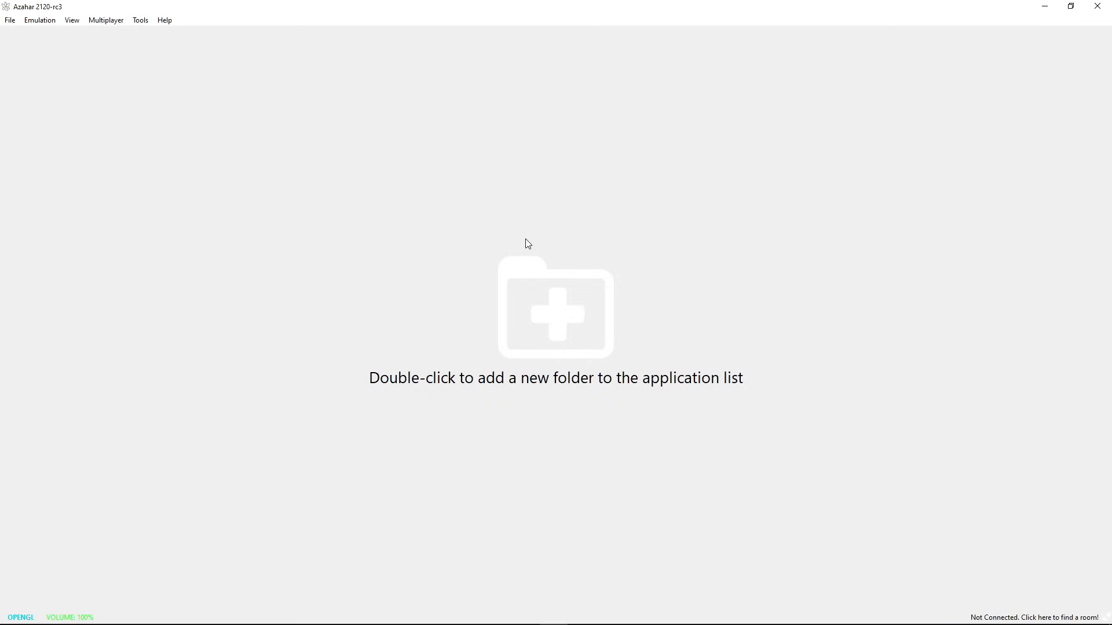
pyautogui.moveTo(381, 315)
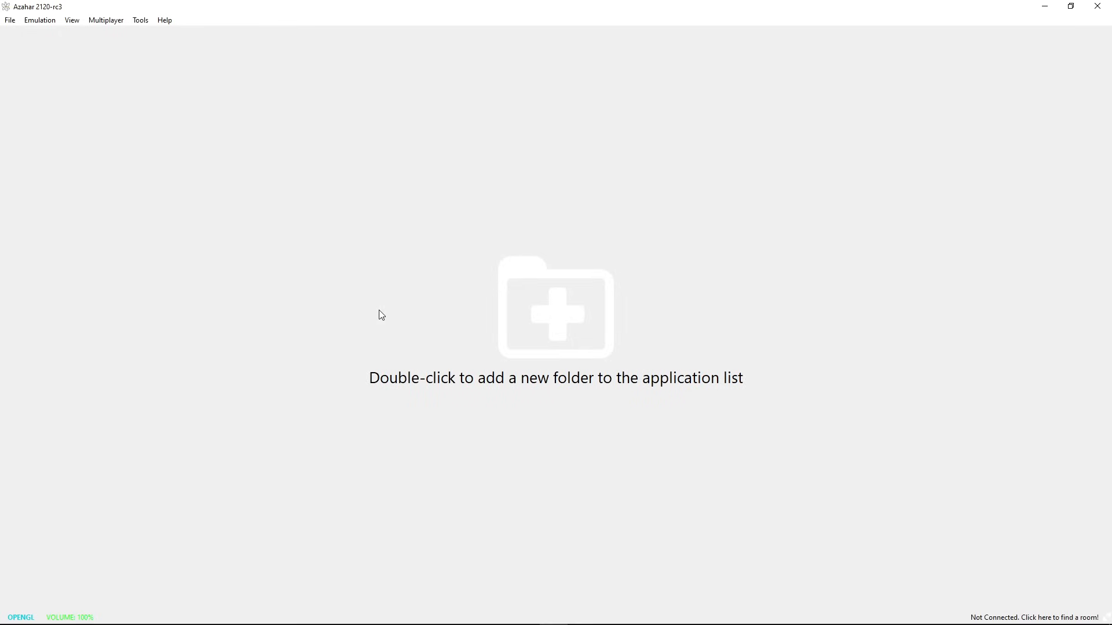
pyautogui.moveTo(243, 517)
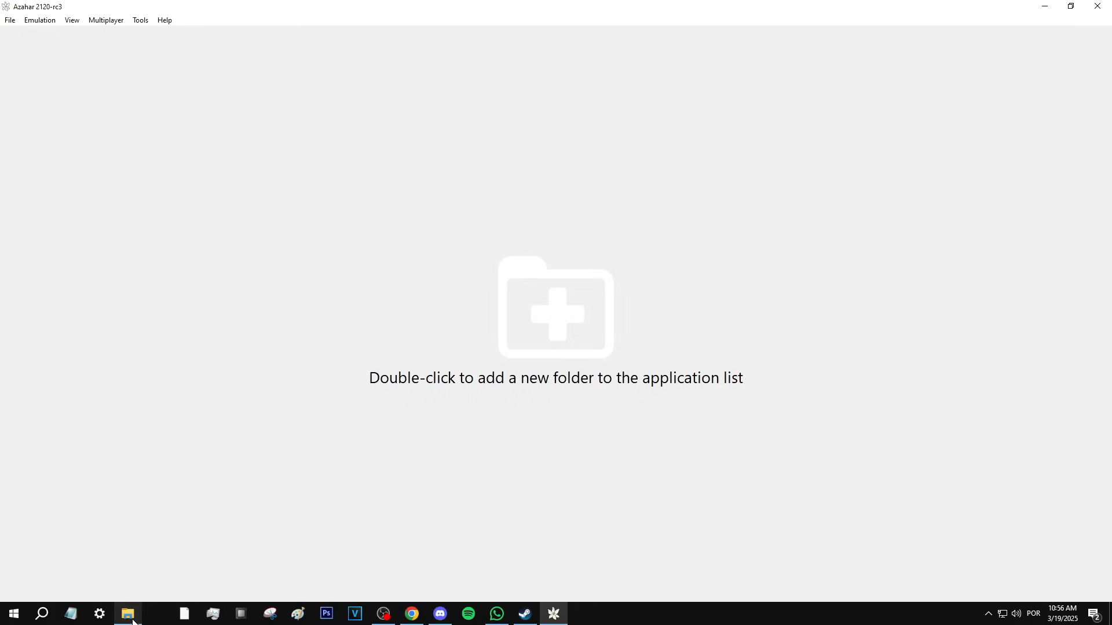
# - Create a new folder named 'games' in the Azahar folder and return to the emulator
pyautogui.click(128, 614)
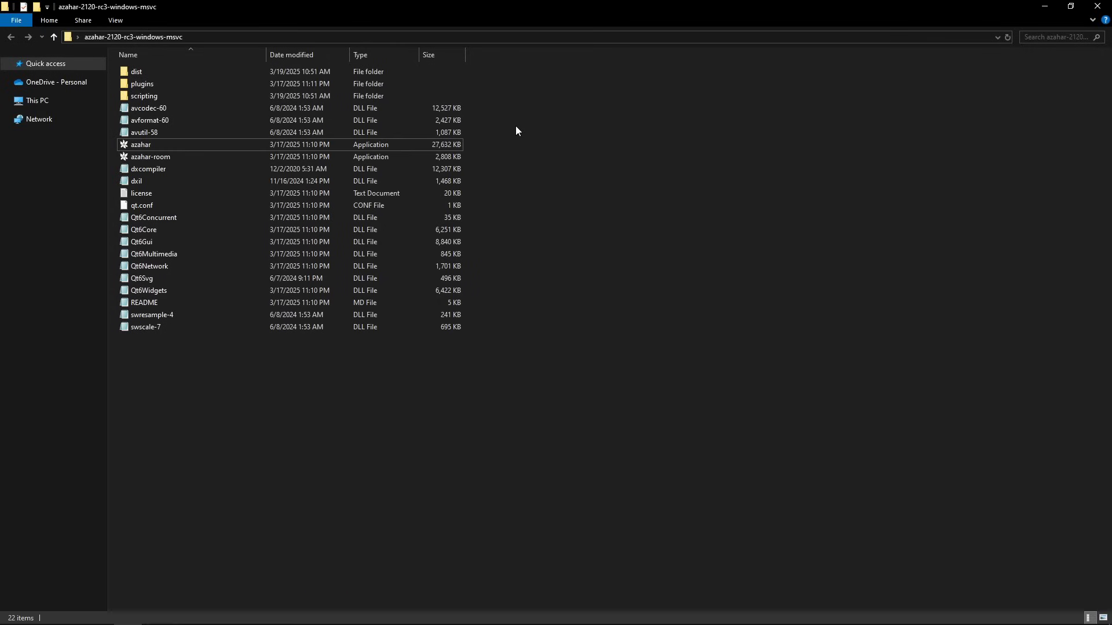
pyautogui.moveTo(501, 276)
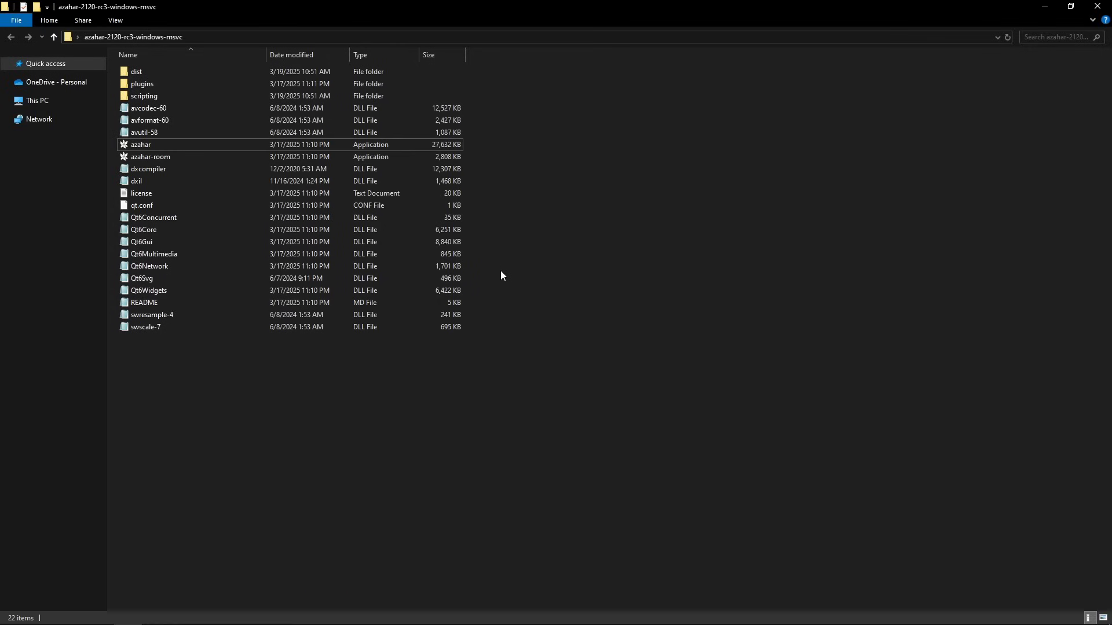
pyautogui.moveTo(533, 333)
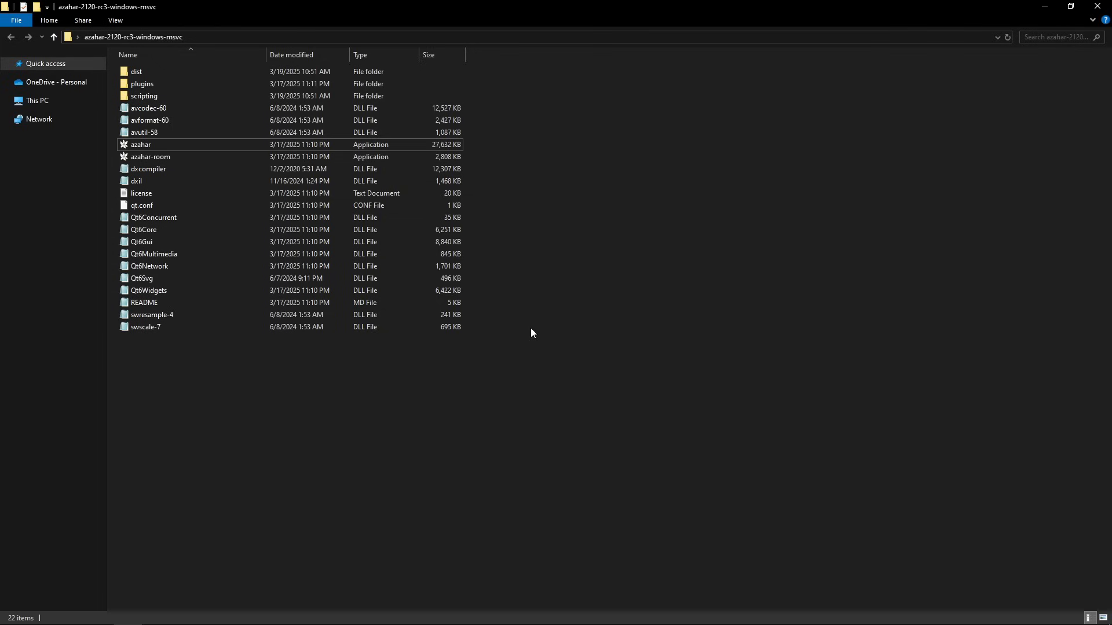
pyautogui.rightClick(532, 334)
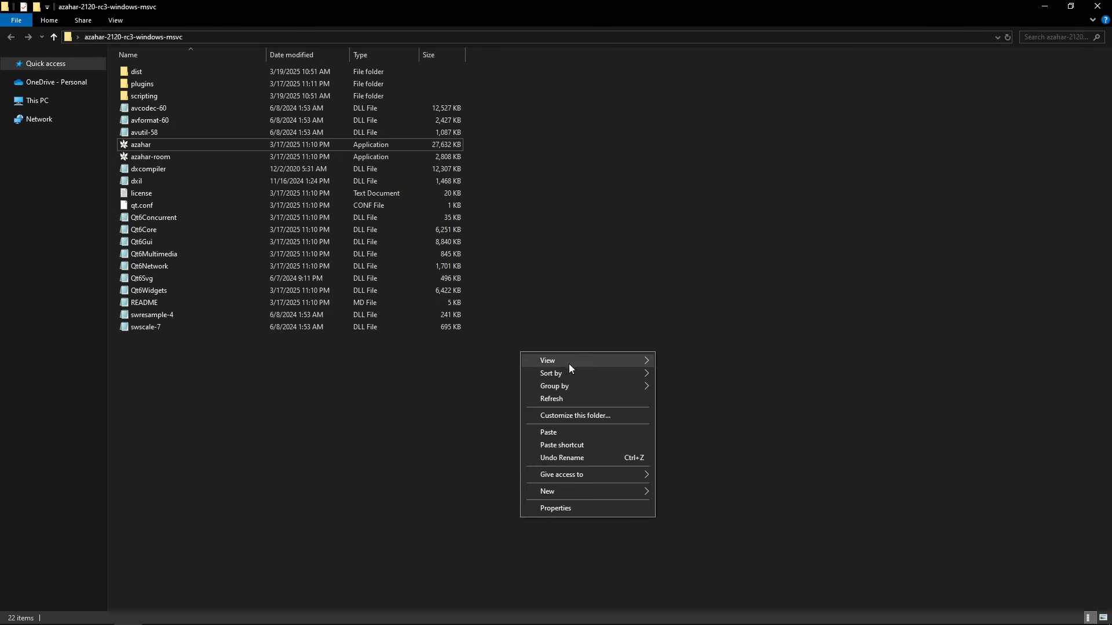
pyautogui.click(548, 491)
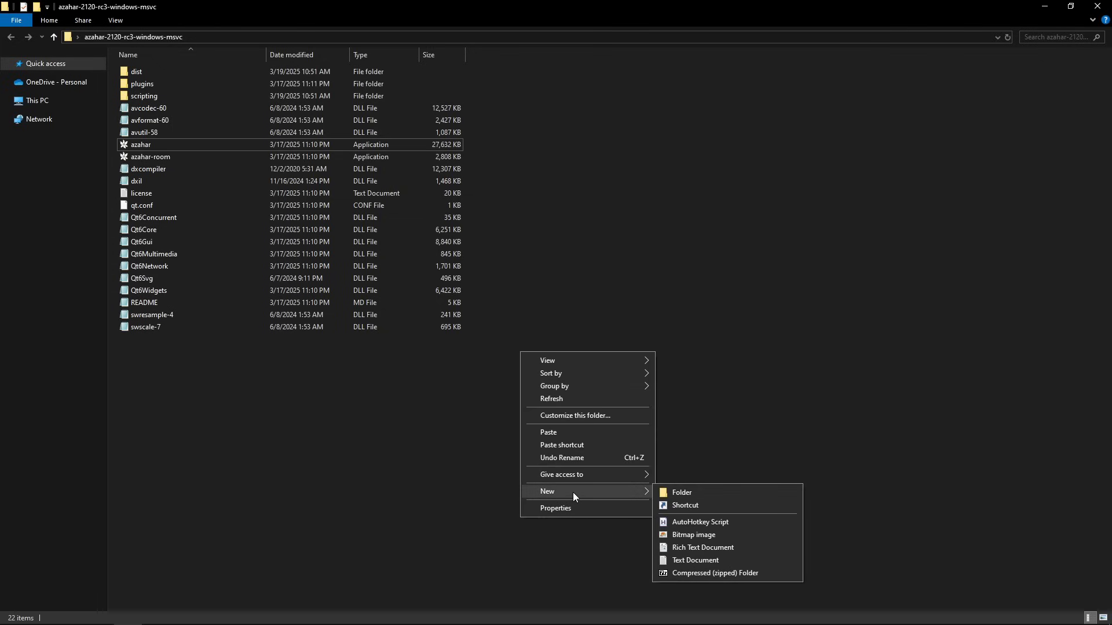
pyautogui.click(692, 501)
pyautogui.write('gam')
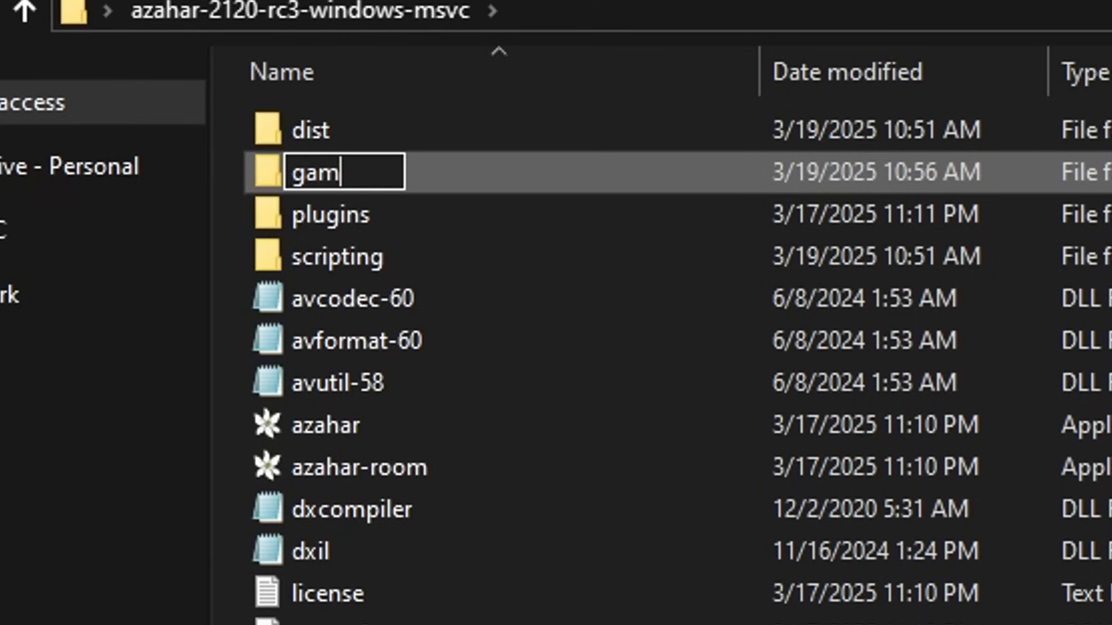
pyautogui.write('es')
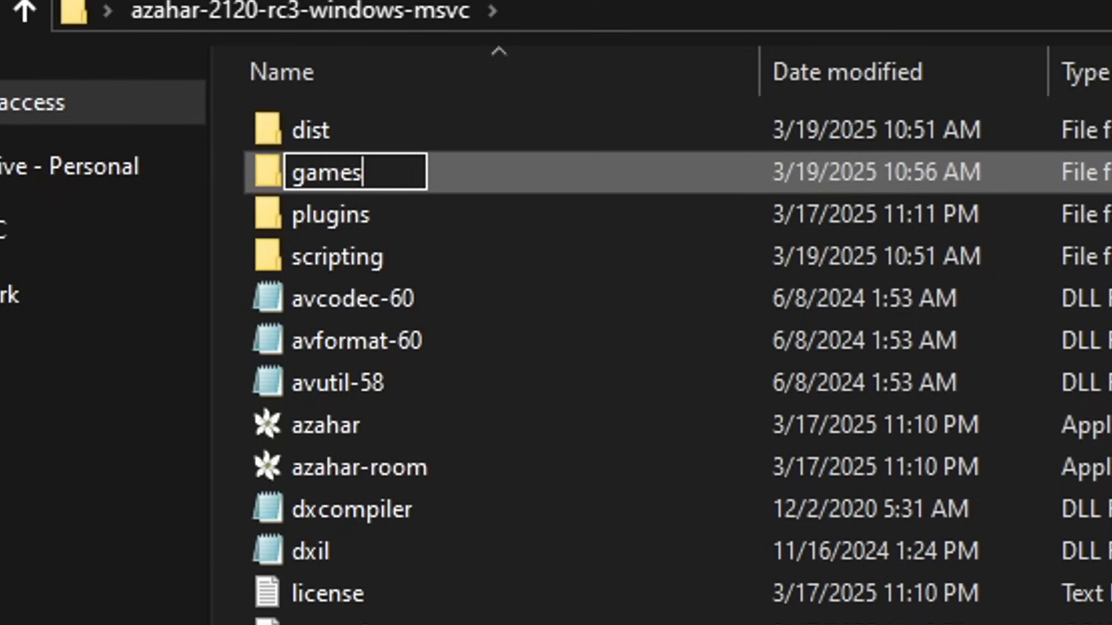
pyautogui.press('Enter')
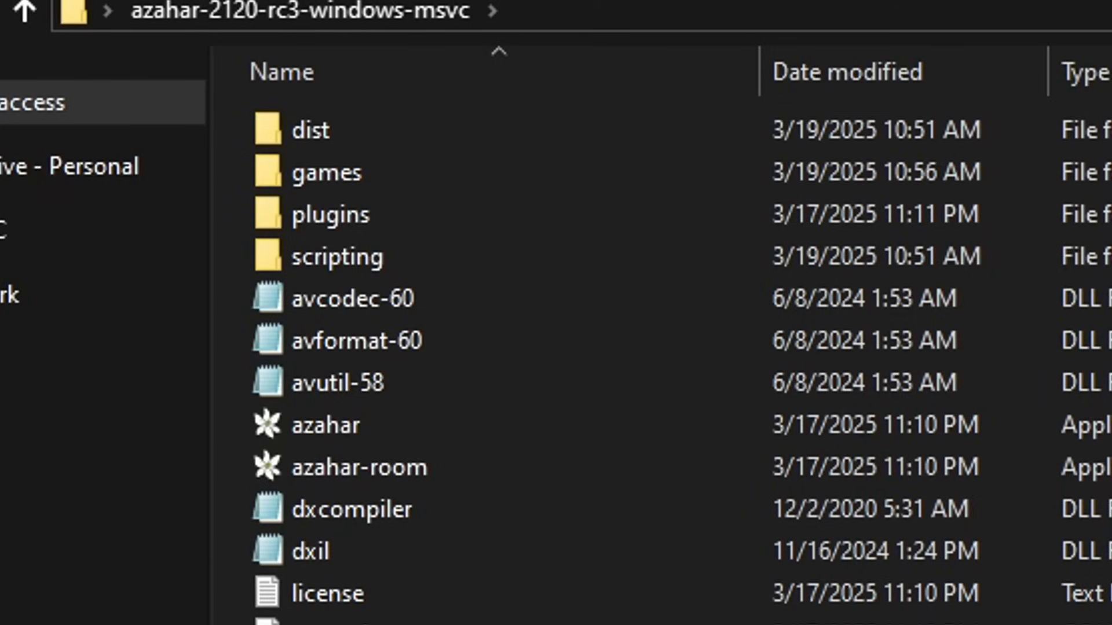
pyautogui.click(554, 614)
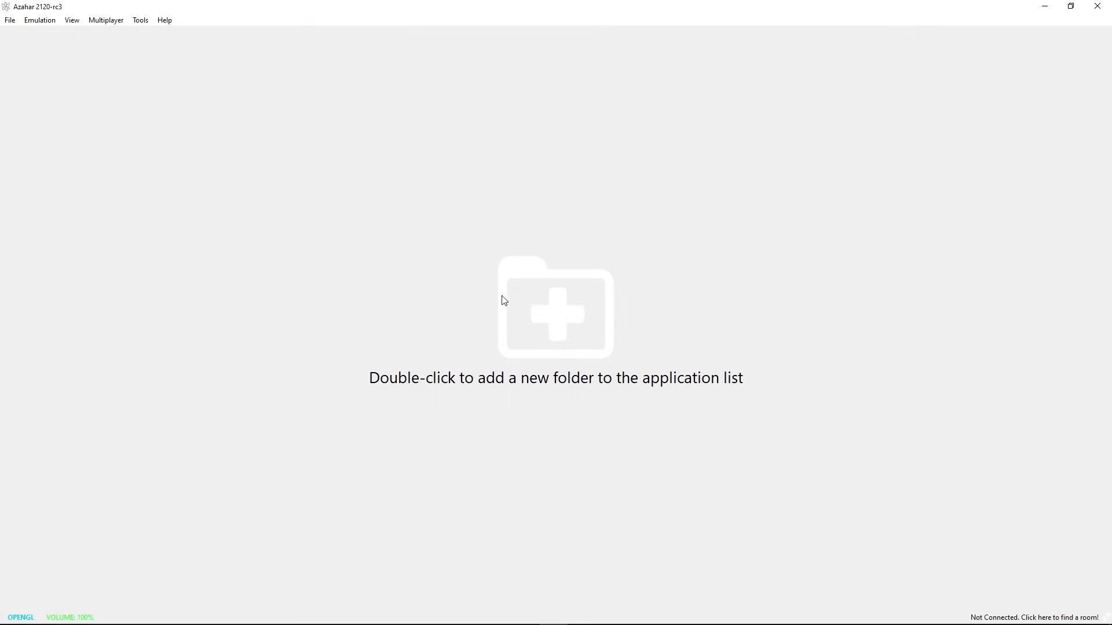
pyautogui.moveTo(571, 326)
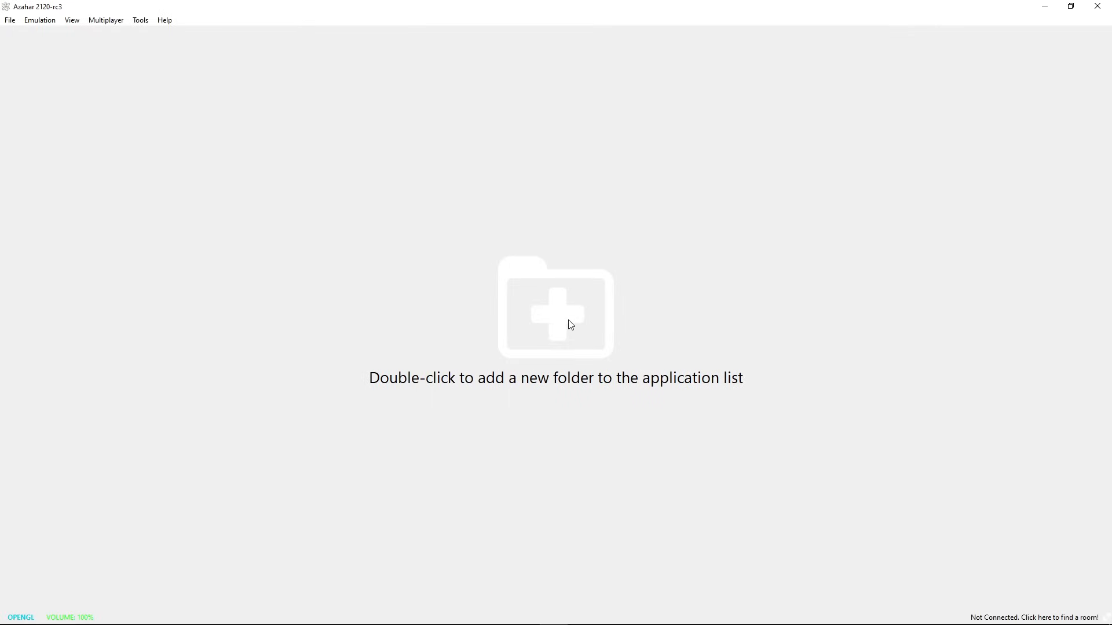
# - Add the games folder as Azahar's game directory
pyautogui.doubleClick(555, 310)
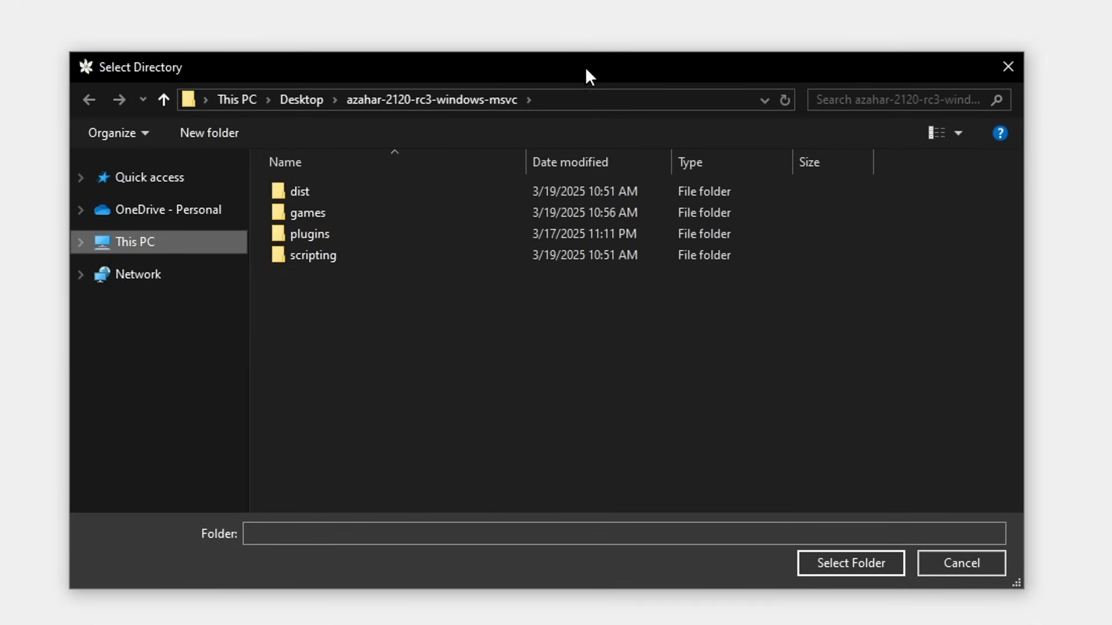
pyautogui.moveTo(299, 217)
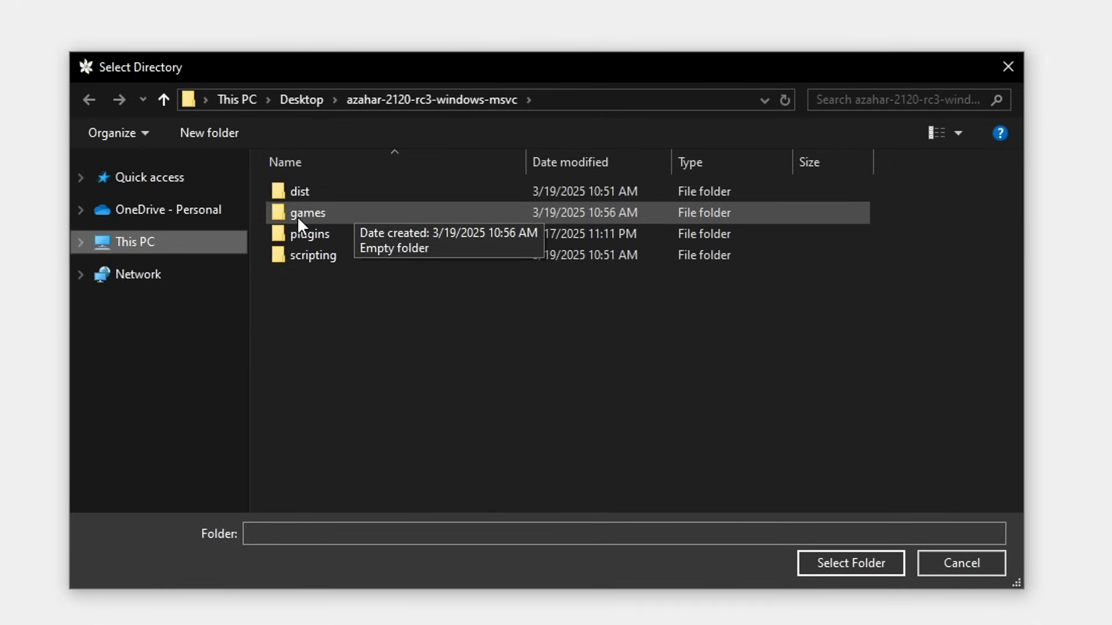
pyautogui.click(306, 213)
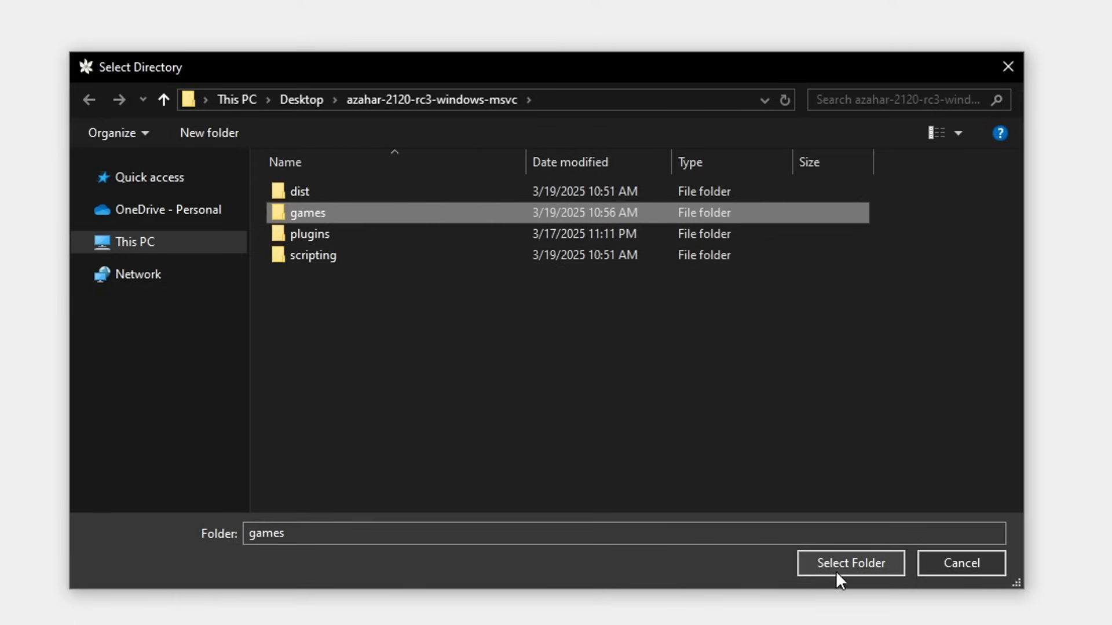
pyautogui.click(850, 563)
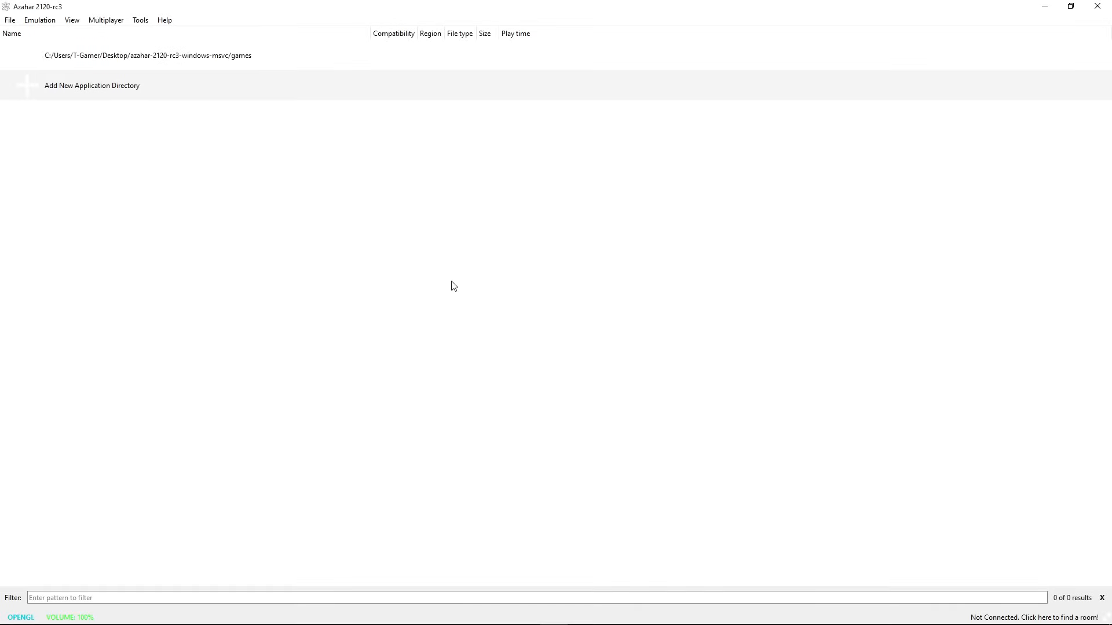
pyautogui.click(147, 56)
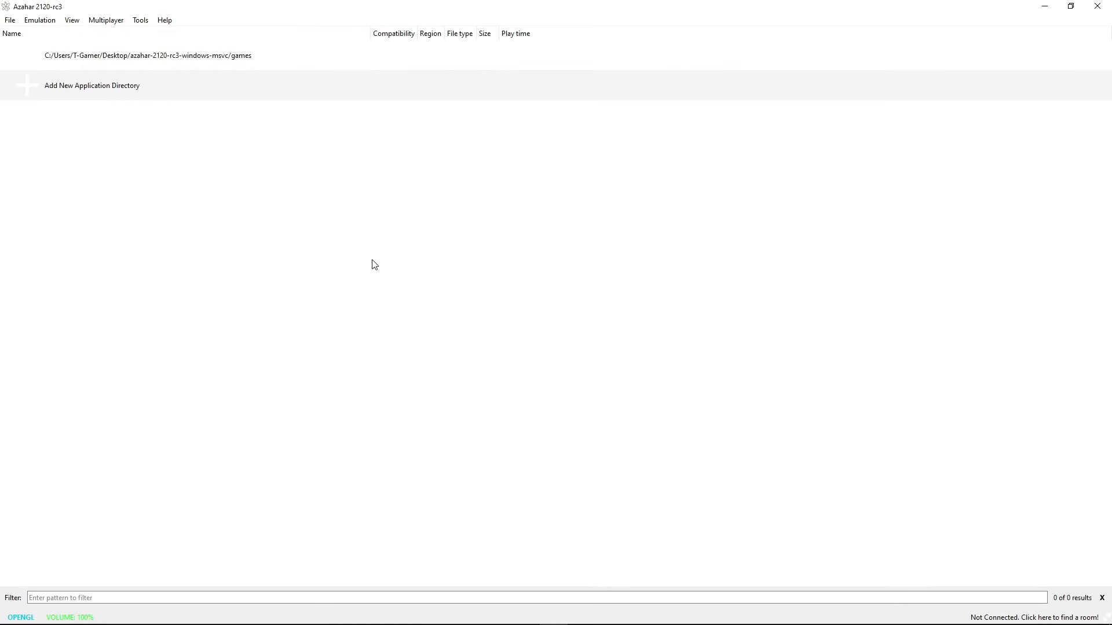
pyautogui.moveTo(245, 435)
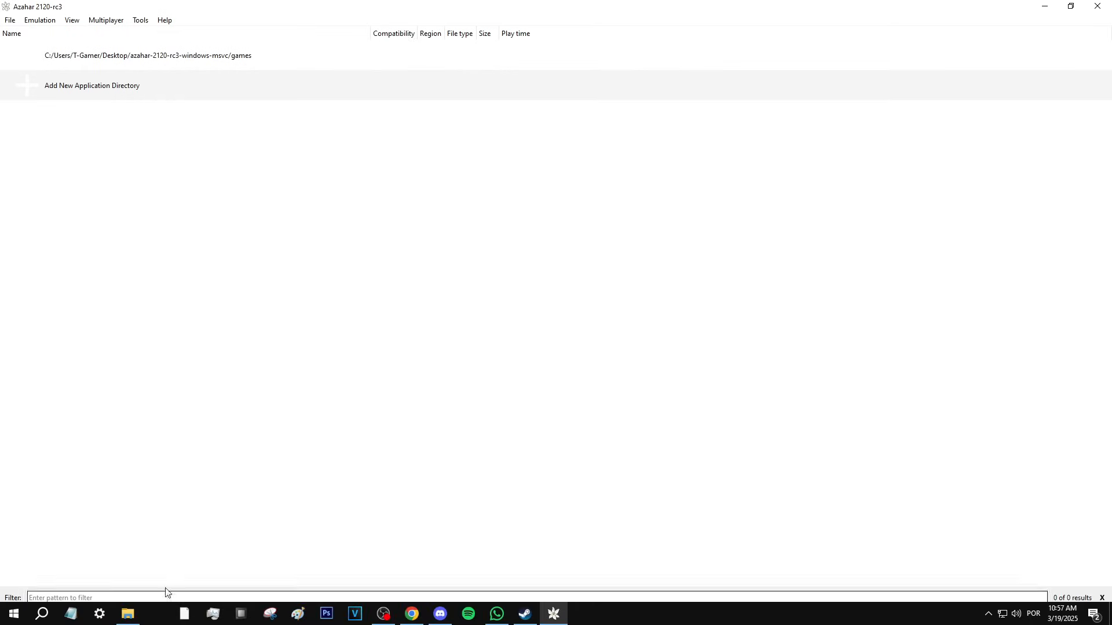
# - Open the games folder in File Explorer and select the Monster Hunter Generations file
pyautogui.click(127, 614)
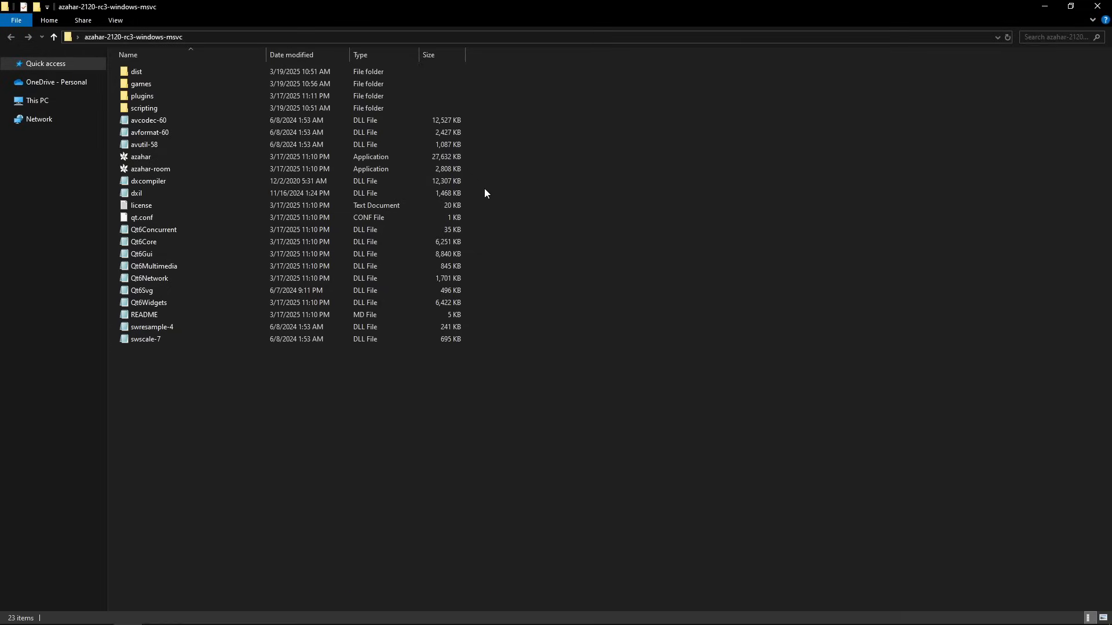
pyautogui.doubleClick(141, 83)
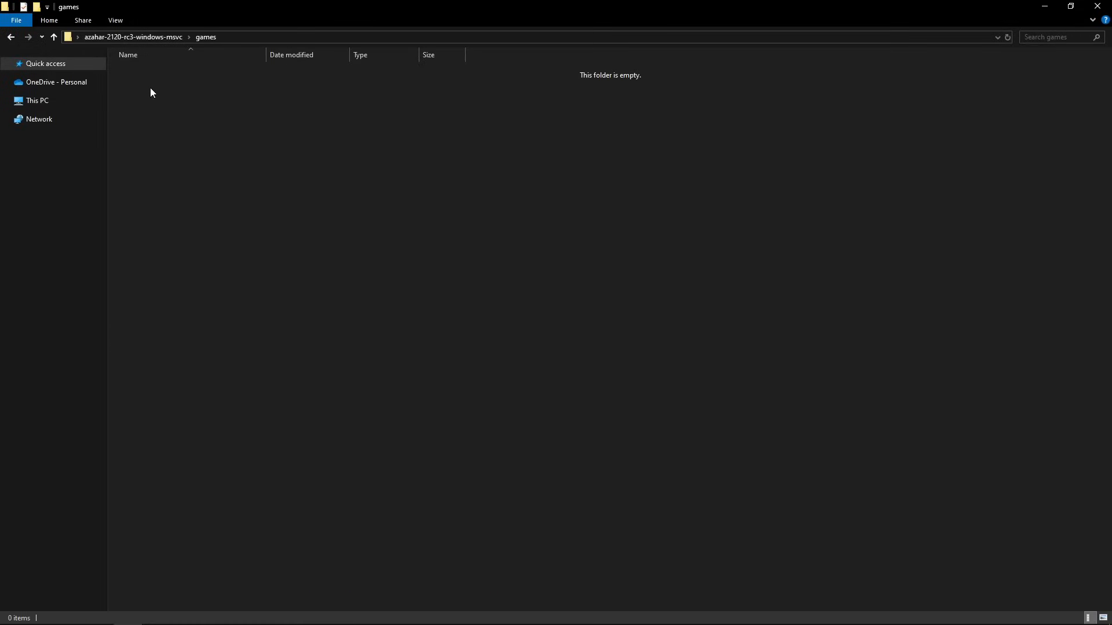
pyautogui.moveTo(301, 110)
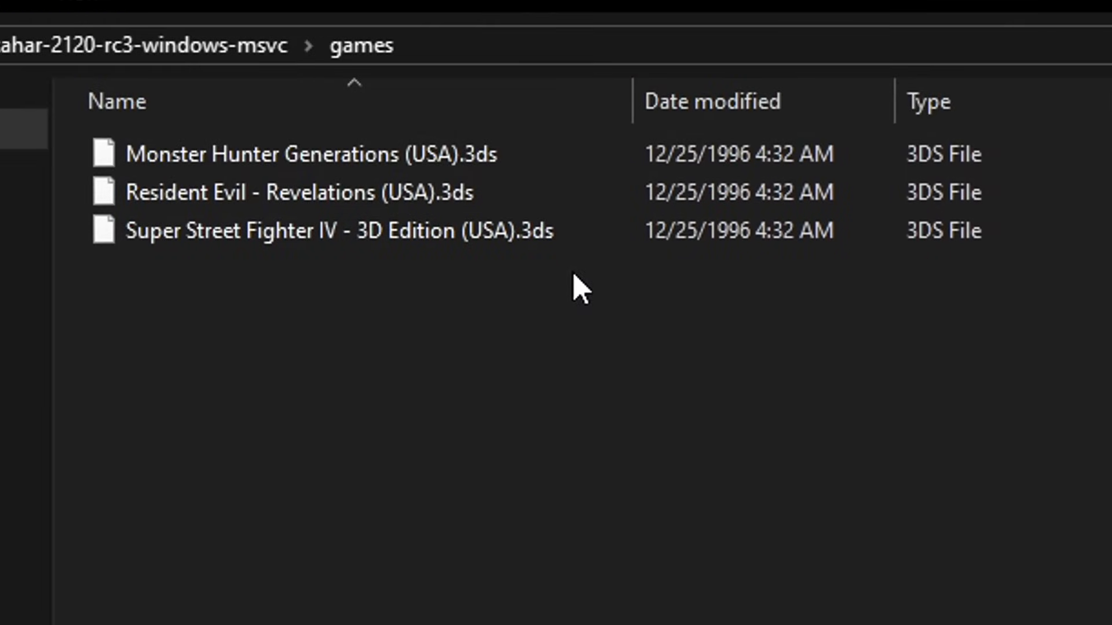
pyautogui.moveTo(590, 324)
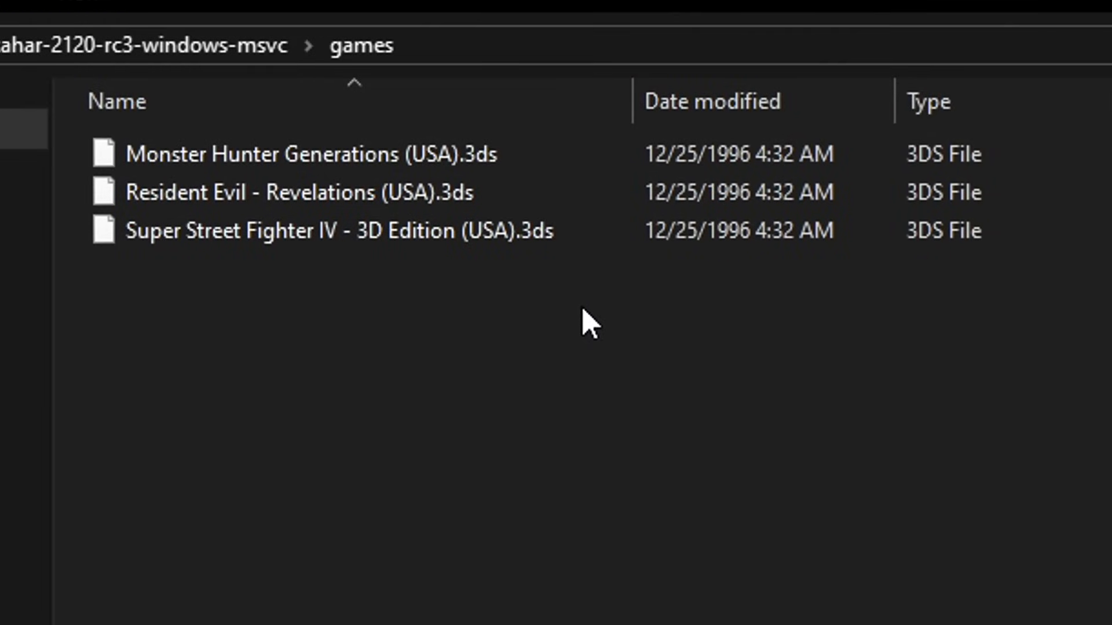
pyautogui.moveTo(551, 312)
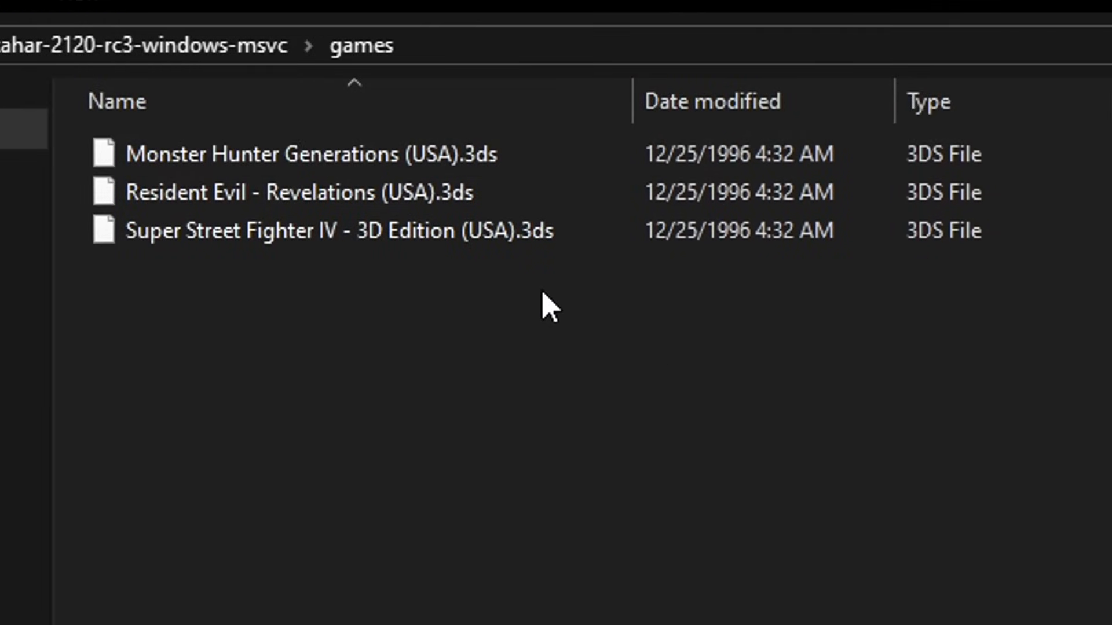
pyautogui.moveTo(644, 396)
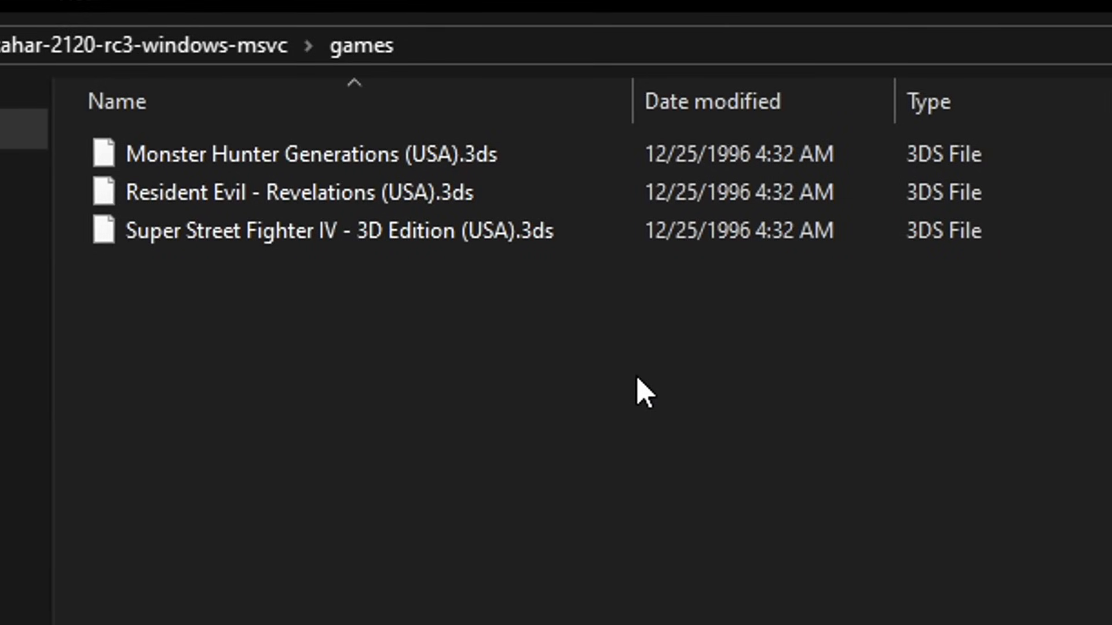
pyautogui.click(304, 154)
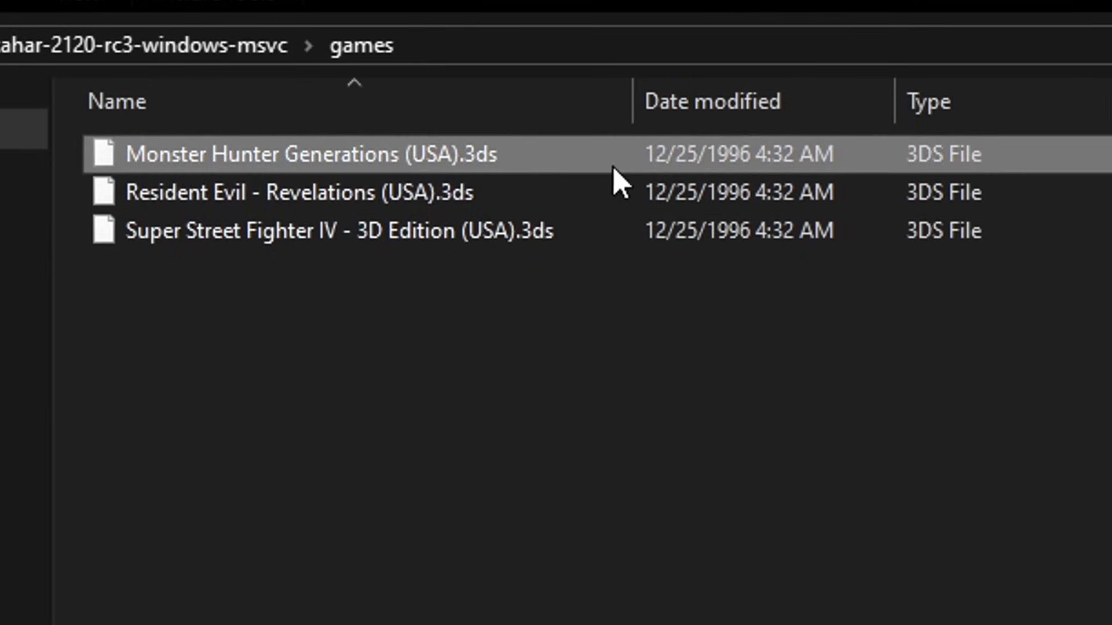
pyautogui.moveTo(517, 183)
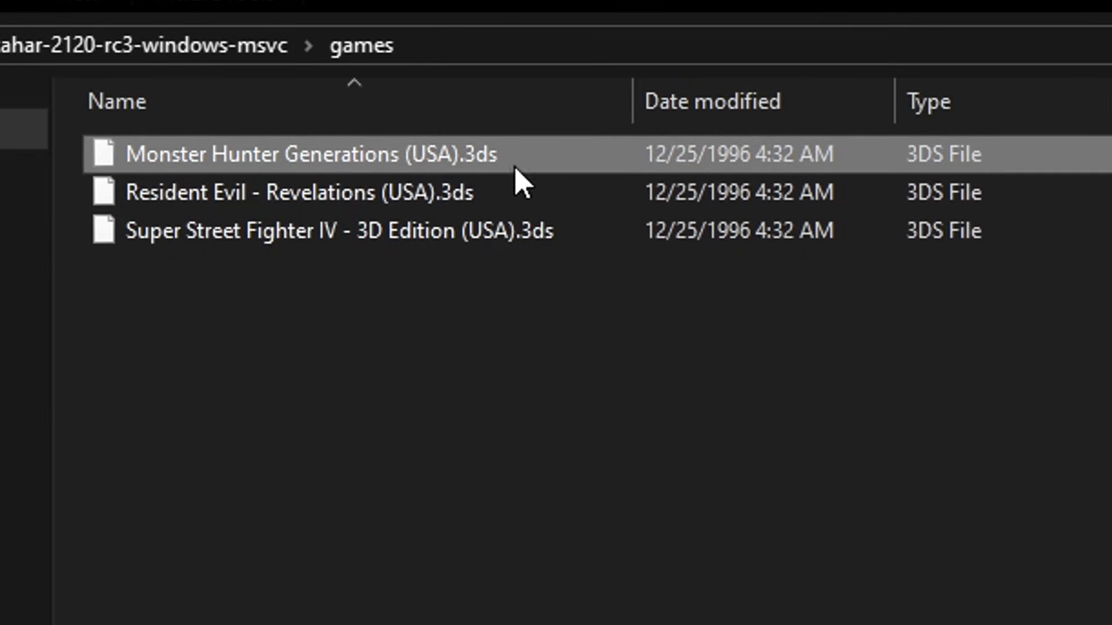
pyautogui.moveTo(554, 156)
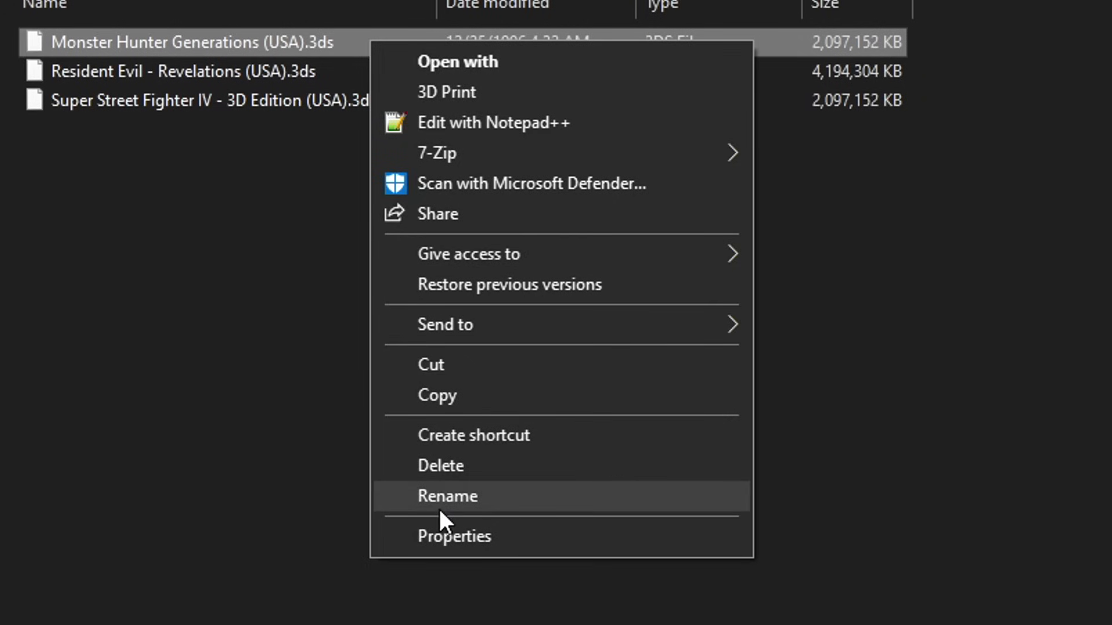
# - Rename Monster Hunter Generations from .3ds to .cci, accepting the extension warning
pyautogui.click(447, 496)
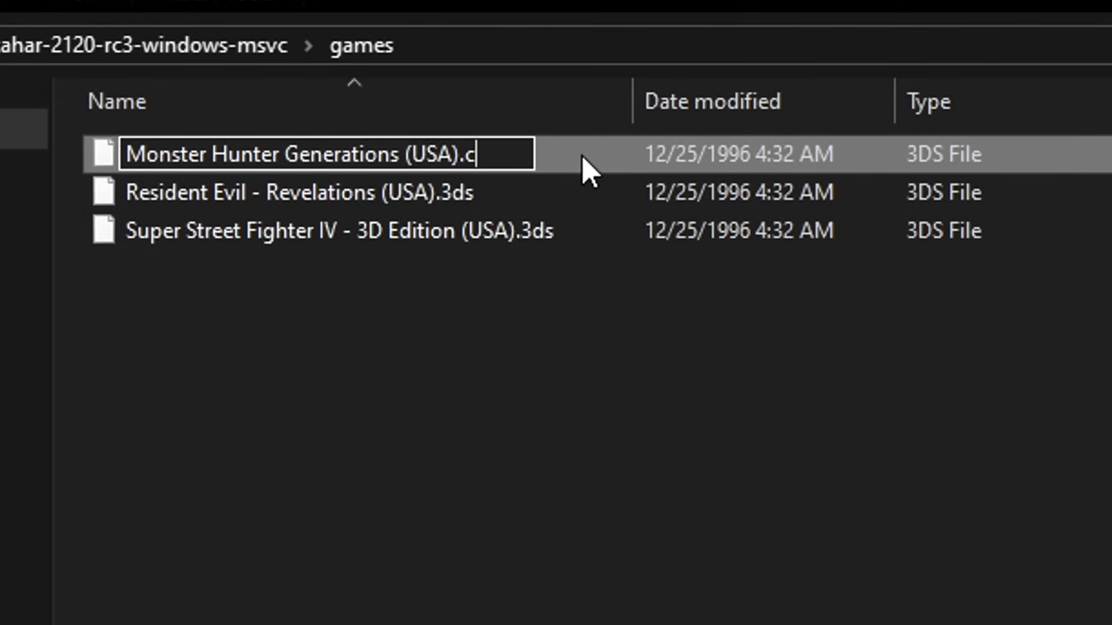
pyautogui.write('ci')
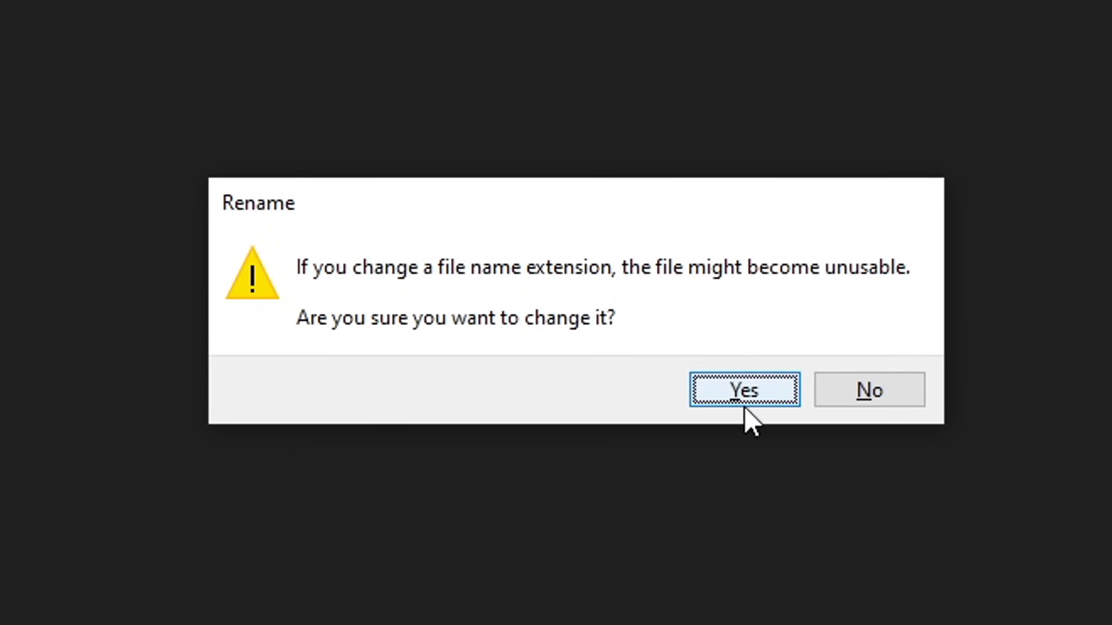
pyautogui.click(744, 390)
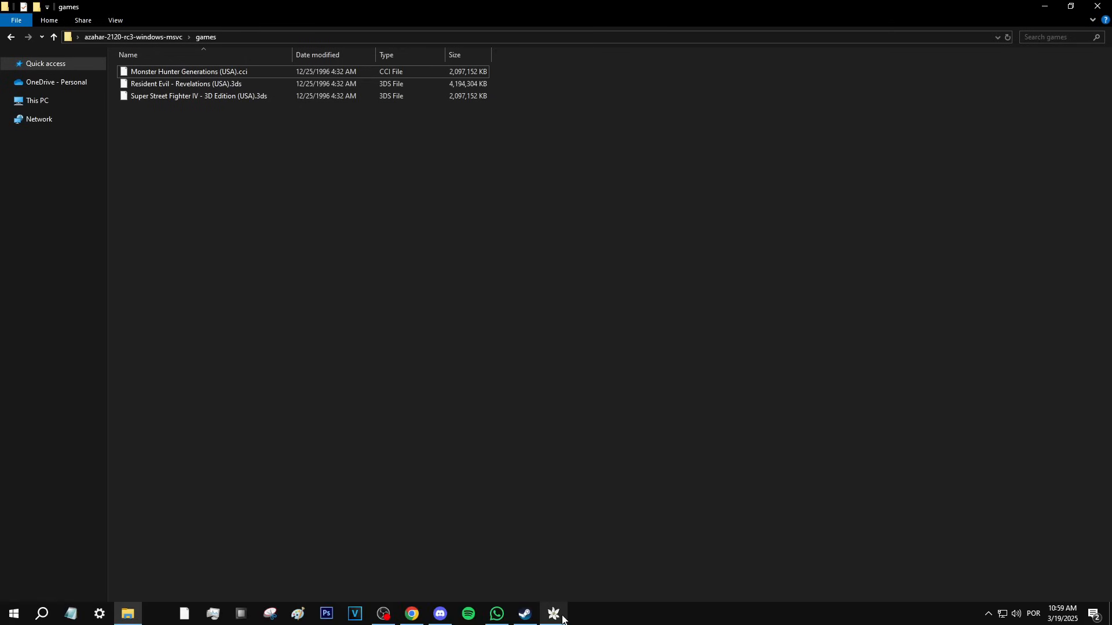
# - Switch back to Azahar so Monster Hunter Generations (USA).cci appears in the game list
pyautogui.click(554, 614)
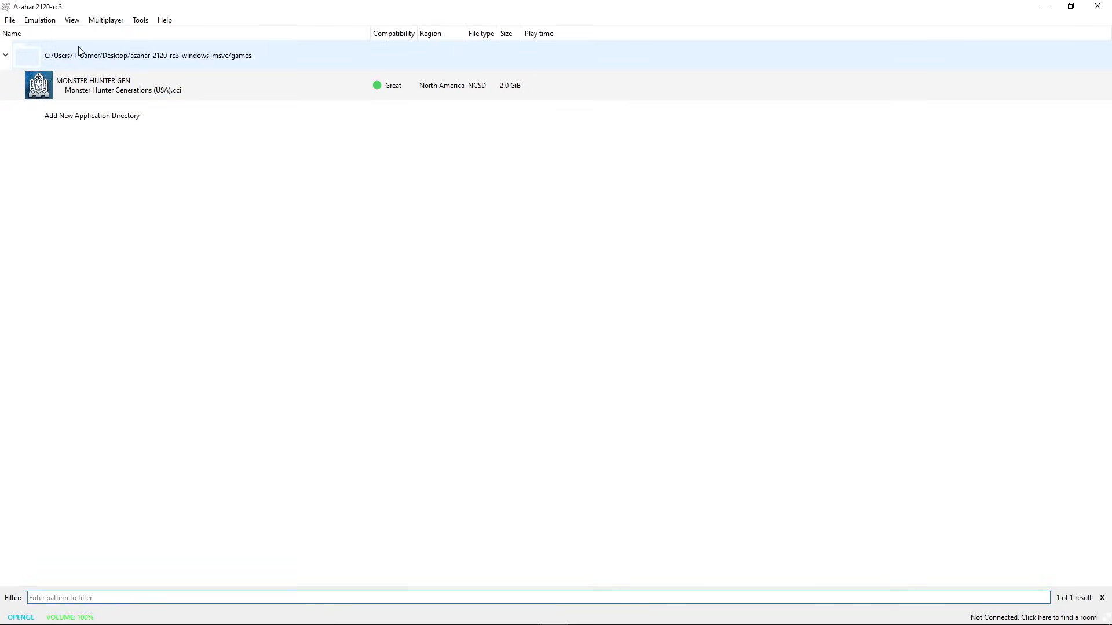
pyautogui.moveTo(93, 62)
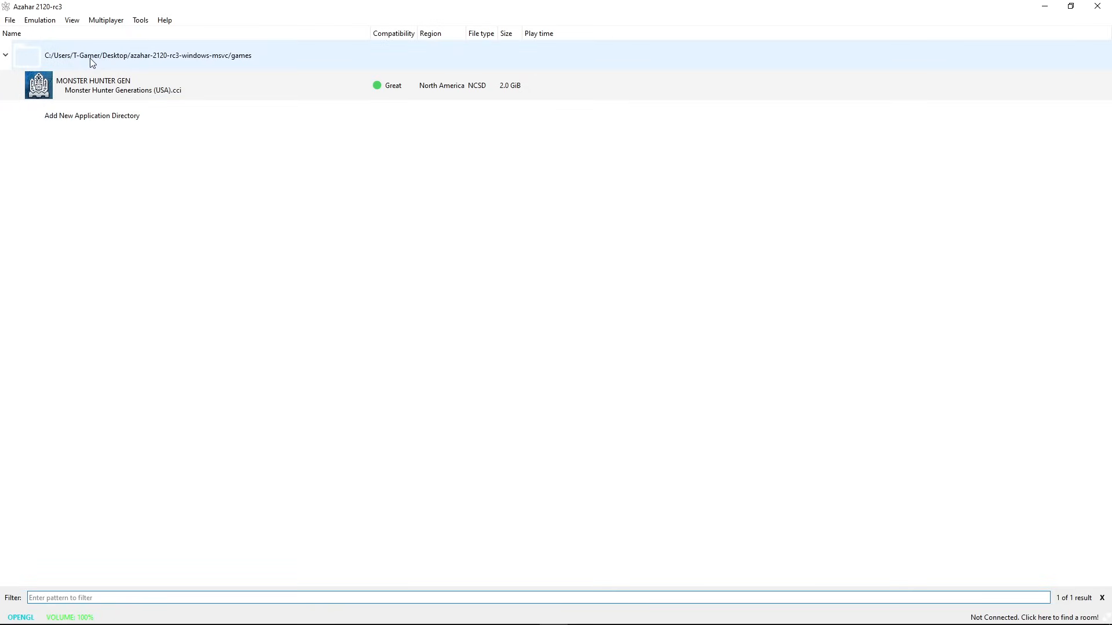
pyautogui.moveTo(164, 20)
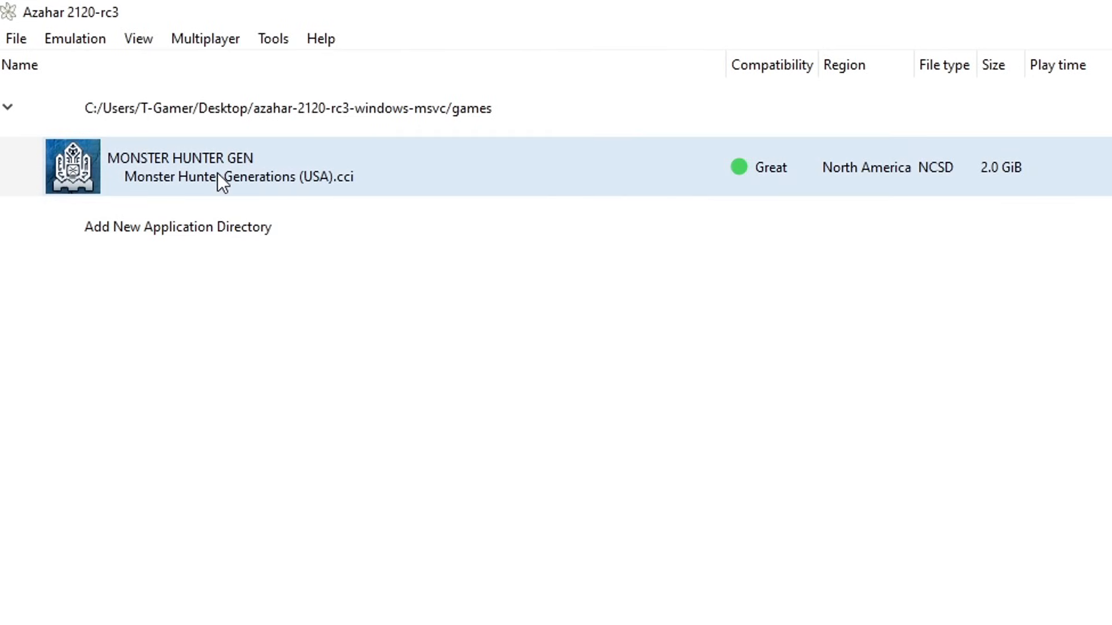
# - Review Monster Hunter Generations' per-game Properties across the General, System and Graphics pages
pyautogui.rightClick(220, 177)
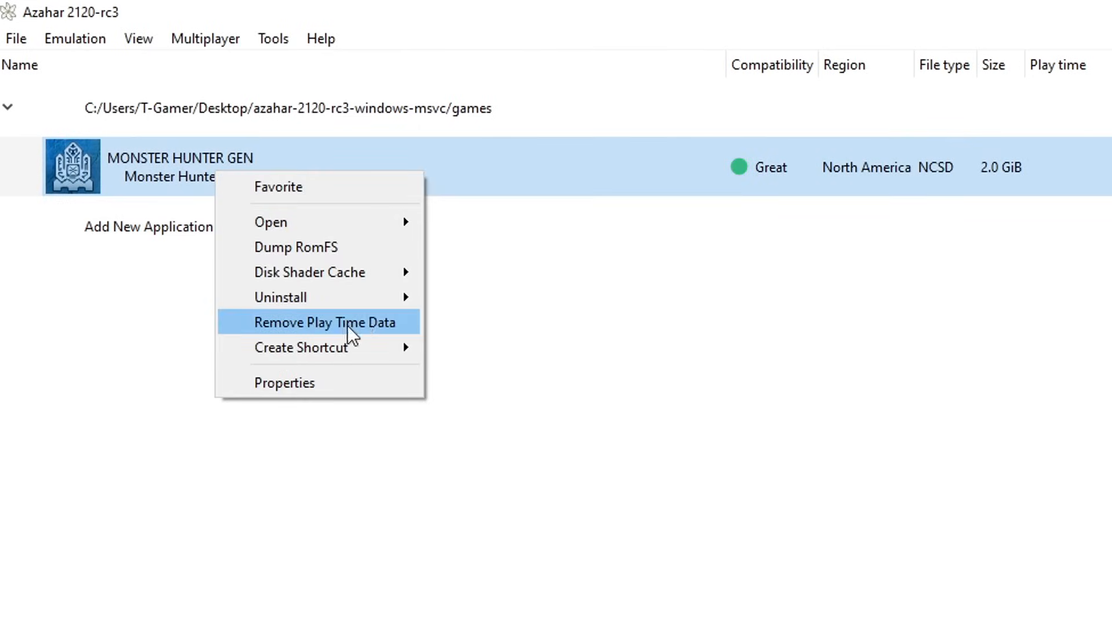
pyautogui.click(284, 383)
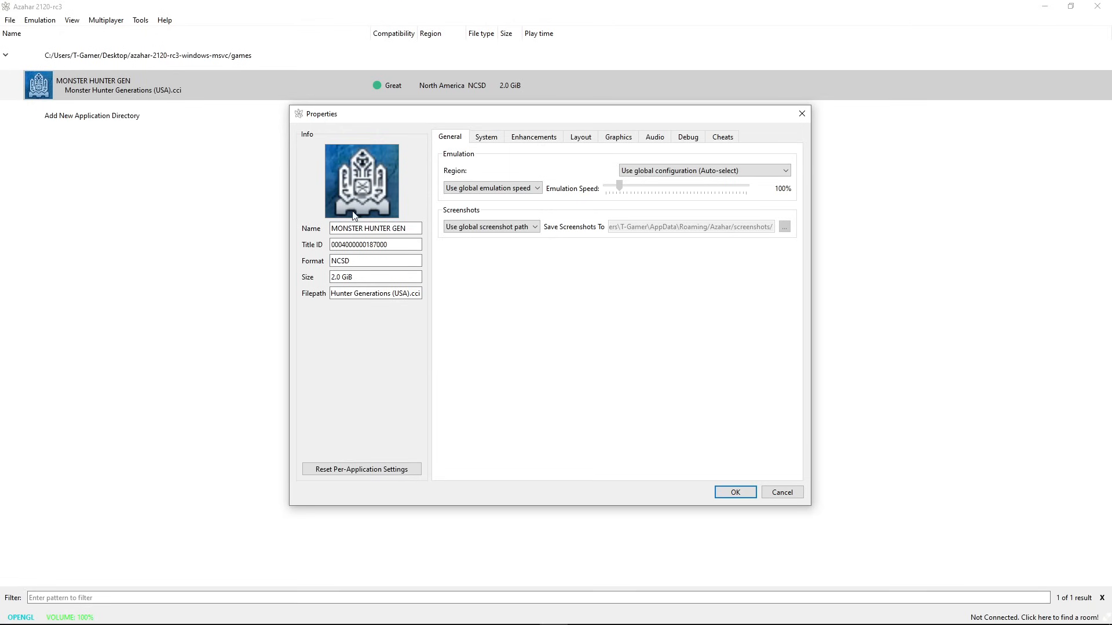
pyautogui.click(486, 137)
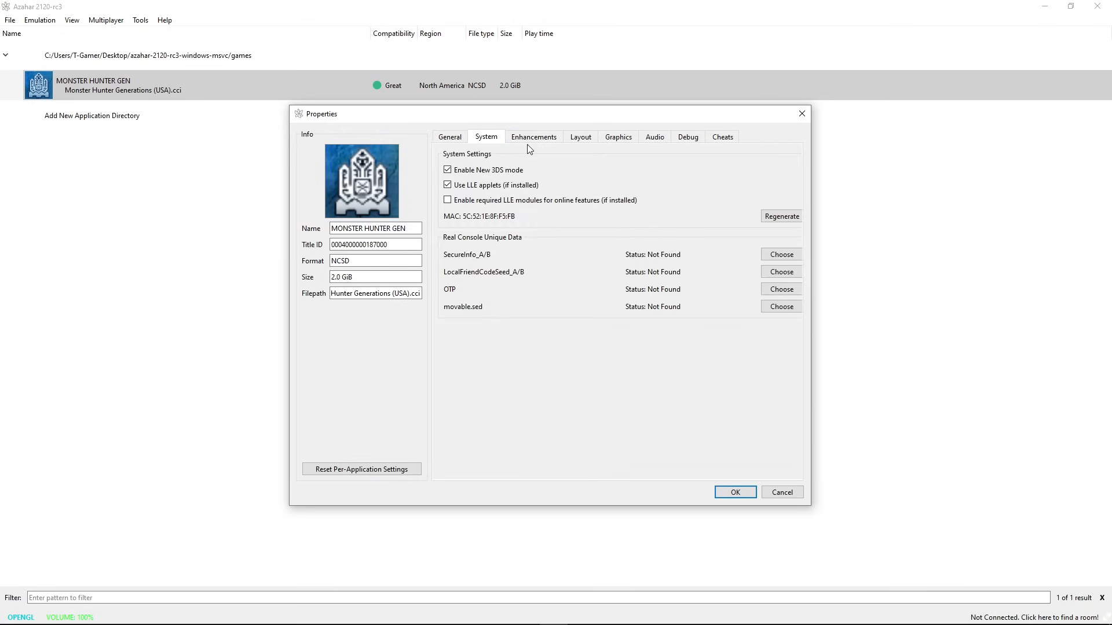
pyautogui.click(617, 137)
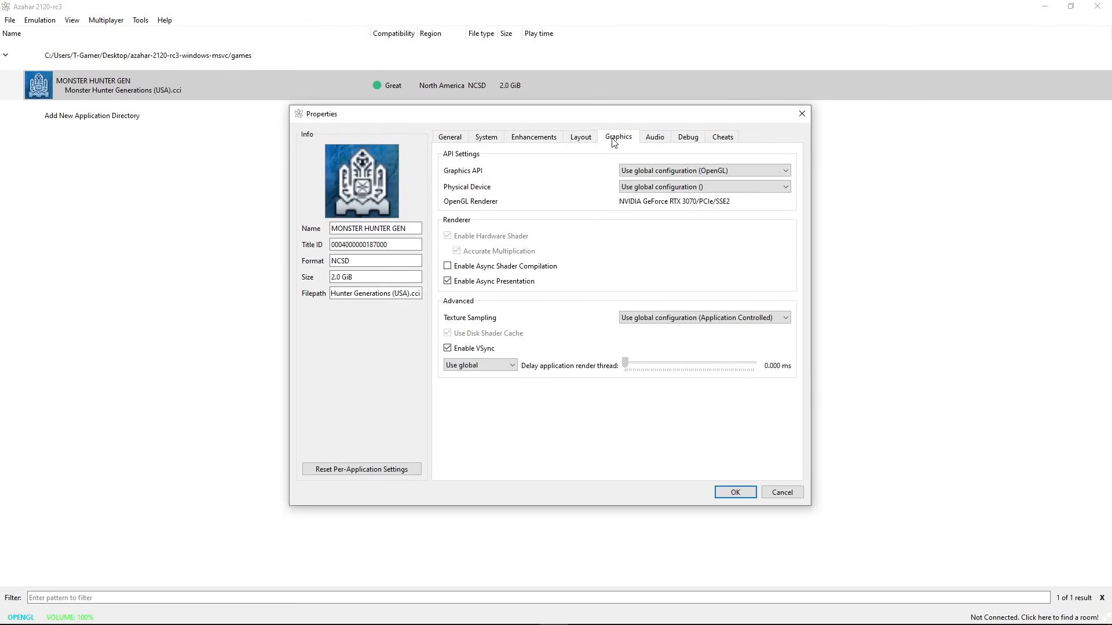
pyautogui.click(485, 137)
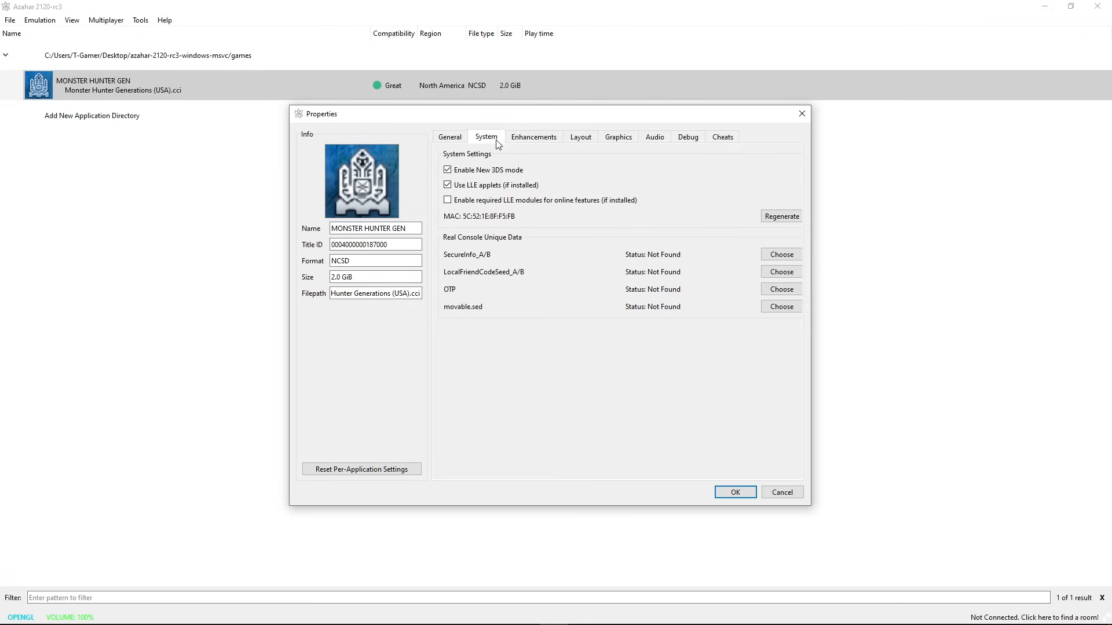
pyautogui.click(449, 136)
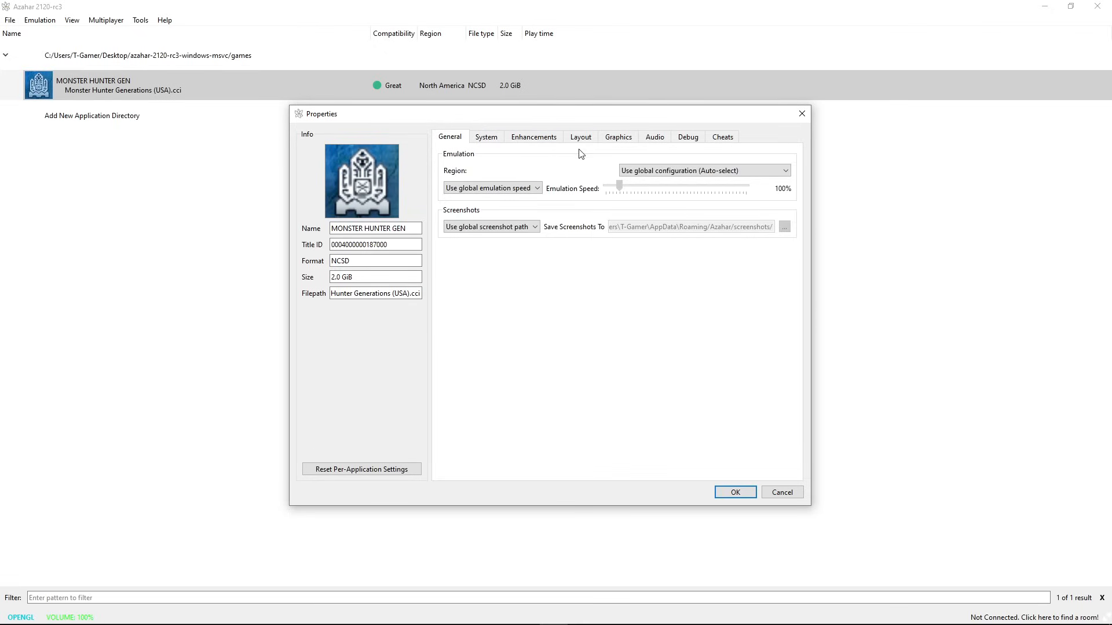
pyautogui.moveTo(693, 159)
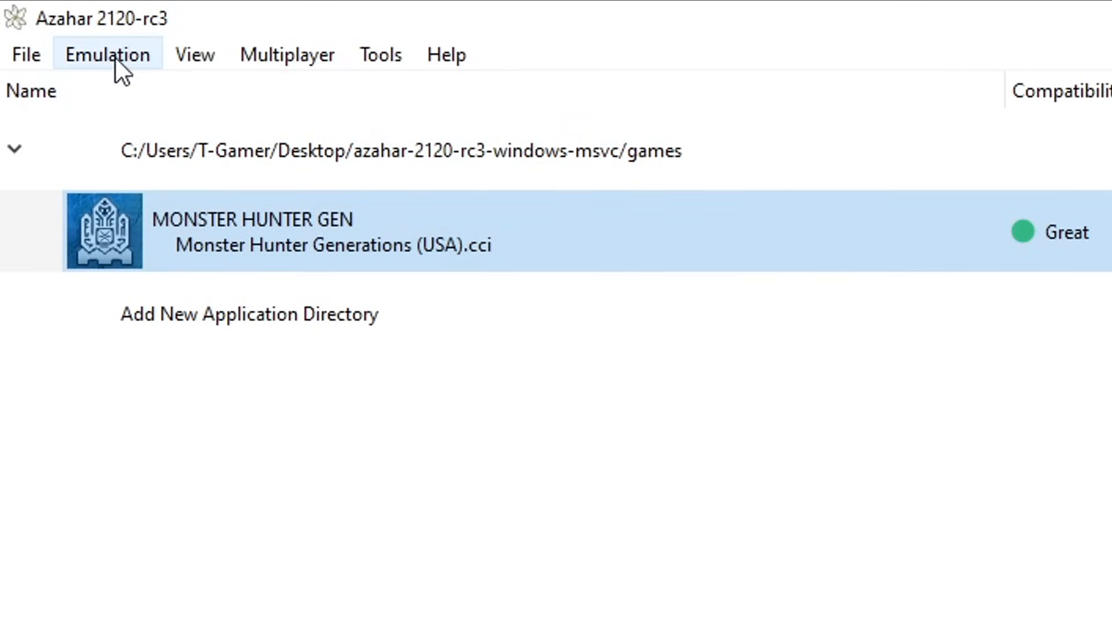
# - Bring up Emulation > Configure, glance over General, UI and Debug, then show the System settings
pyautogui.click(107, 55)
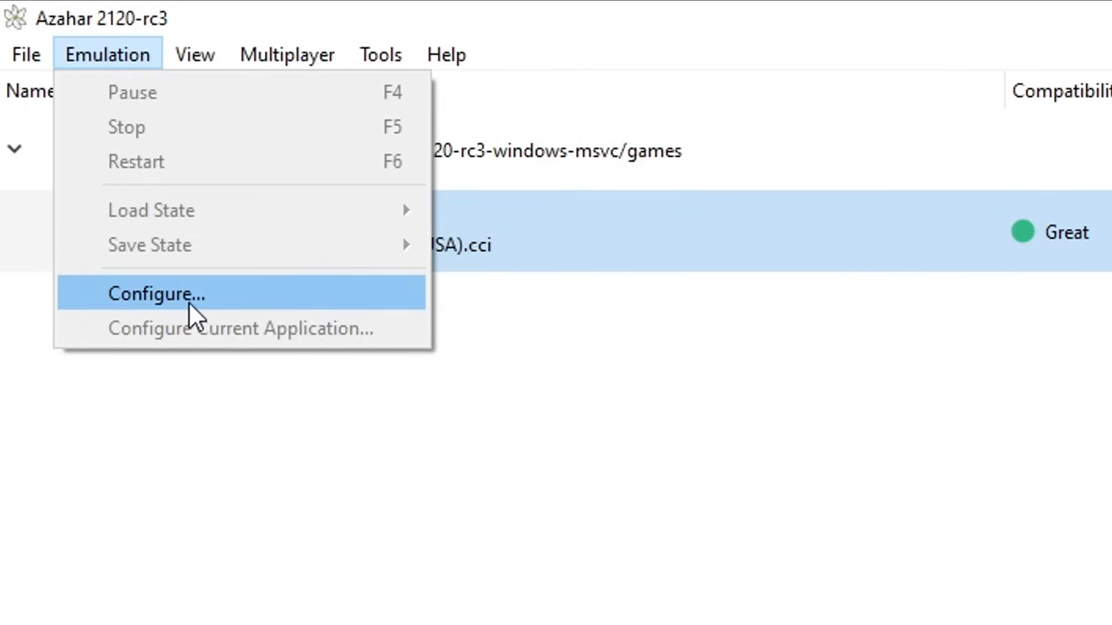
pyautogui.click(156, 293)
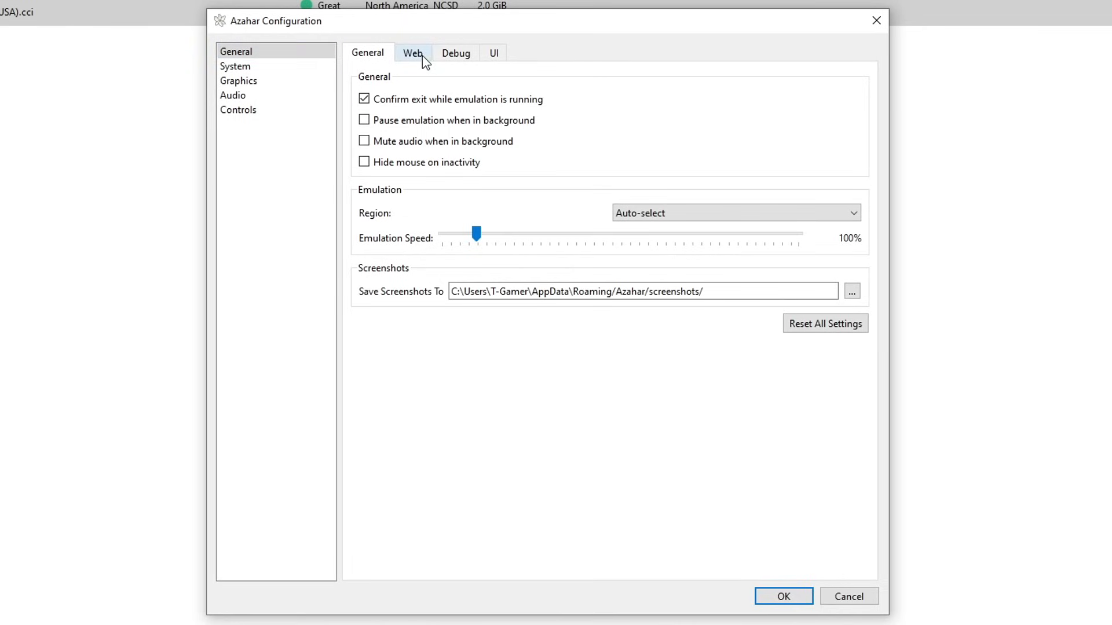
pyautogui.click(493, 52)
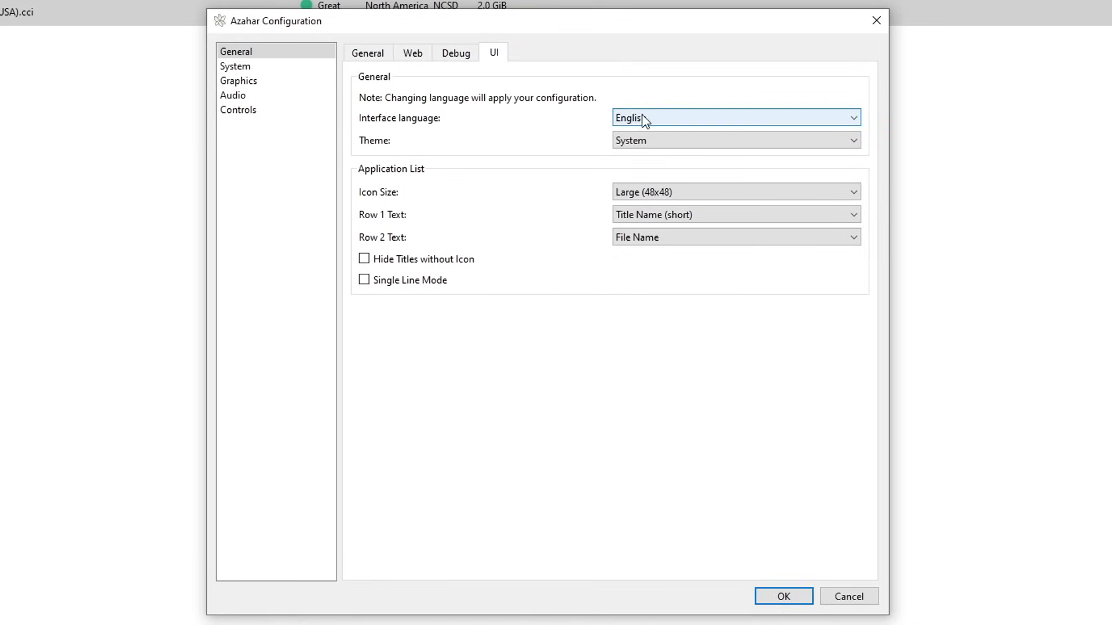
pyautogui.click(455, 52)
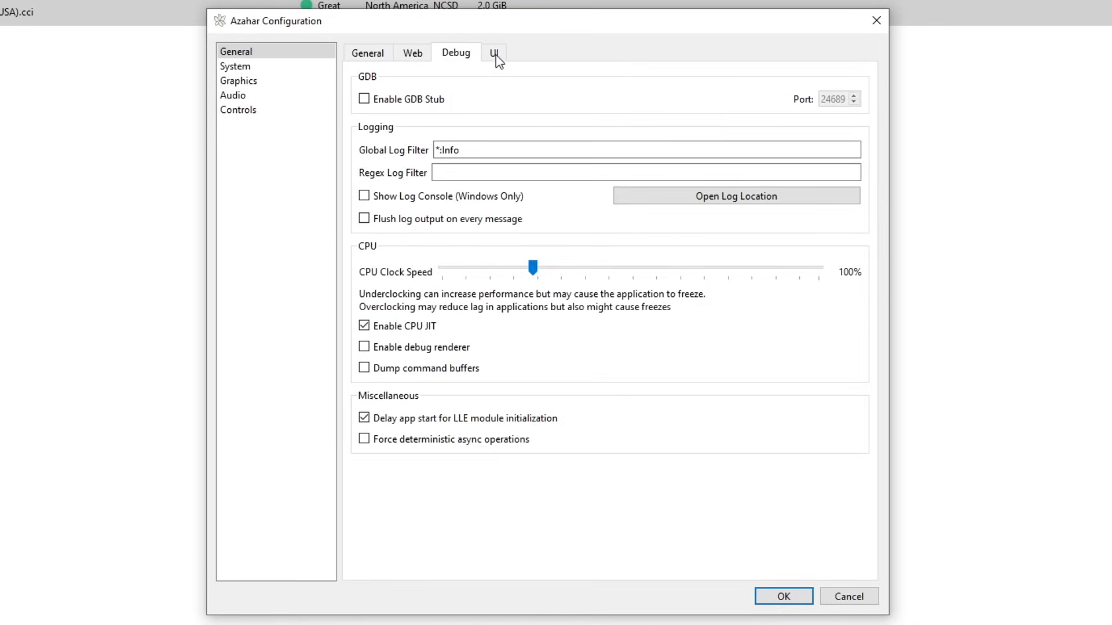
pyautogui.click(368, 52)
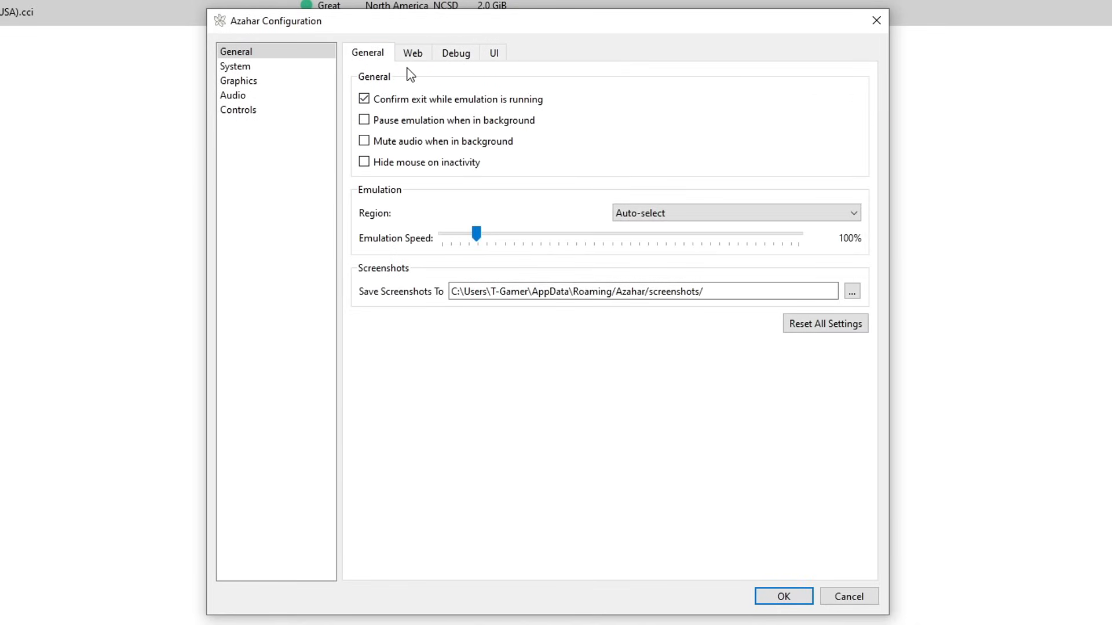
pyautogui.click(235, 66)
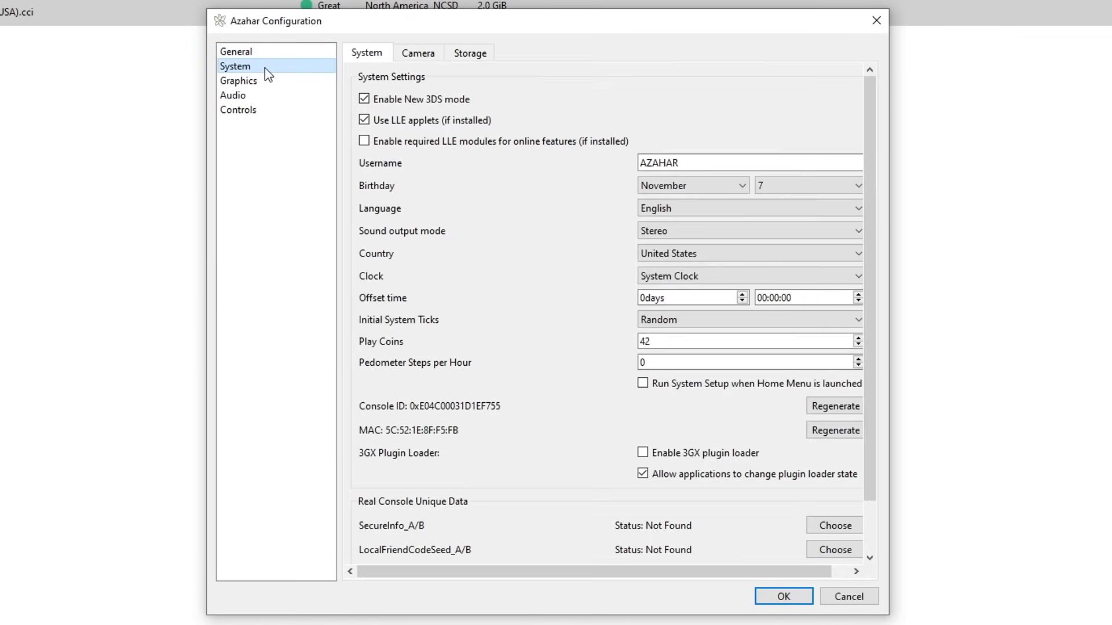
pyautogui.moveTo(530, 156)
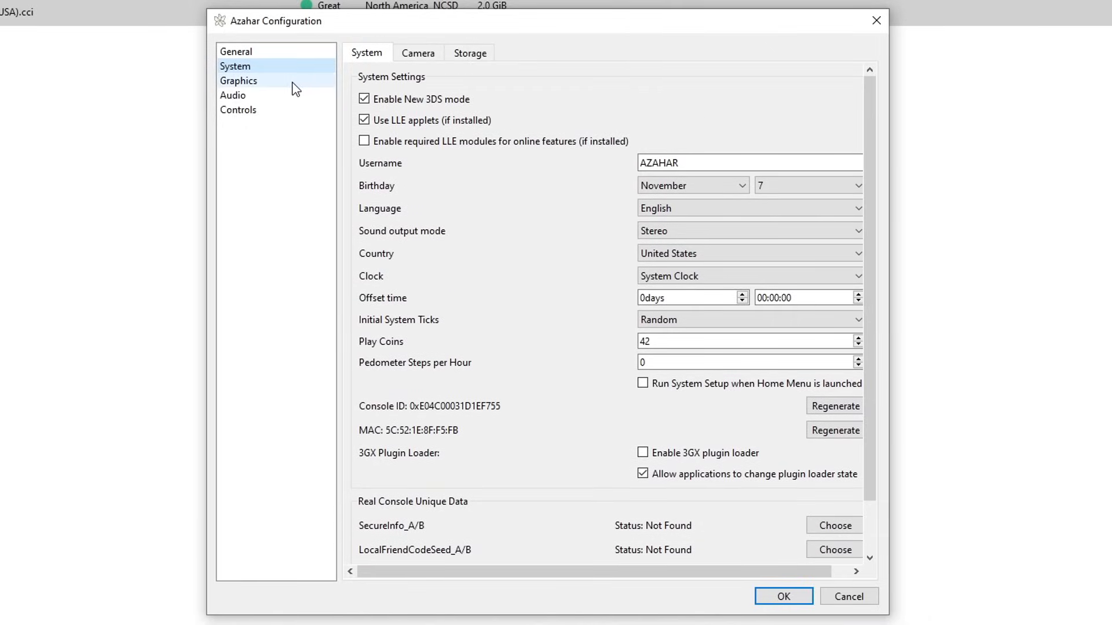
# - Show Graphics enhancements, leaving Internal Resolution at Native and Disable Right Eye Rendering unchecked
pyautogui.click(239, 79)
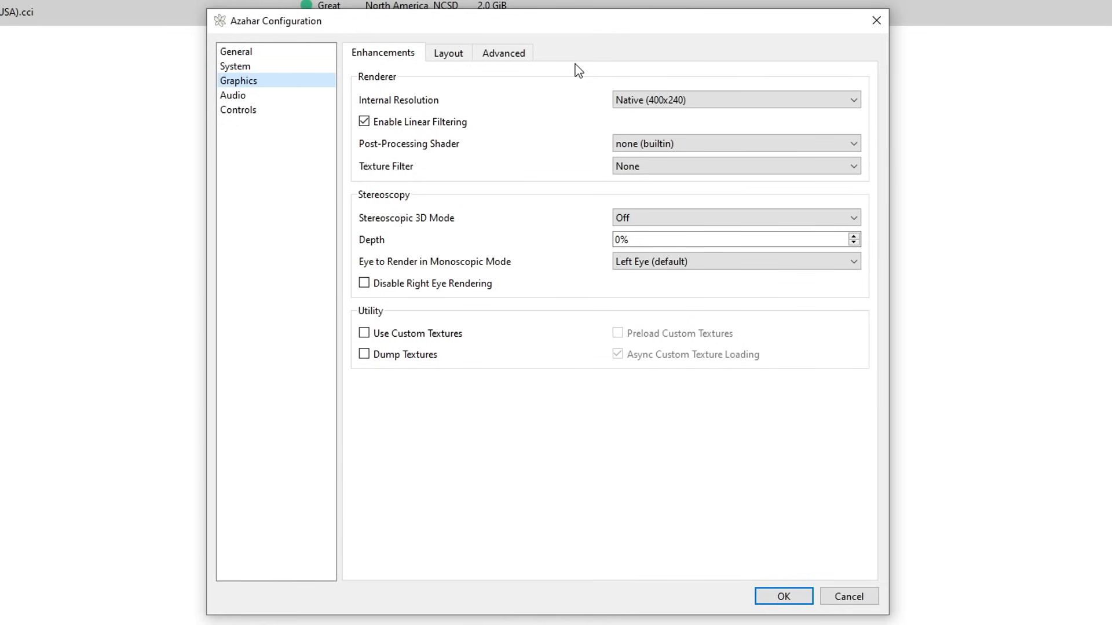
pyautogui.moveTo(381, 62)
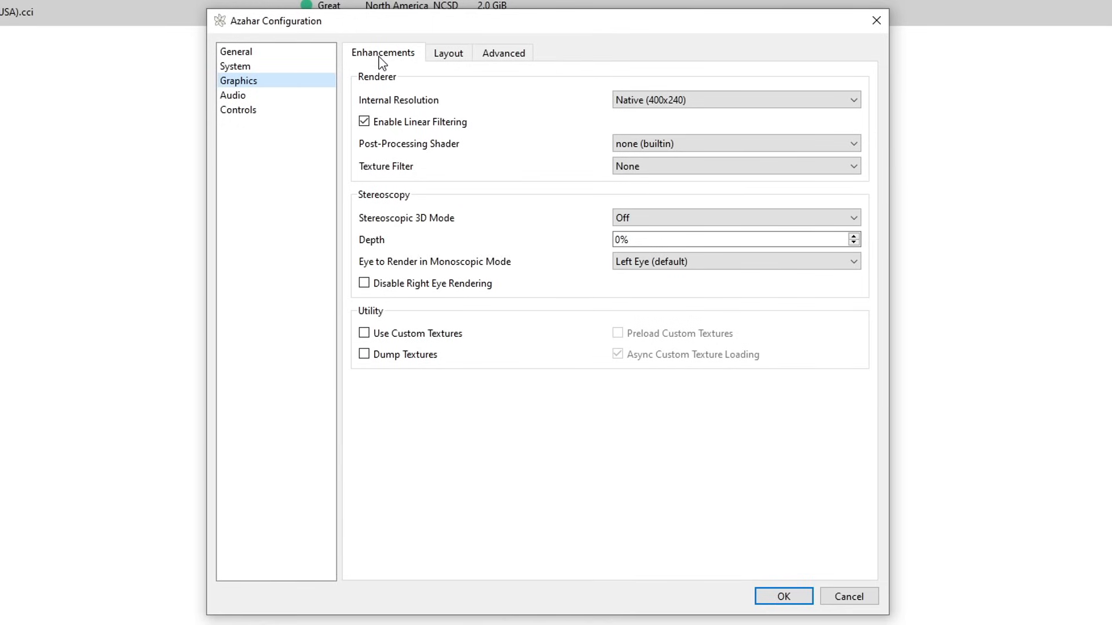
pyautogui.moveTo(703, 84)
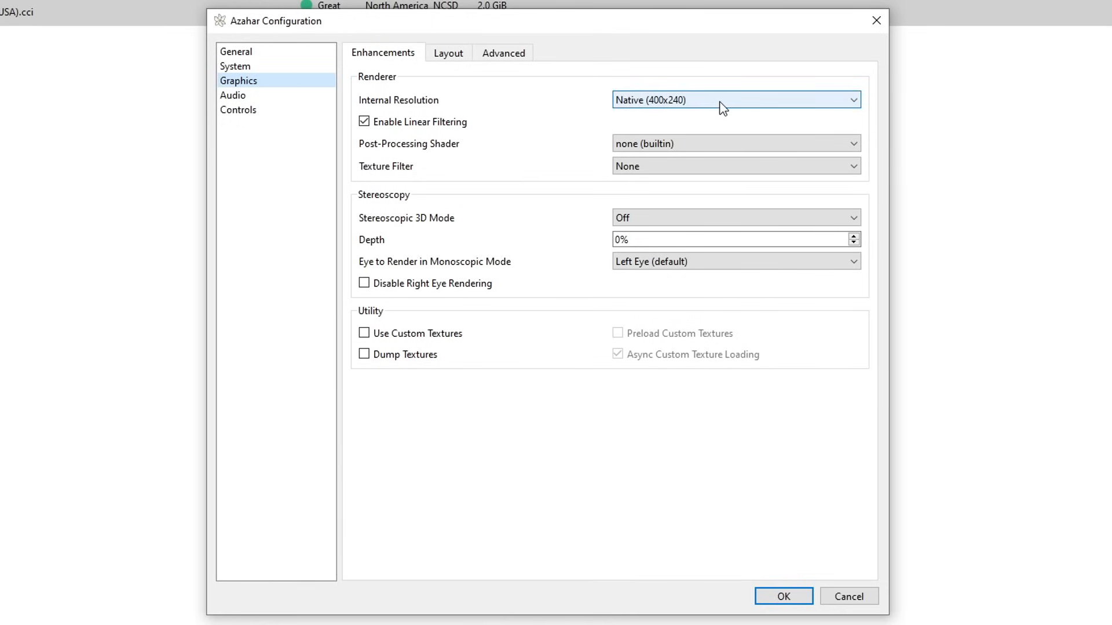
pyautogui.click(735, 100)
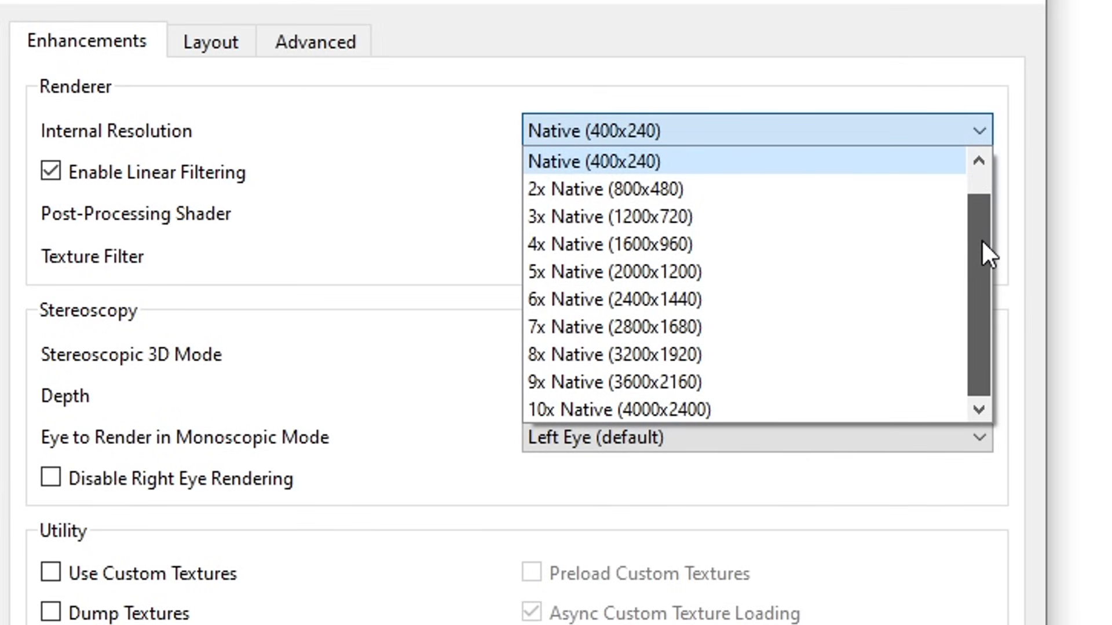
pyautogui.moveTo(772, 299)
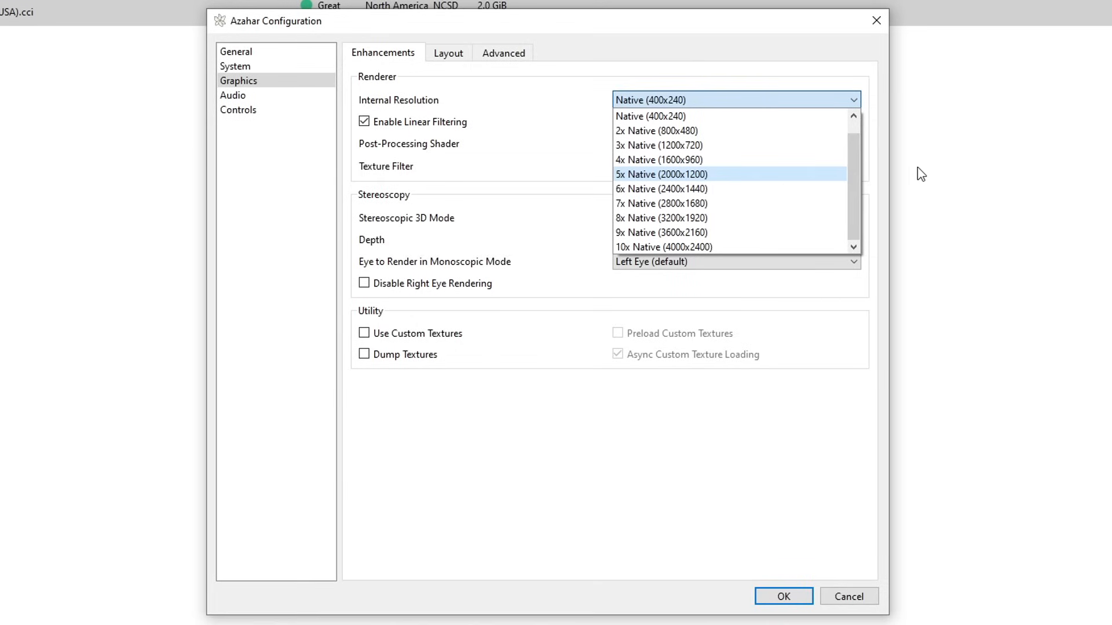
pyautogui.moveTo(737, 131)
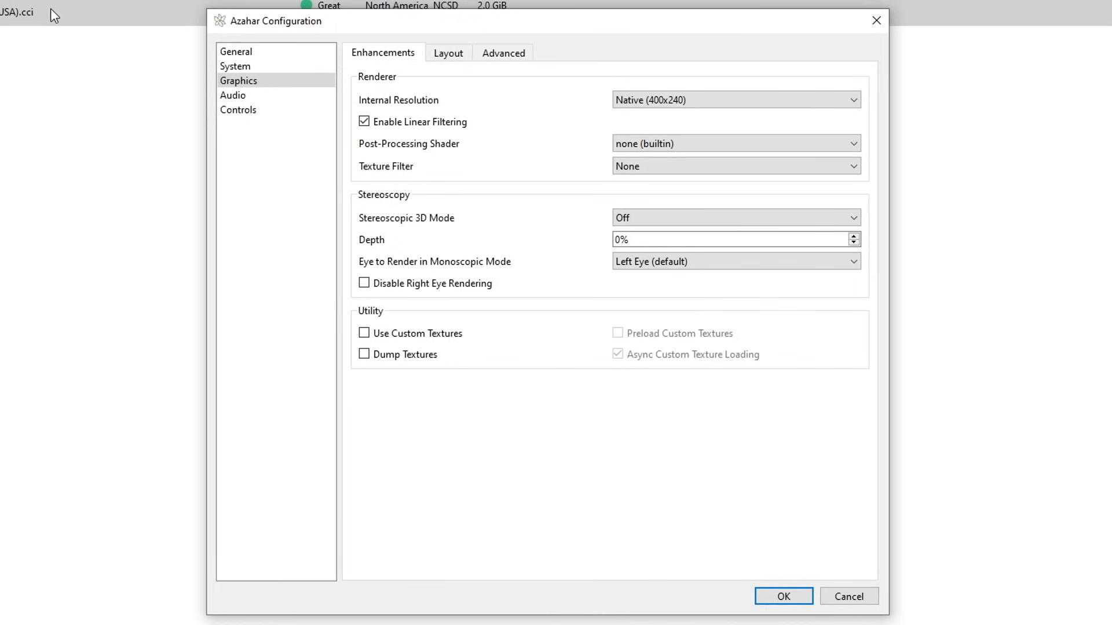
pyautogui.moveTo(604, 62)
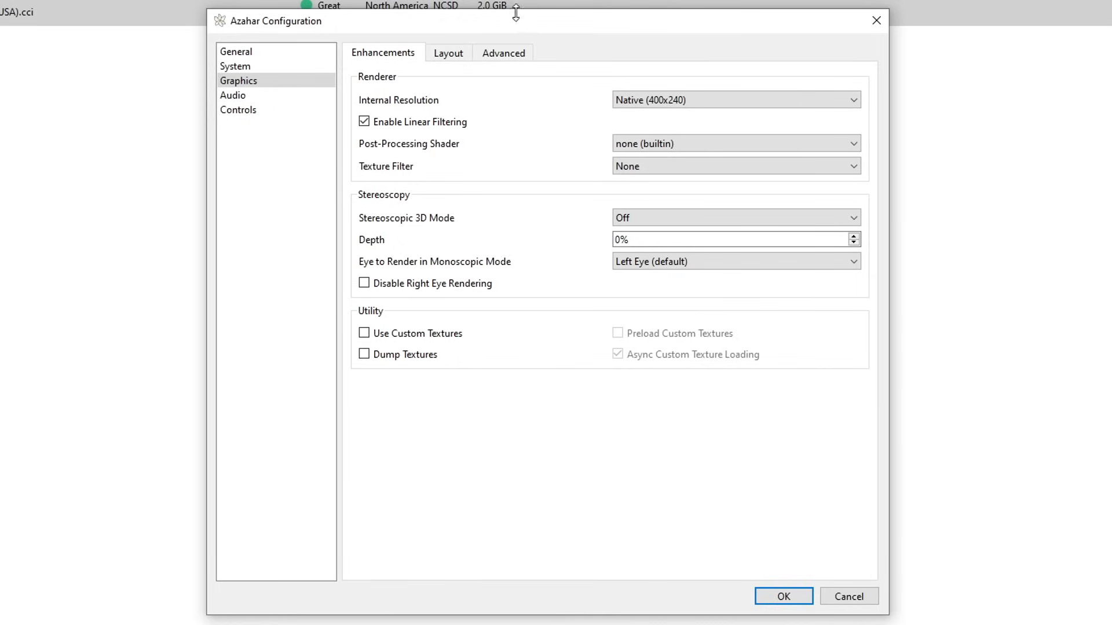
pyautogui.click(734, 100)
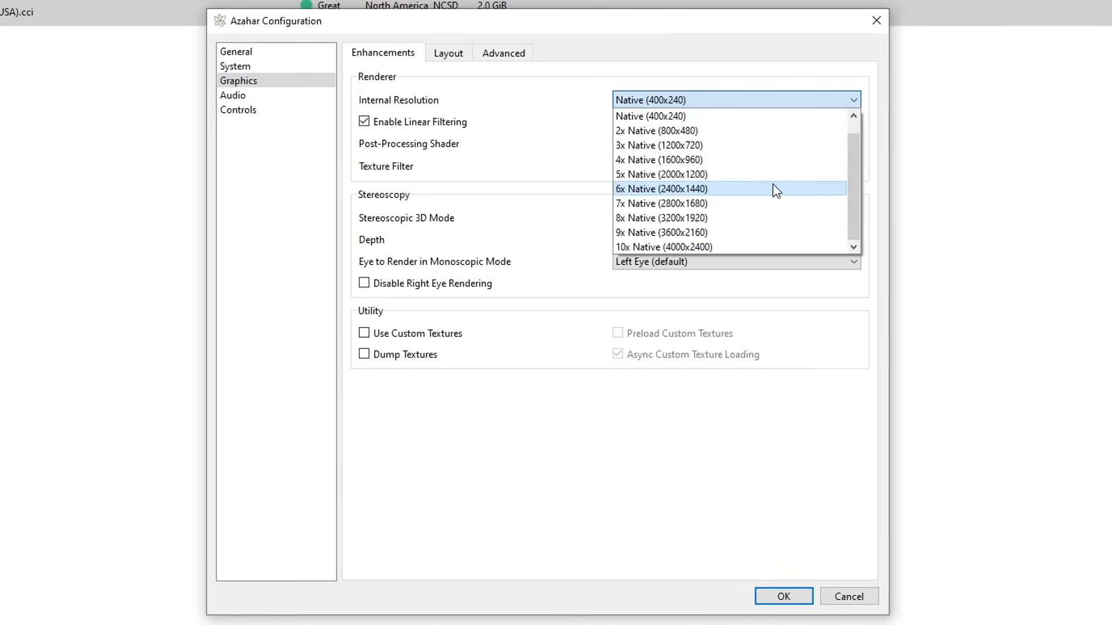
pyautogui.moveTo(784, 204)
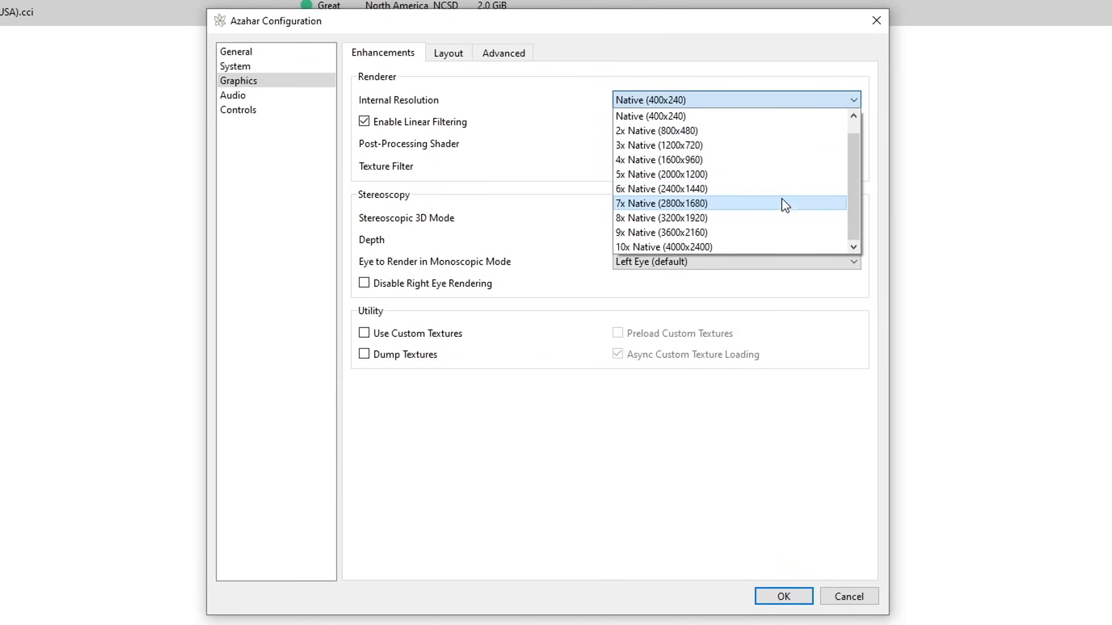
pyautogui.moveTo(773, 189)
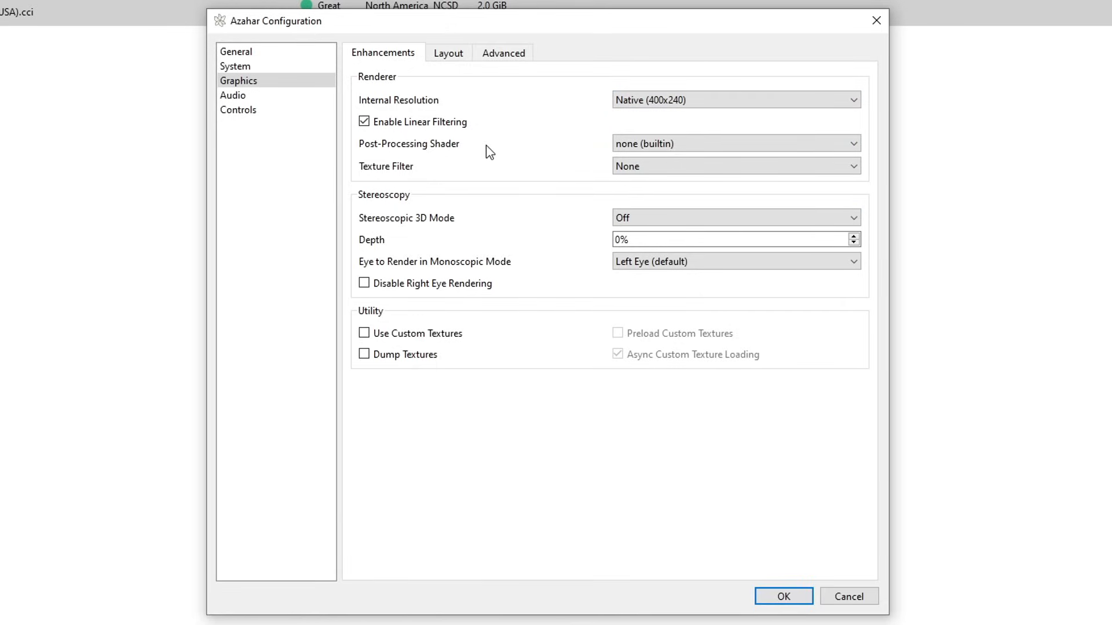
pyautogui.moveTo(537, 169)
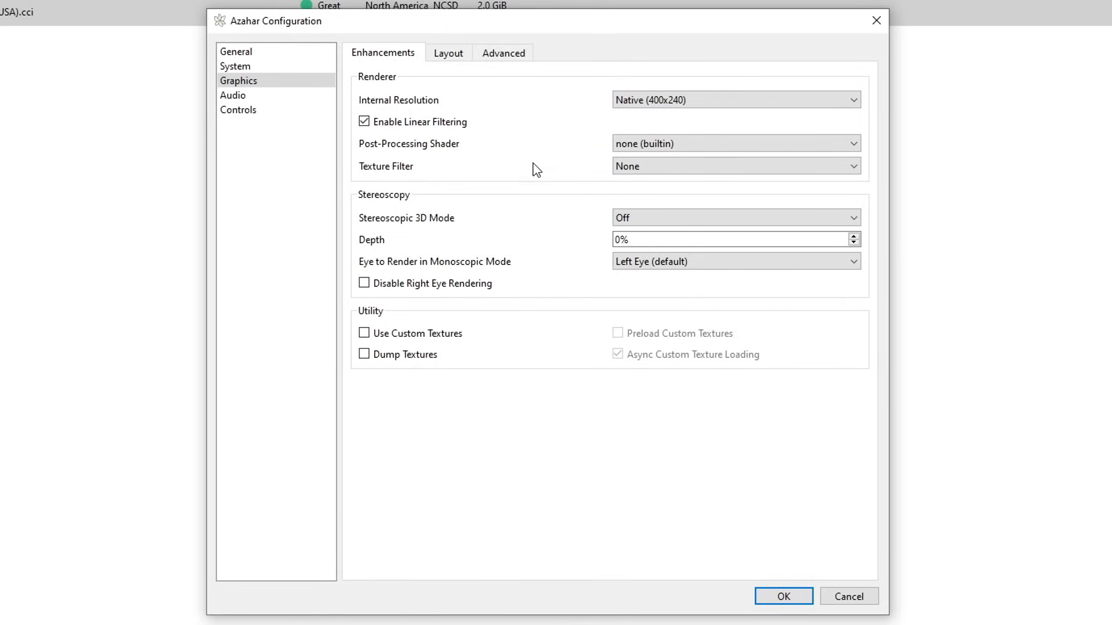
pyautogui.moveTo(542, 159)
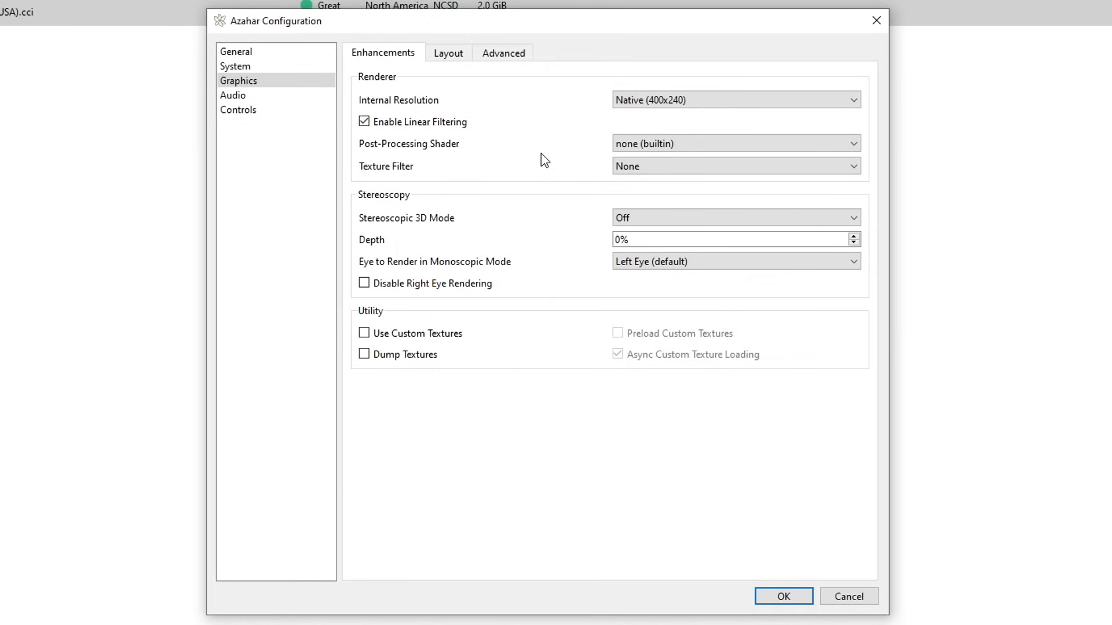
pyautogui.moveTo(435, 210)
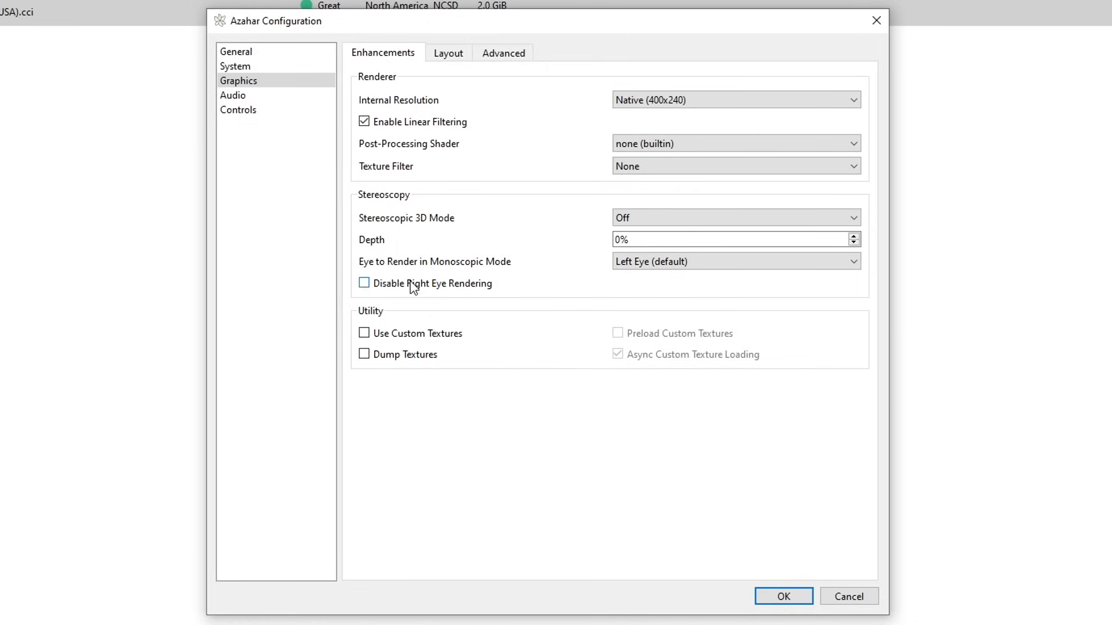
pyautogui.click(364, 283)
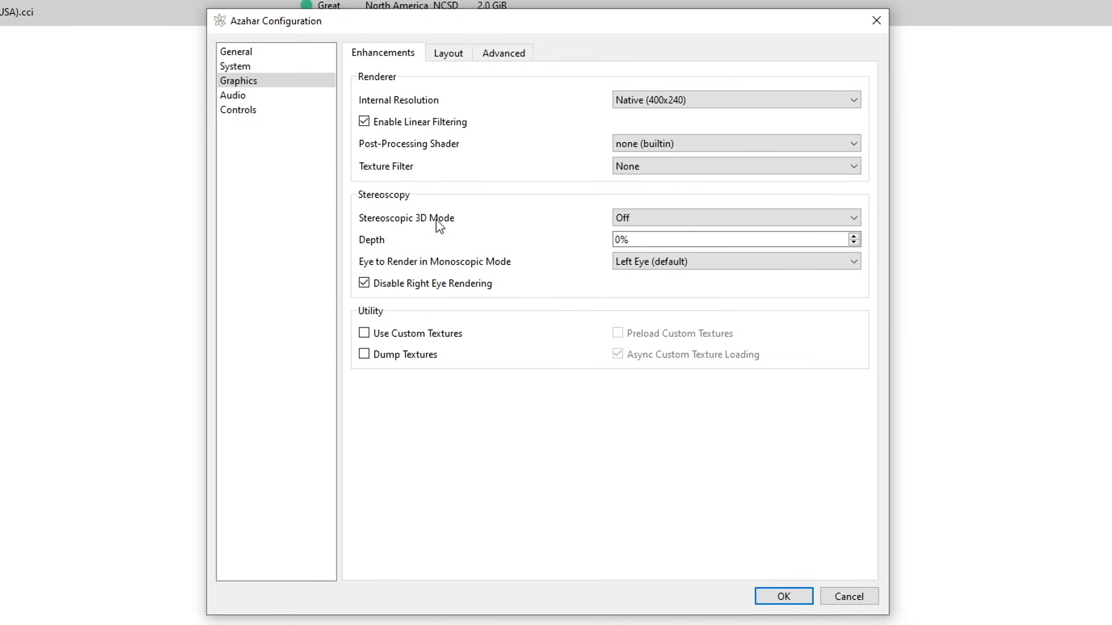
pyautogui.moveTo(389, 260)
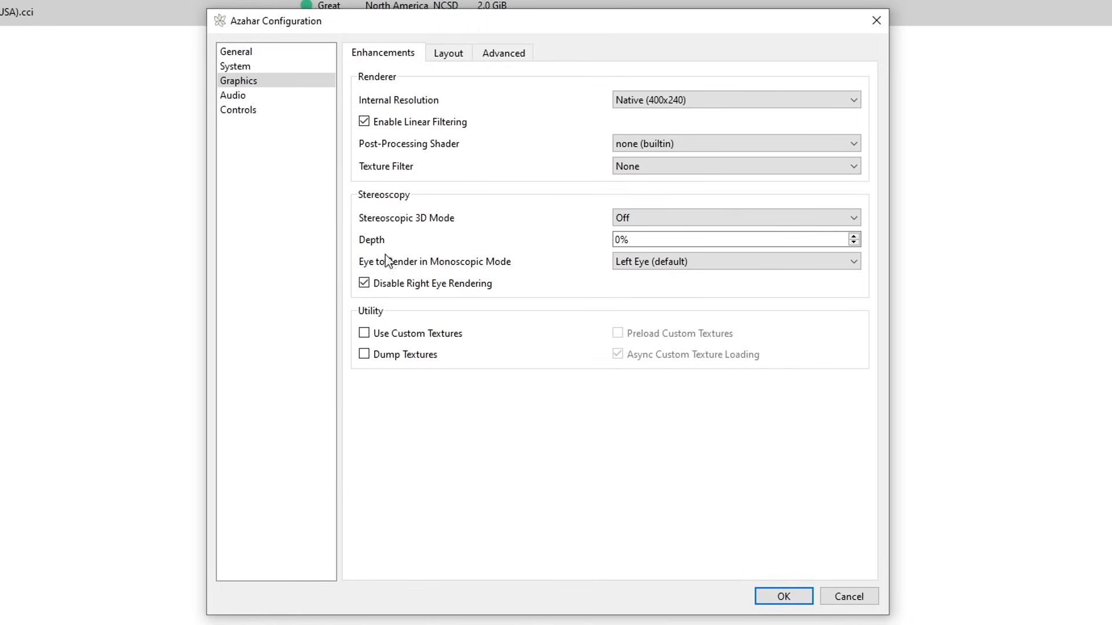
pyautogui.moveTo(508, 257)
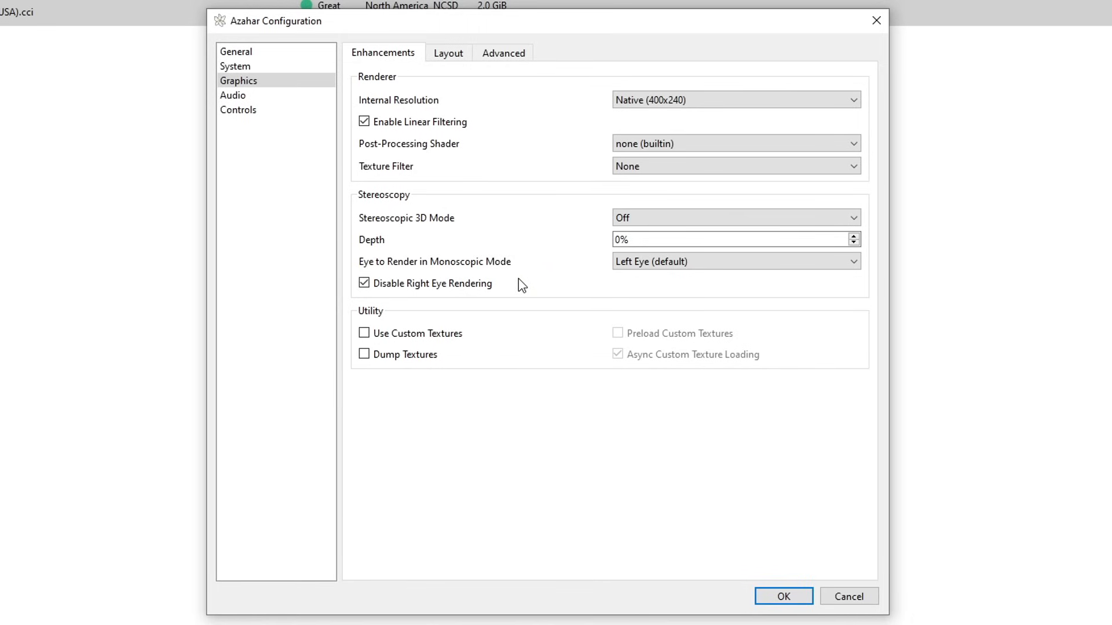
pyautogui.moveTo(364, 282)
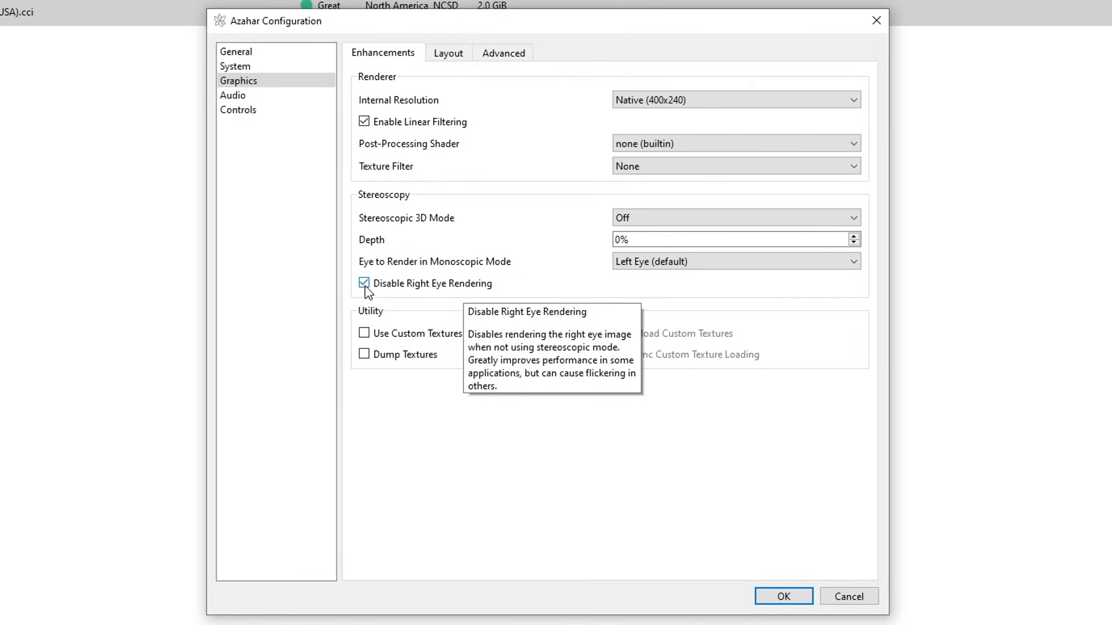
pyautogui.click(364, 283)
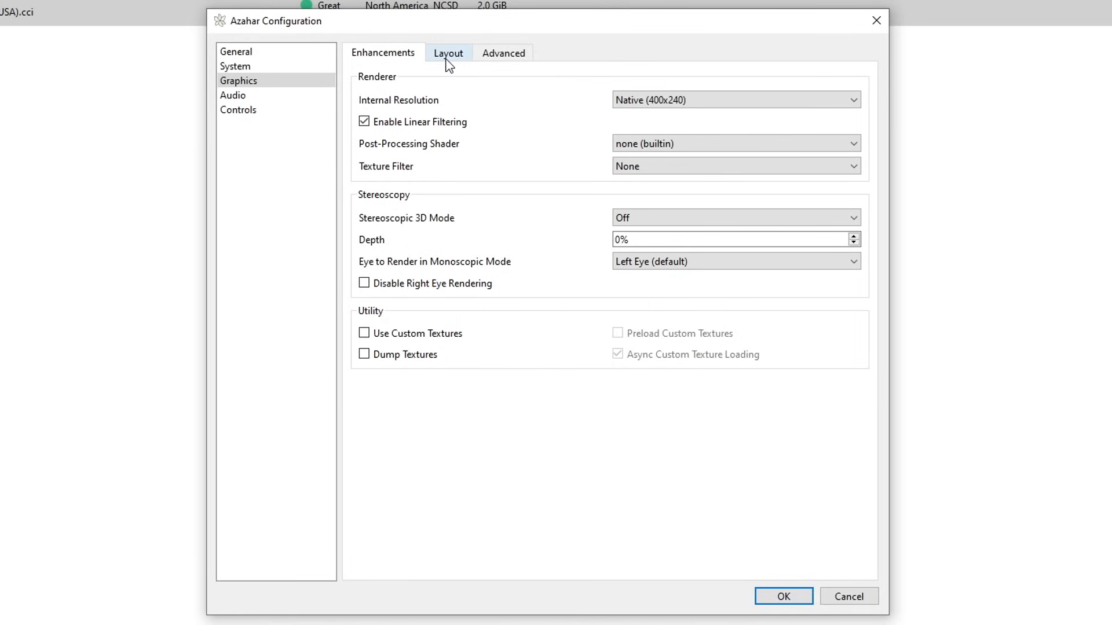
pyautogui.click(447, 52)
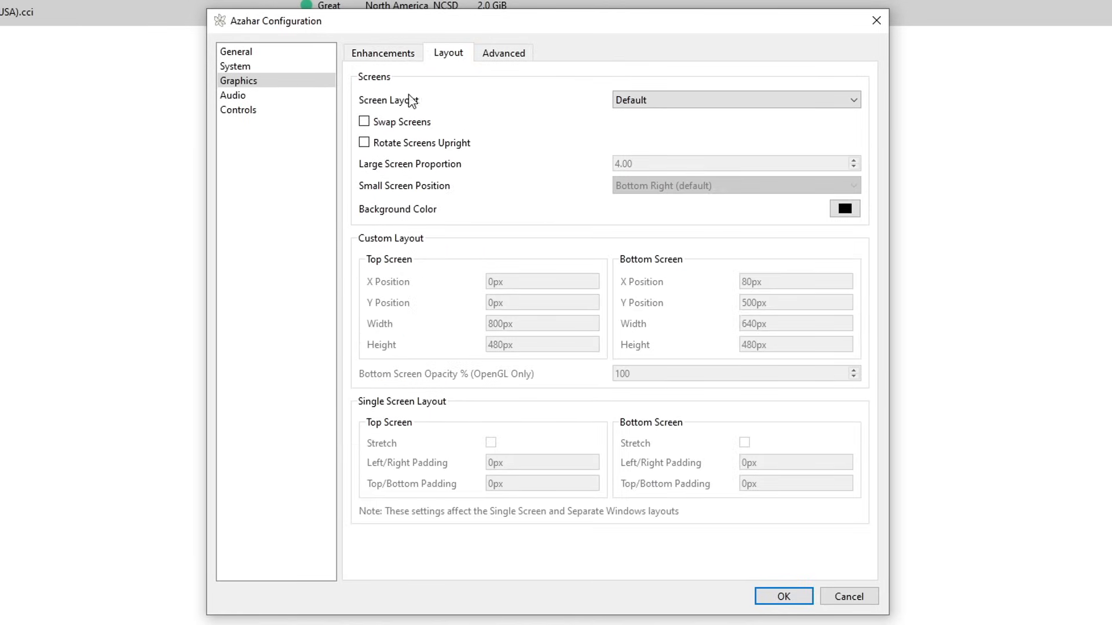
pyautogui.moveTo(466, 108)
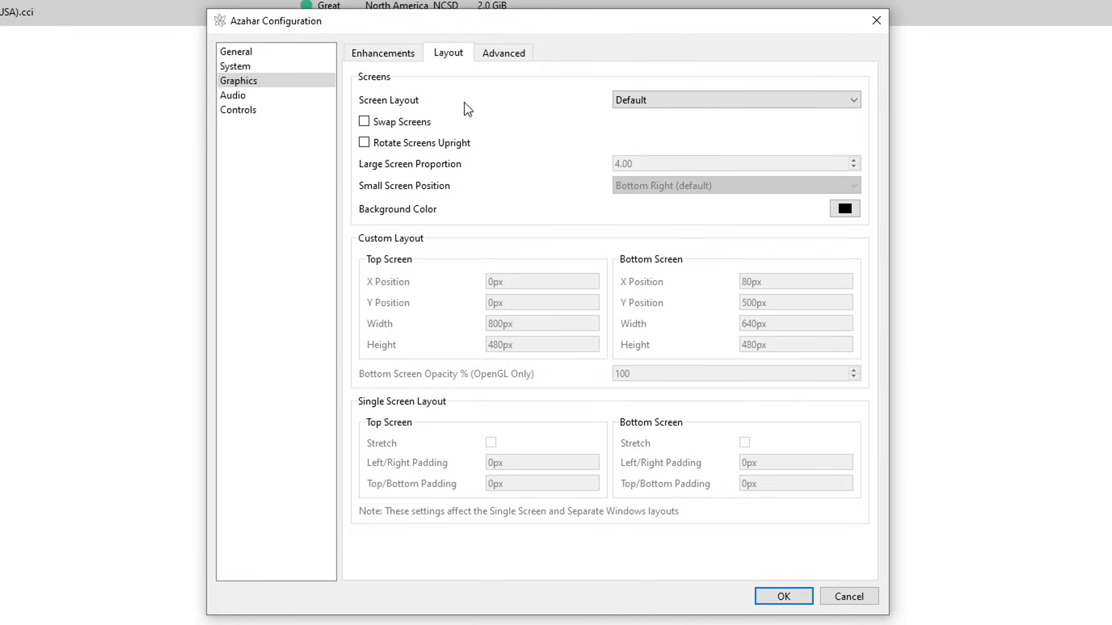
pyautogui.moveTo(771, 124)
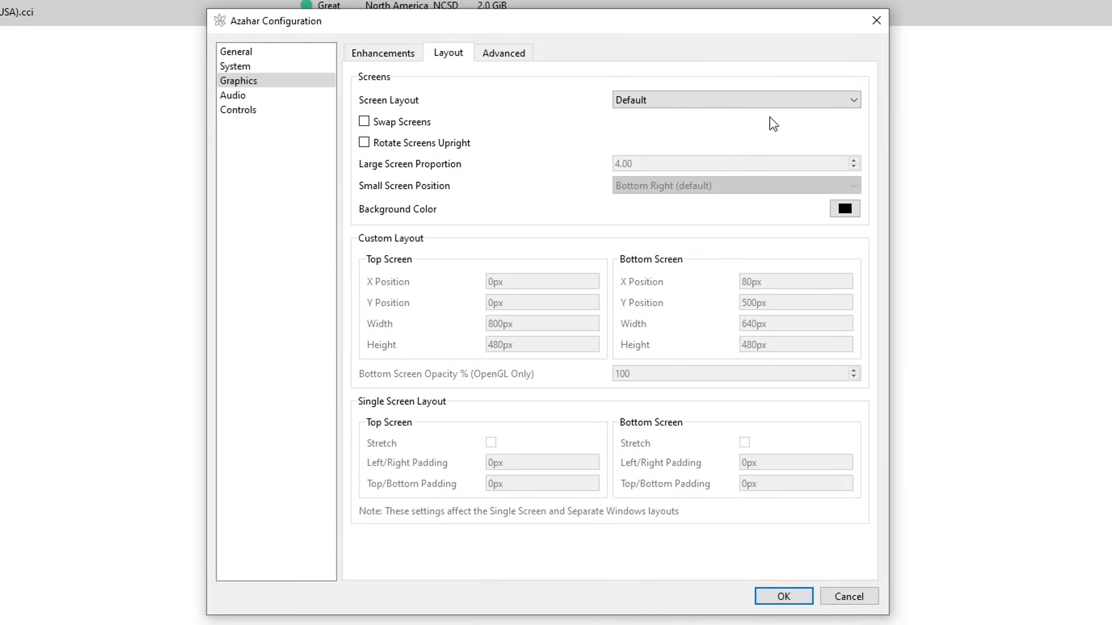
pyautogui.moveTo(765, 124)
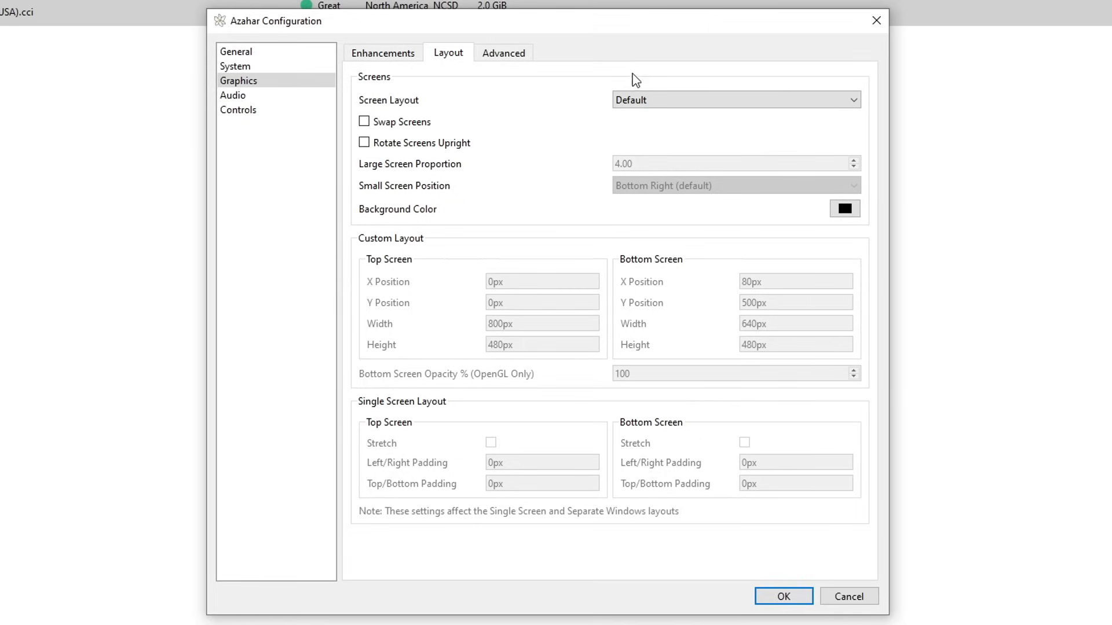
pyautogui.click(736, 100)
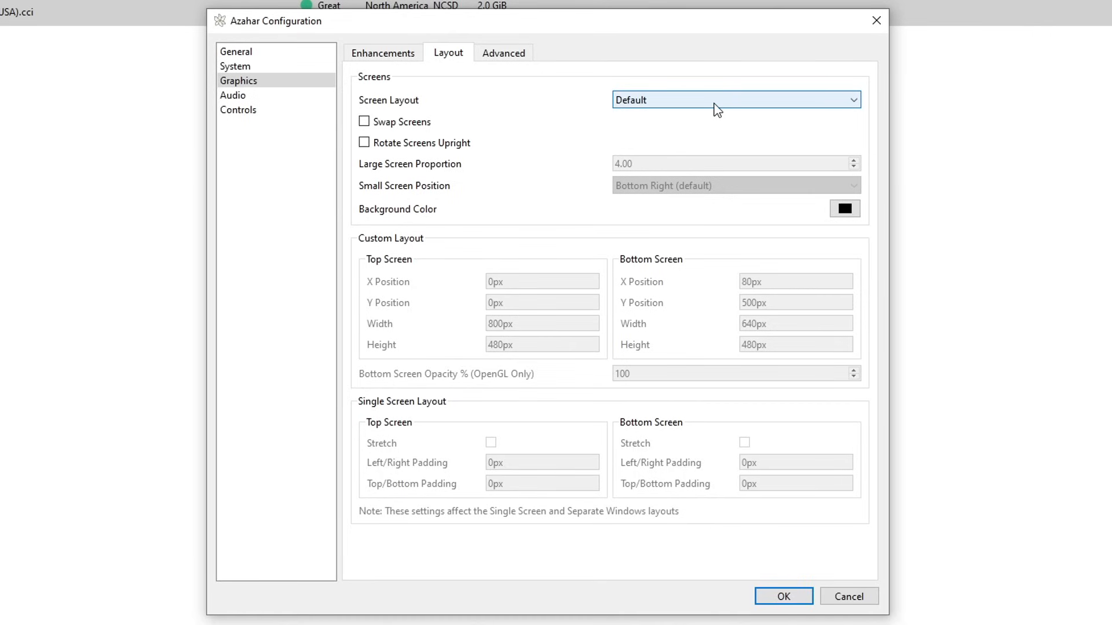
pyautogui.click(735, 99)
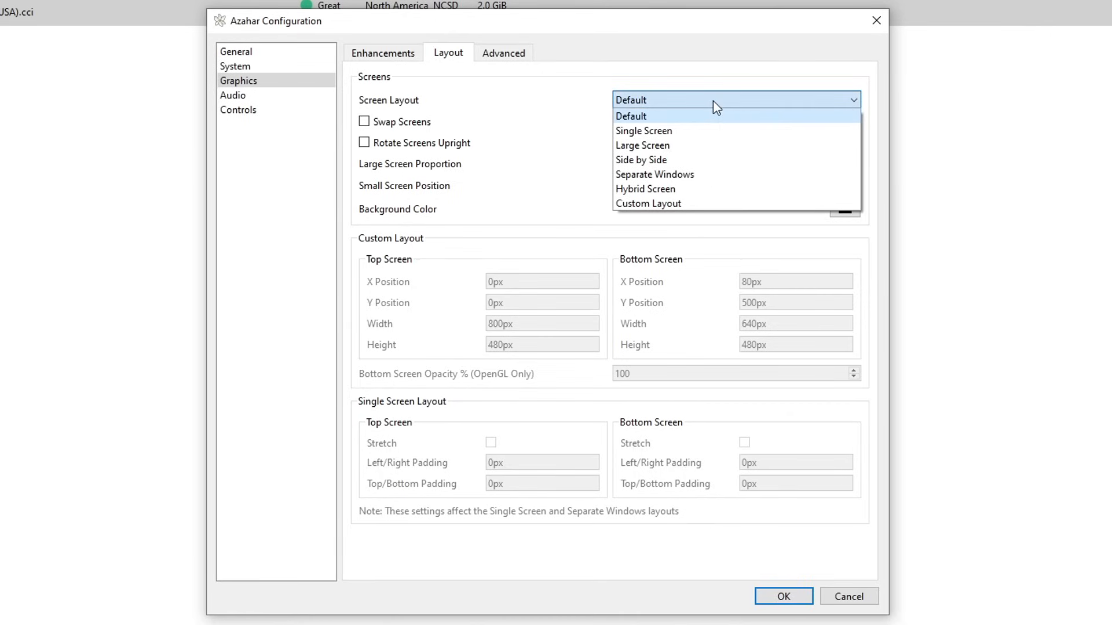
pyautogui.moveTo(712, 105)
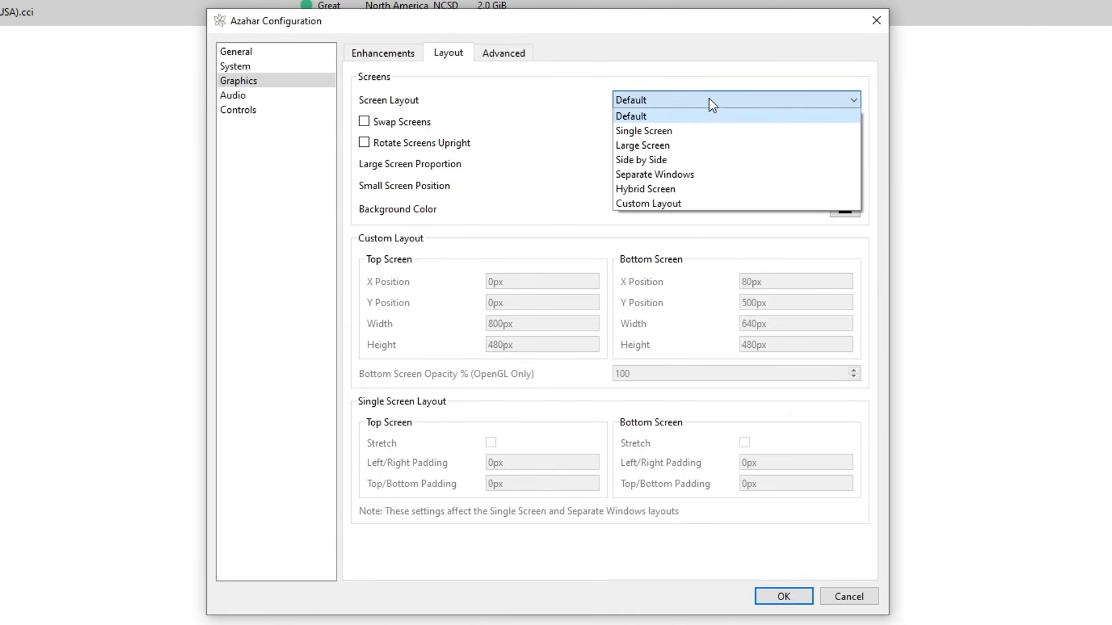
pyautogui.moveTo(630, 124)
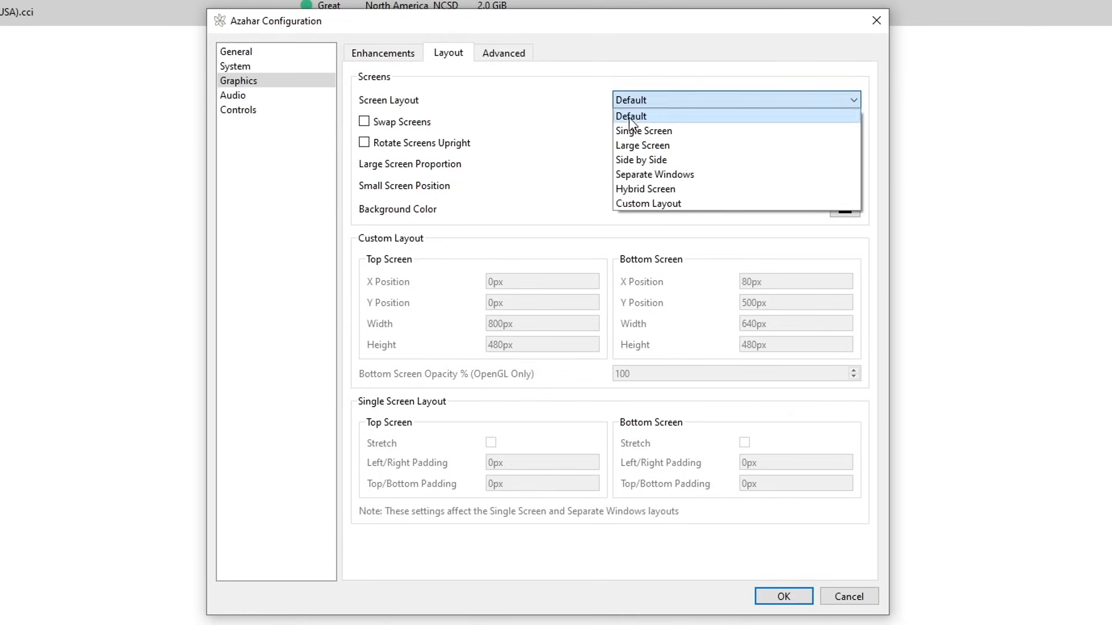
pyautogui.moveTo(694, 104)
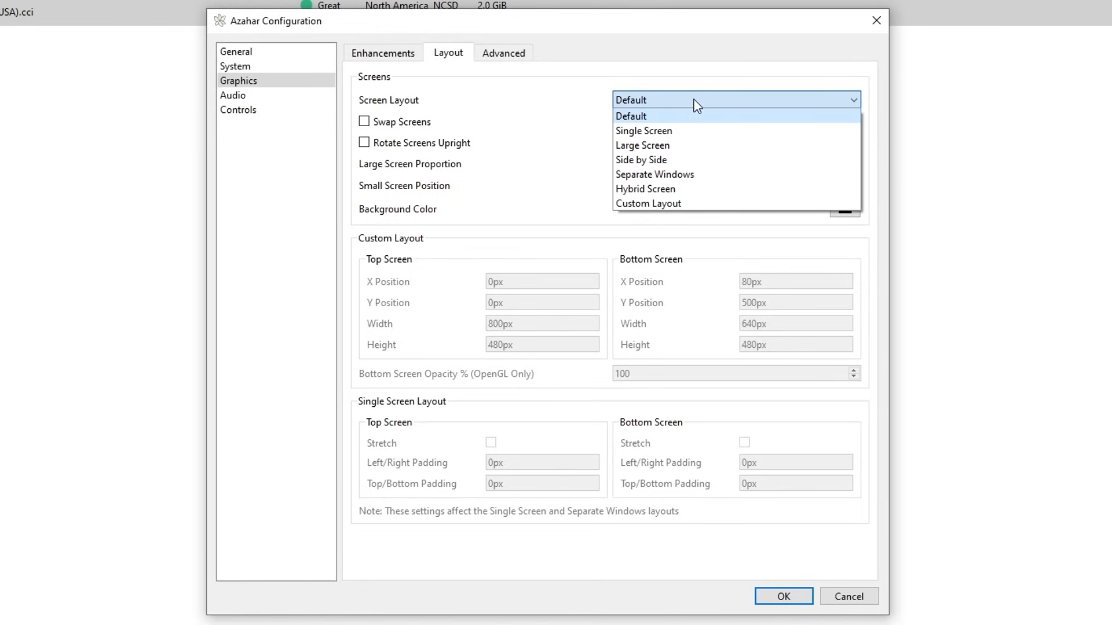
pyautogui.moveTo(647, 111)
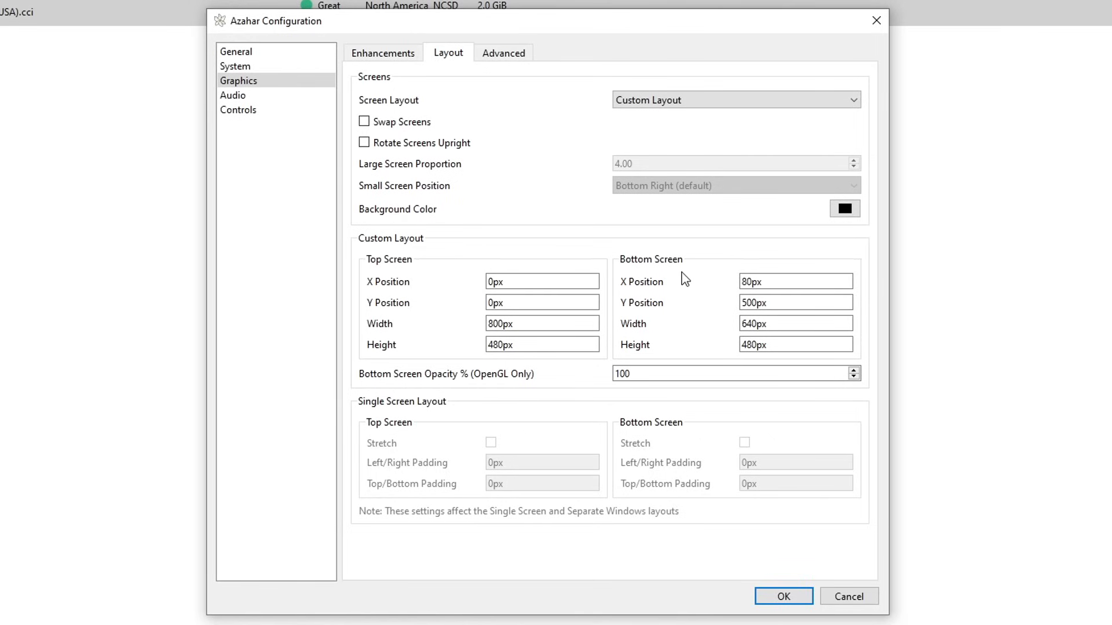
pyautogui.click(735, 100)
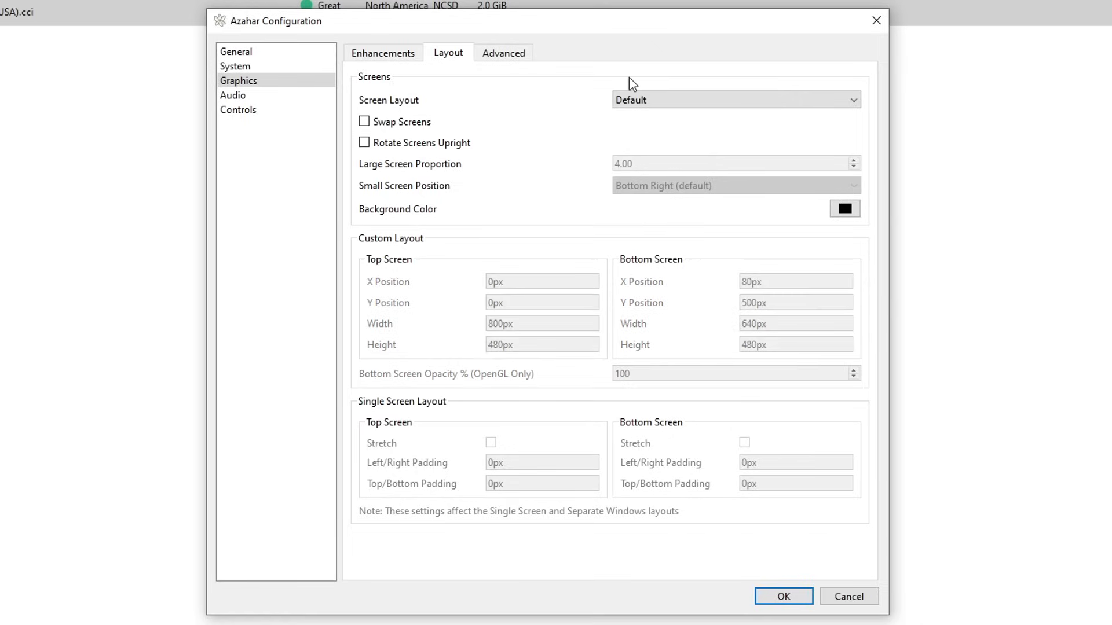
# - In Advanced graphics, set the Graphics API to Vulkan and check the NVIDIA GeForce RTX 3070 device
pyautogui.click(504, 52)
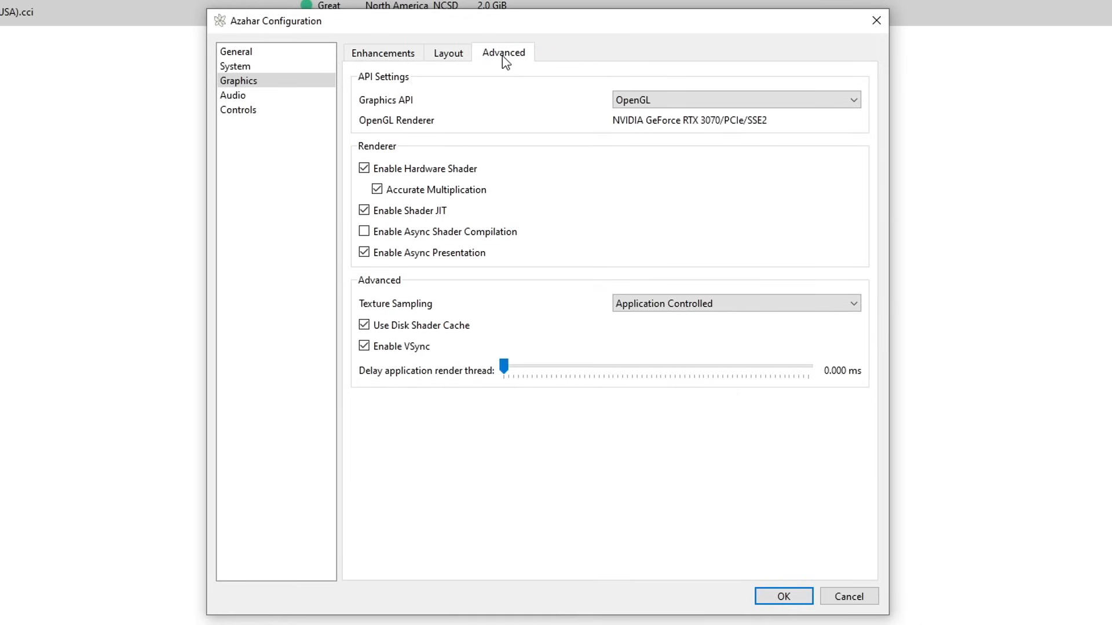
pyautogui.moveTo(473, 107)
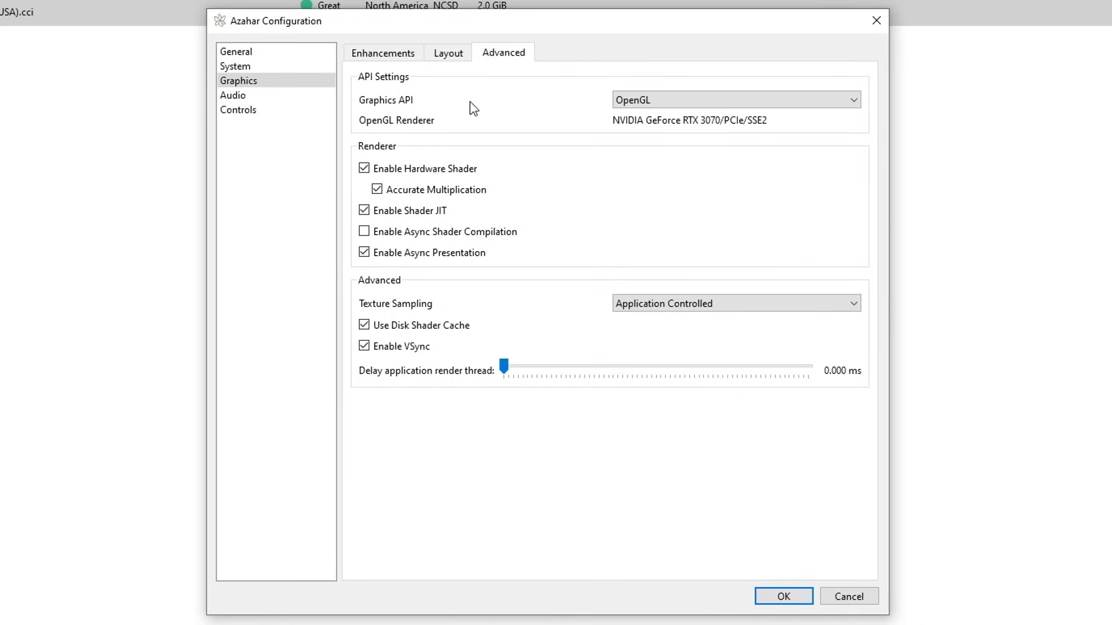
pyautogui.click(735, 100)
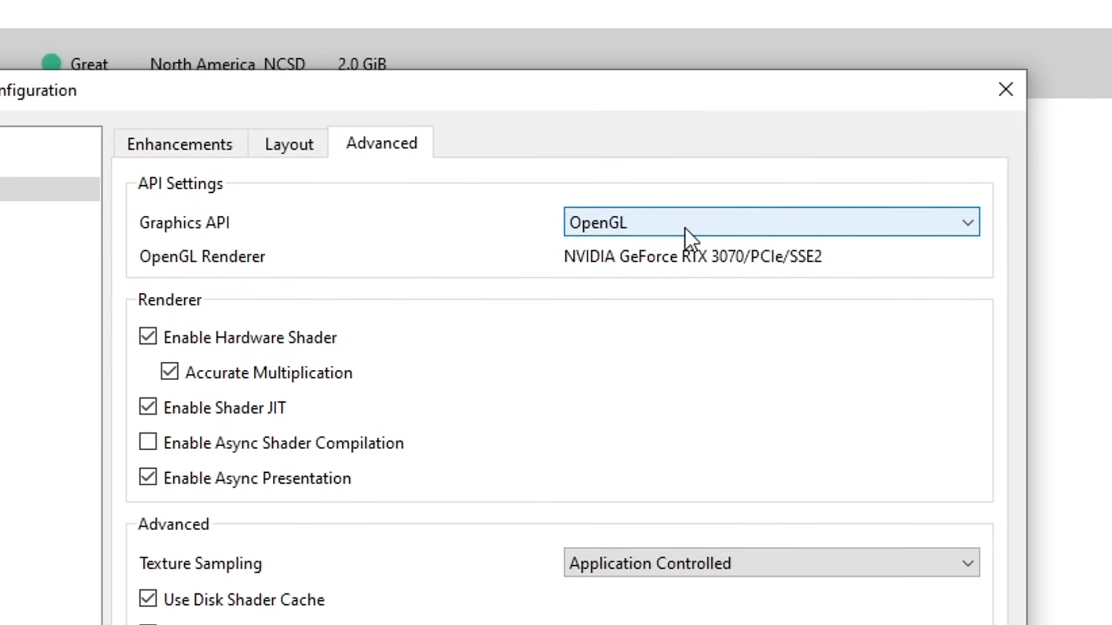
pyautogui.click(771, 223)
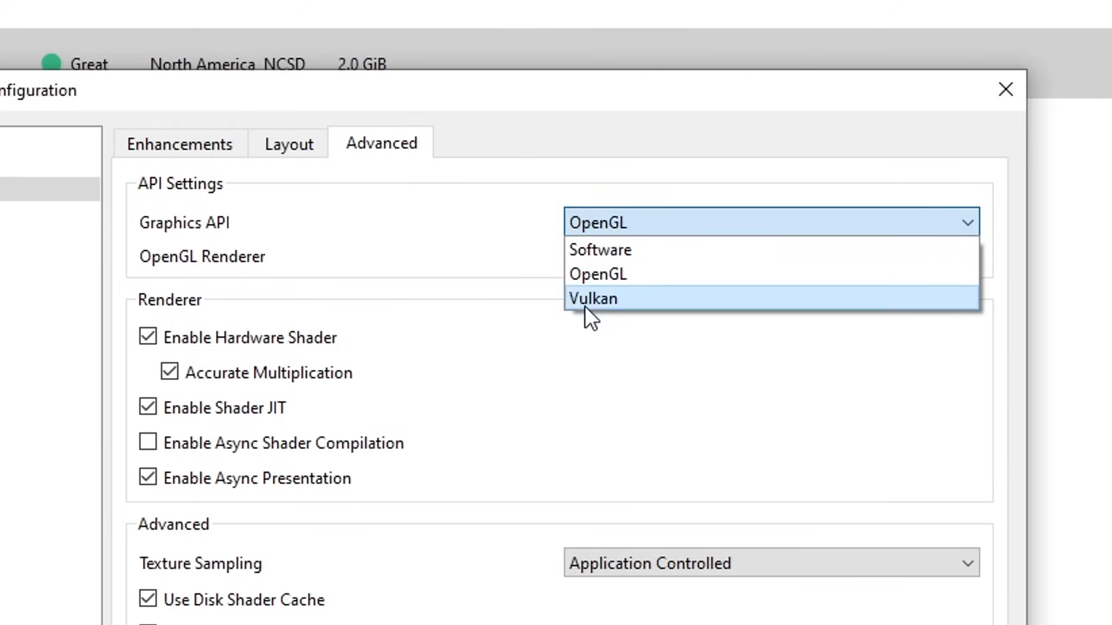
pyautogui.moveTo(618, 316)
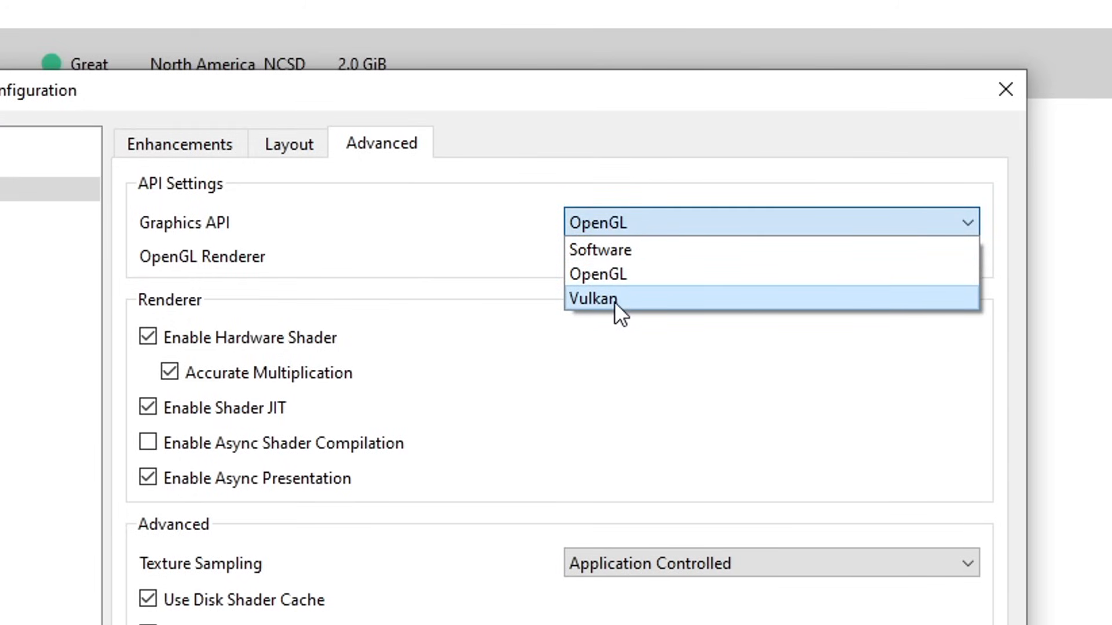
pyautogui.moveTo(667, 304)
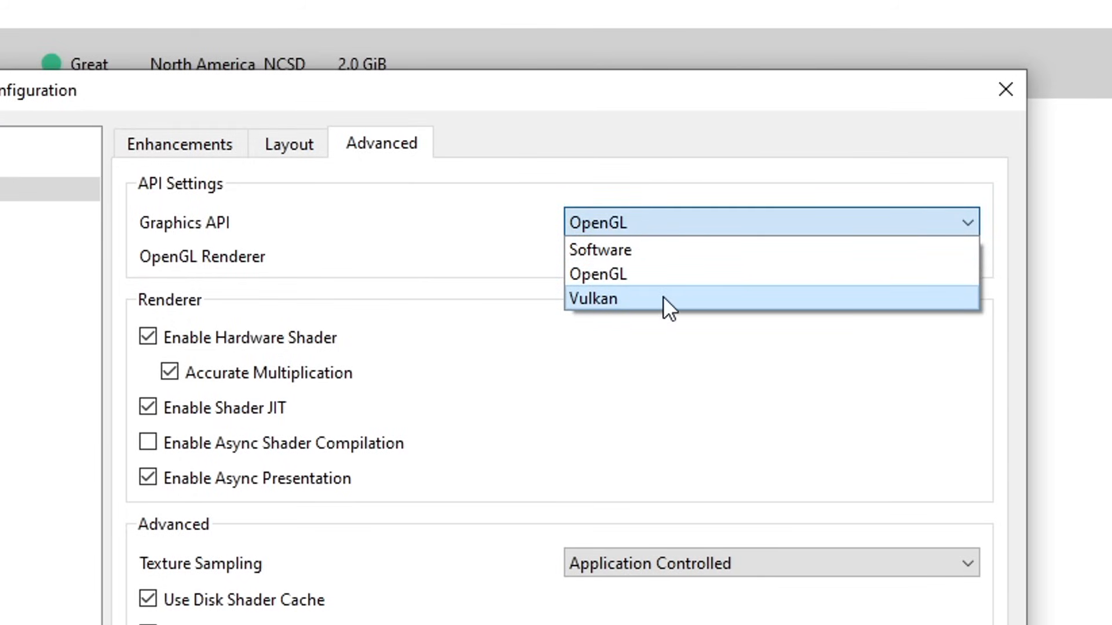
pyautogui.moveTo(688, 314)
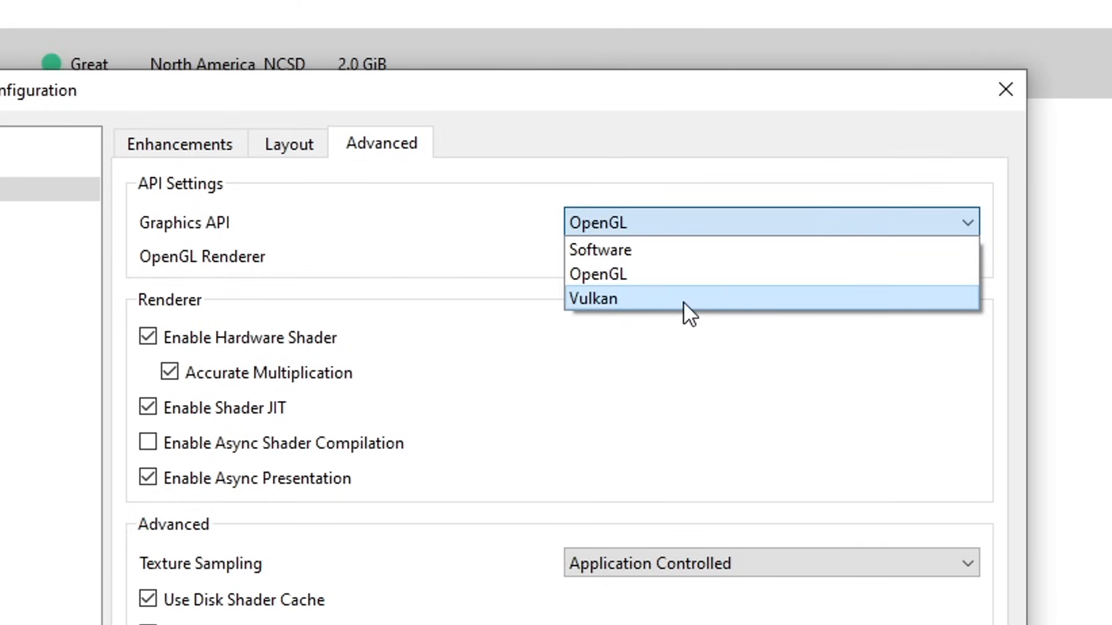
pyautogui.moveTo(649, 311)
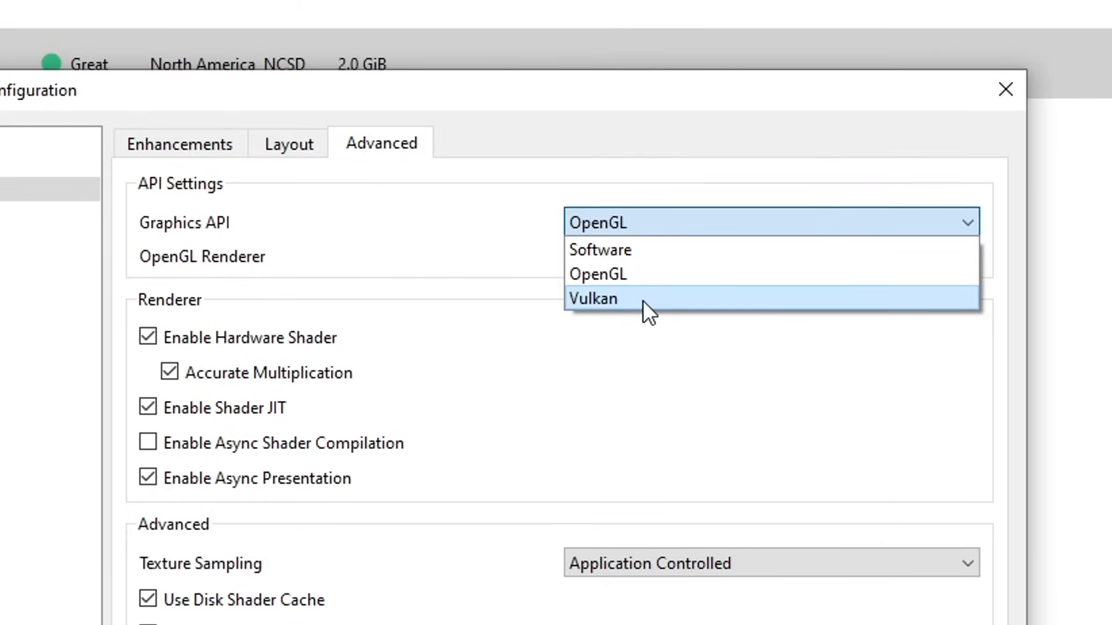
pyautogui.moveTo(667, 315)
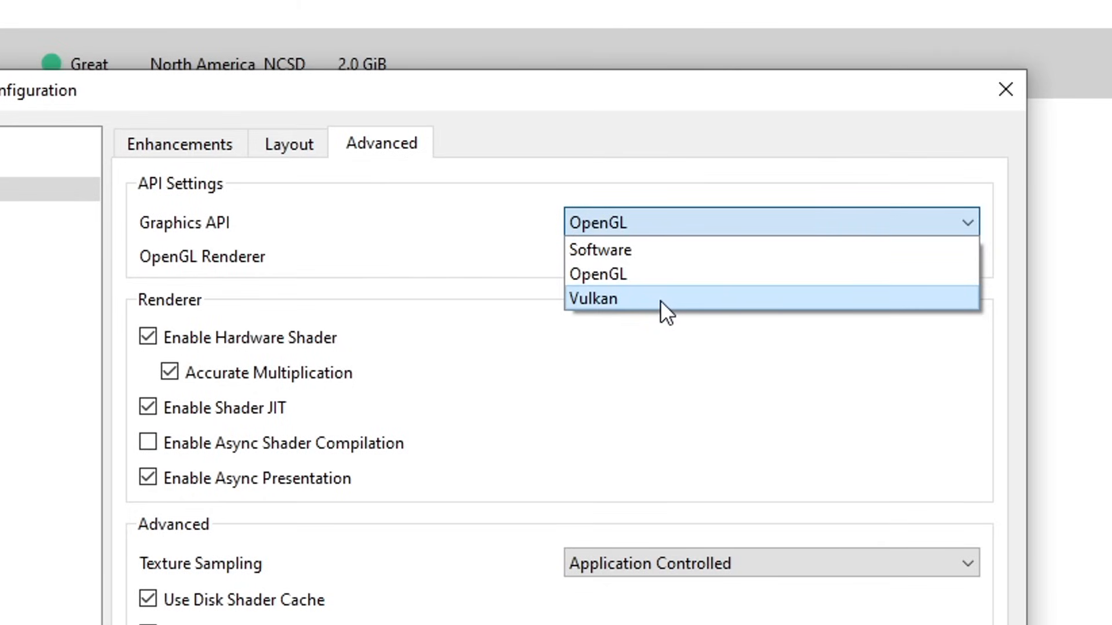
pyautogui.moveTo(645, 297)
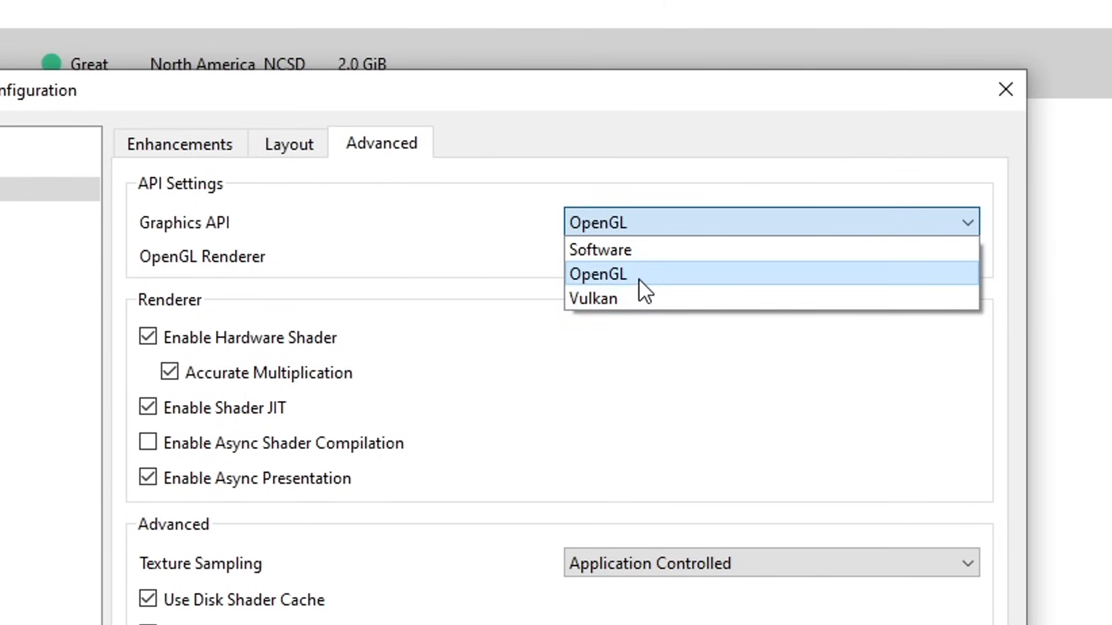
pyautogui.moveTo(667, 287)
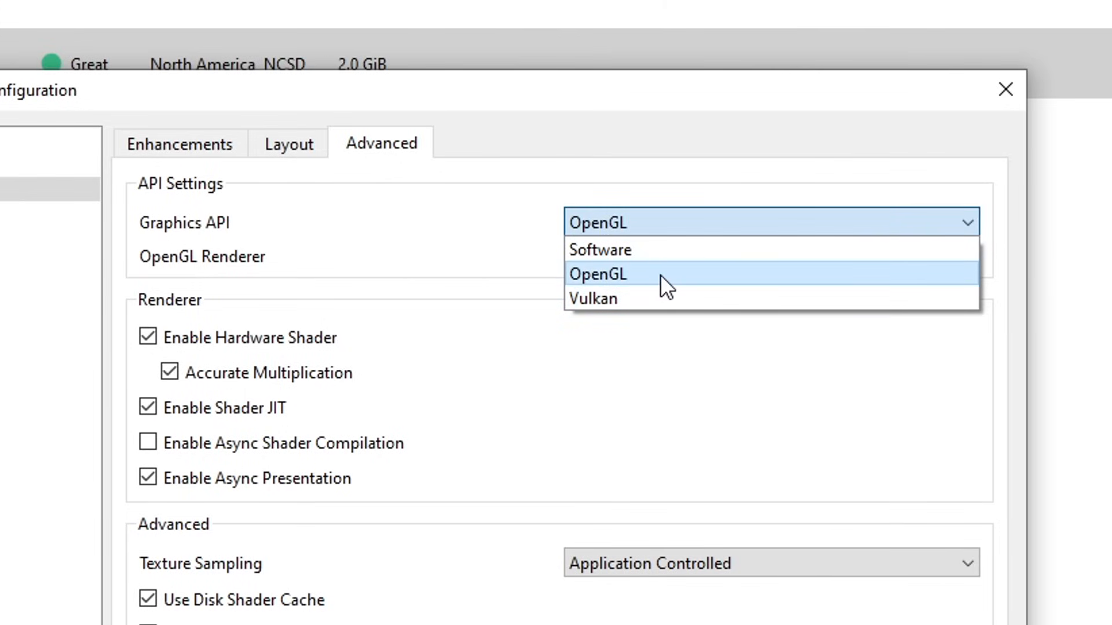
pyautogui.click(592, 298)
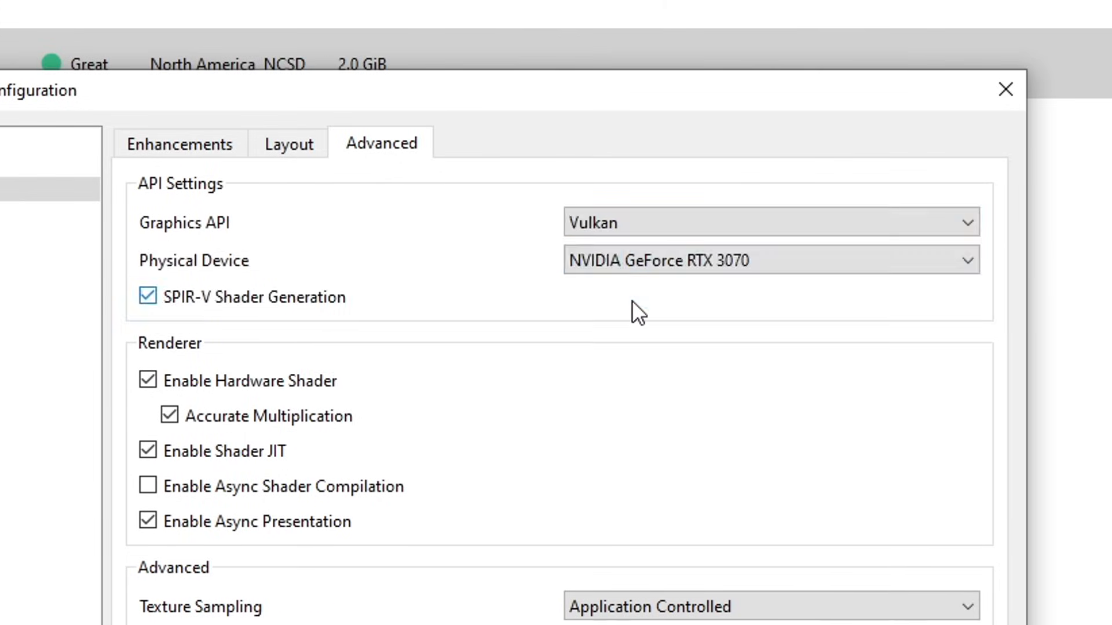
pyautogui.moveTo(457, 220)
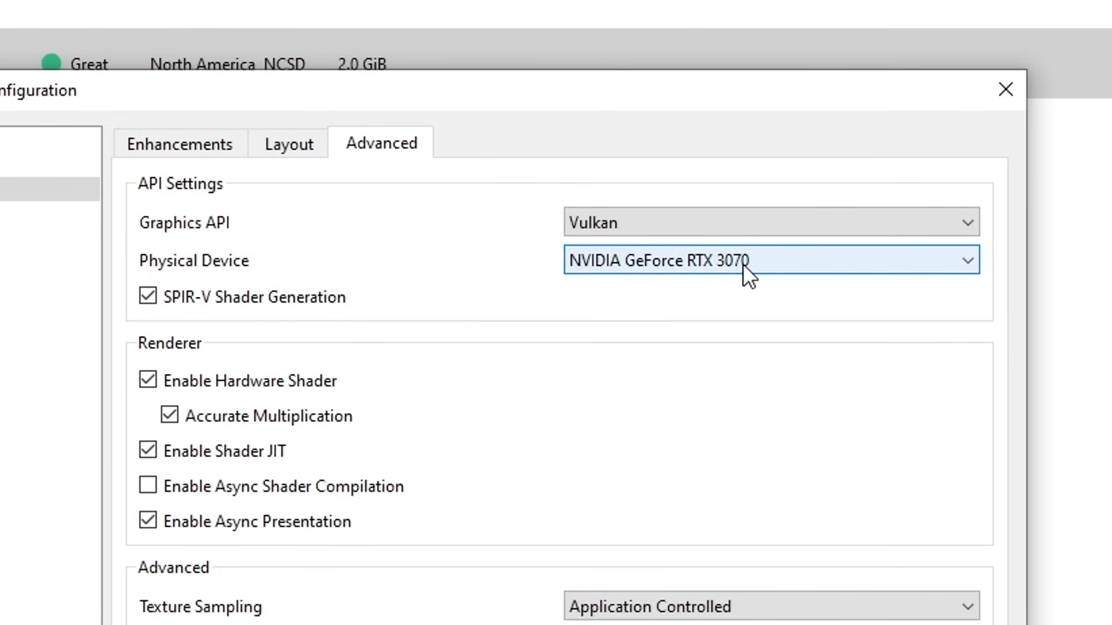
pyautogui.moveTo(785, 270)
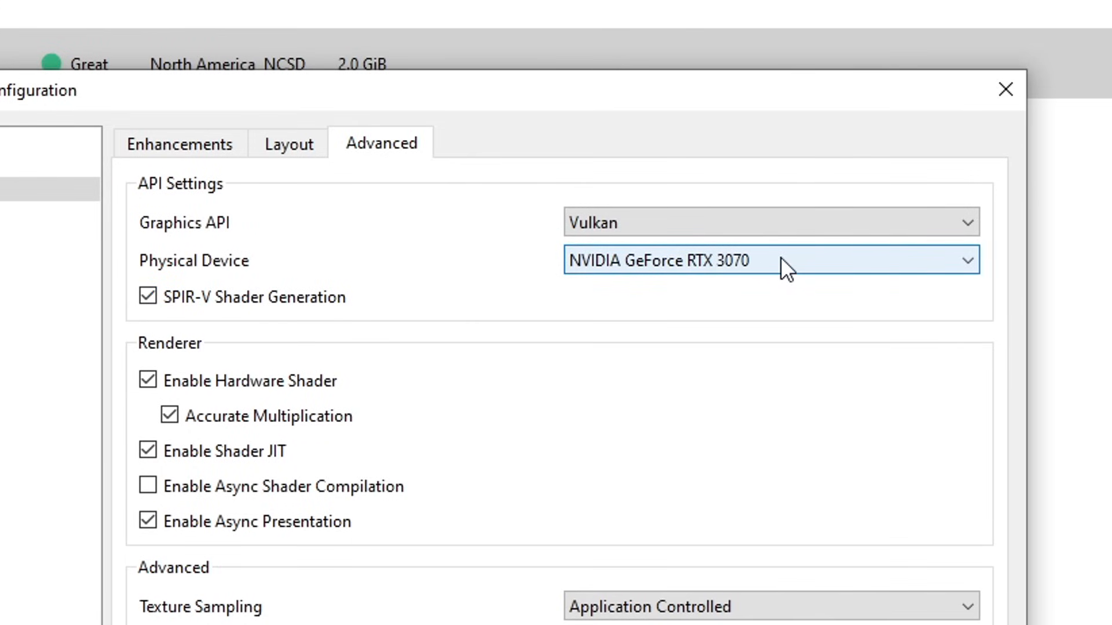
pyautogui.click(771, 260)
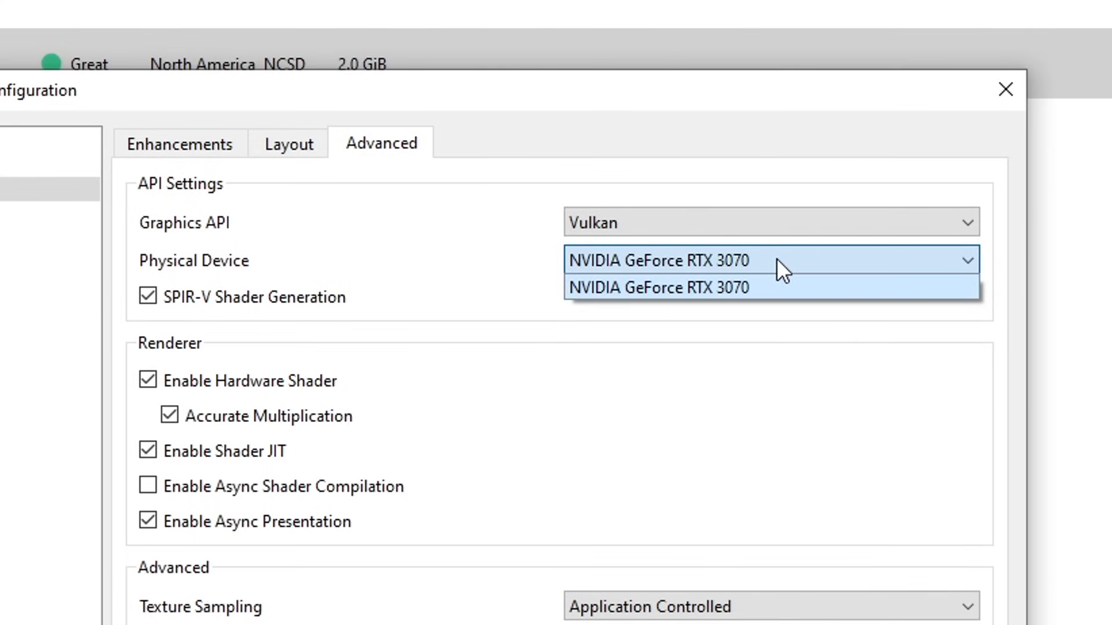
pyautogui.moveTo(631, 276)
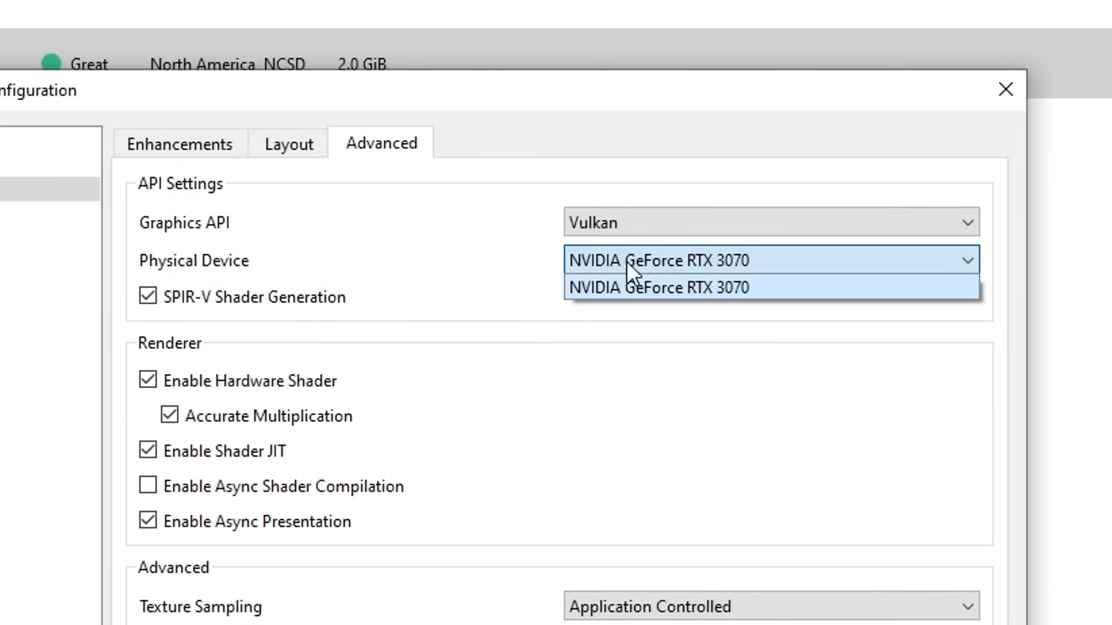
pyautogui.moveTo(716, 301)
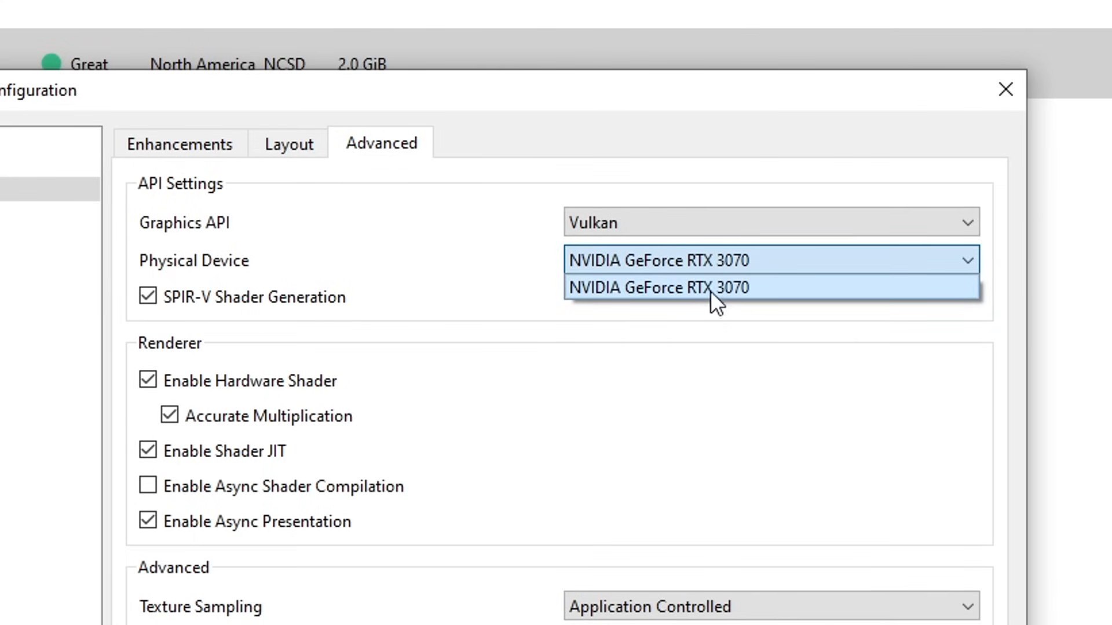
# - Keep the RTX 3070 as physical device and enable Async Shader Compilation under Renderer
pyautogui.click(659, 287)
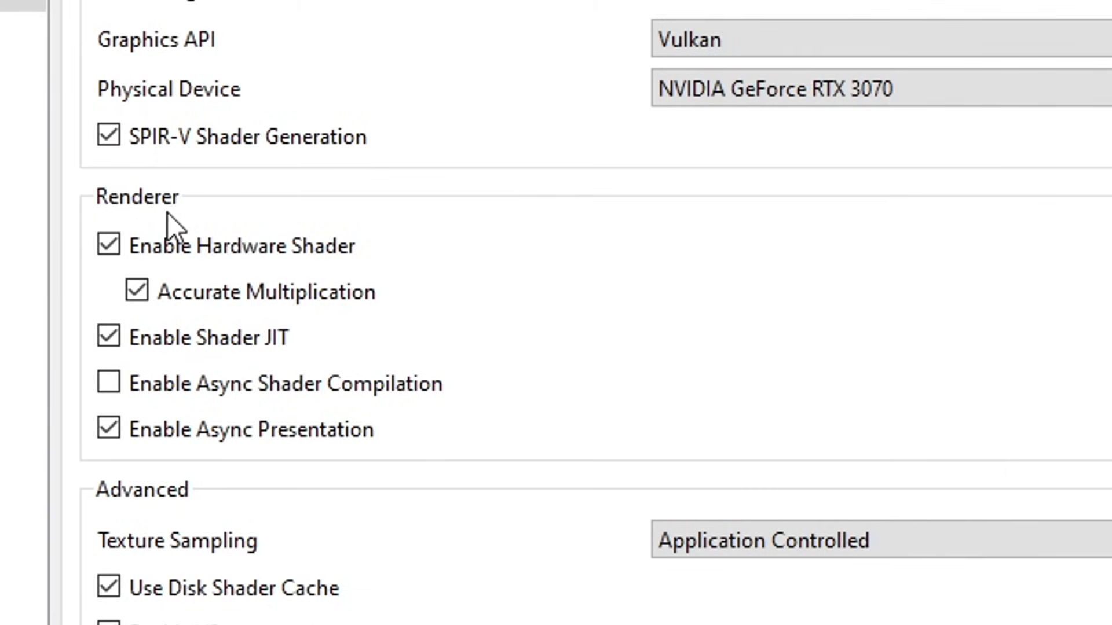
pyautogui.click(136, 291)
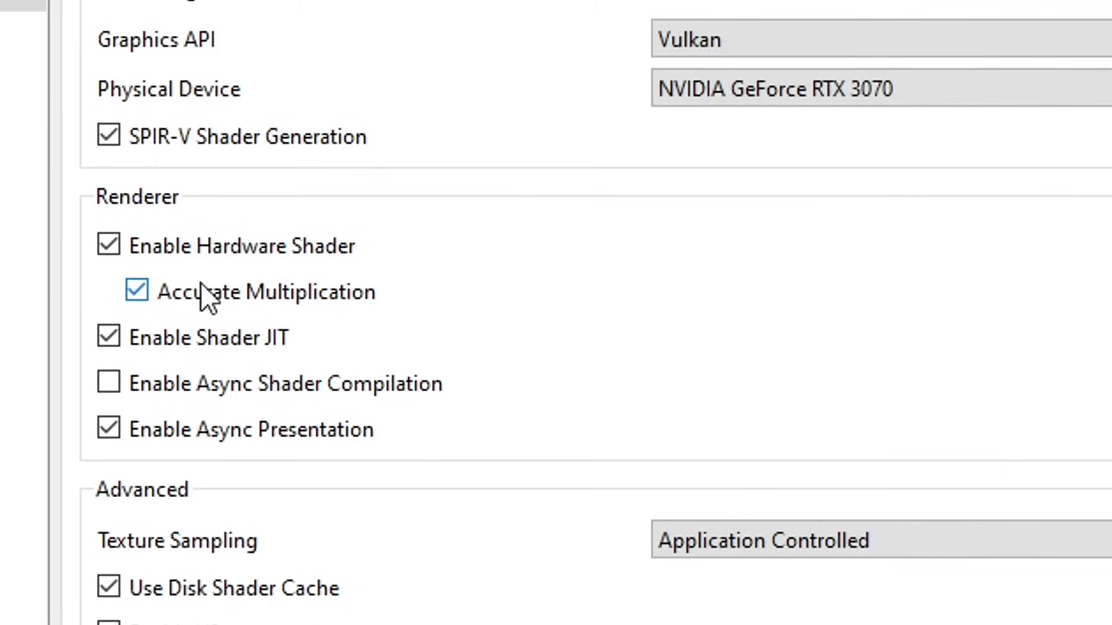
pyautogui.moveTo(273, 408)
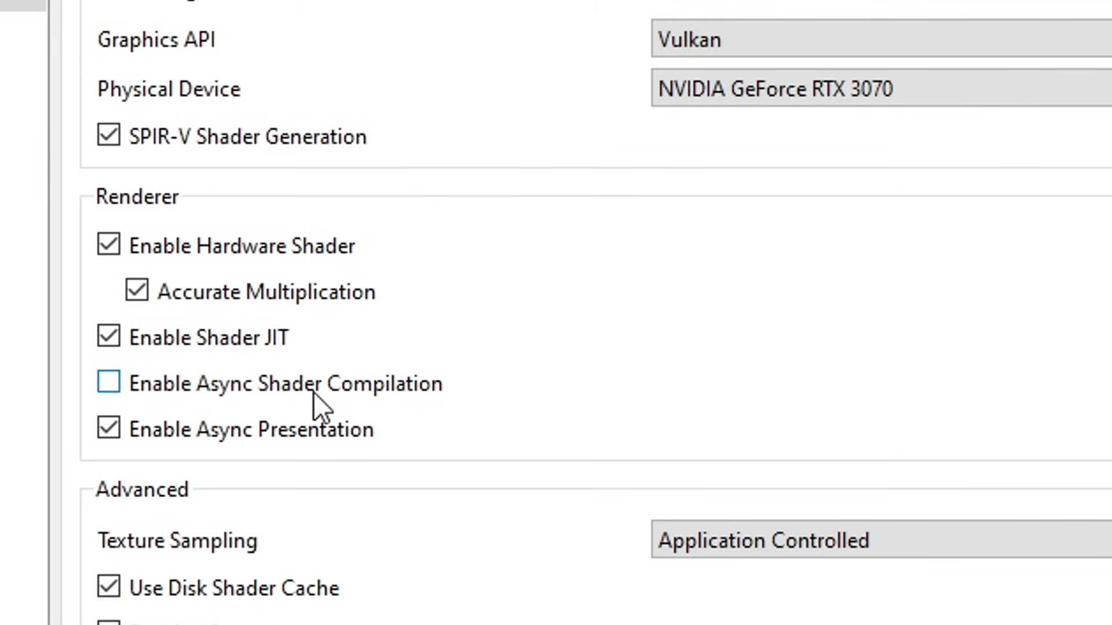
pyautogui.click(108, 383)
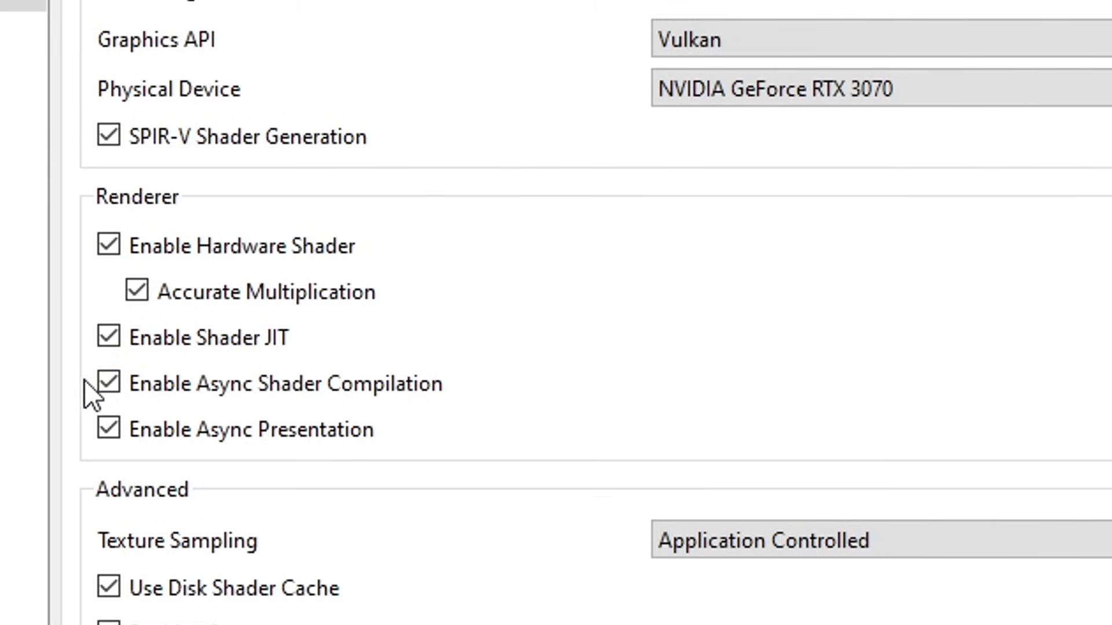
pyautogui.moveTo(77, 387)
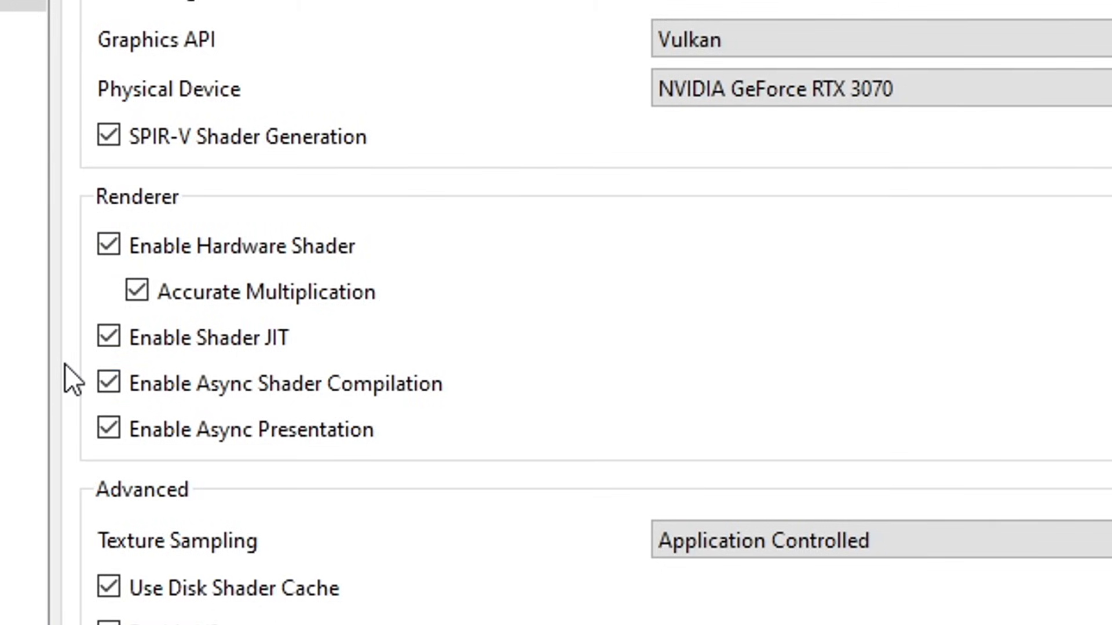
pyautogui.moveTo(57, 341)
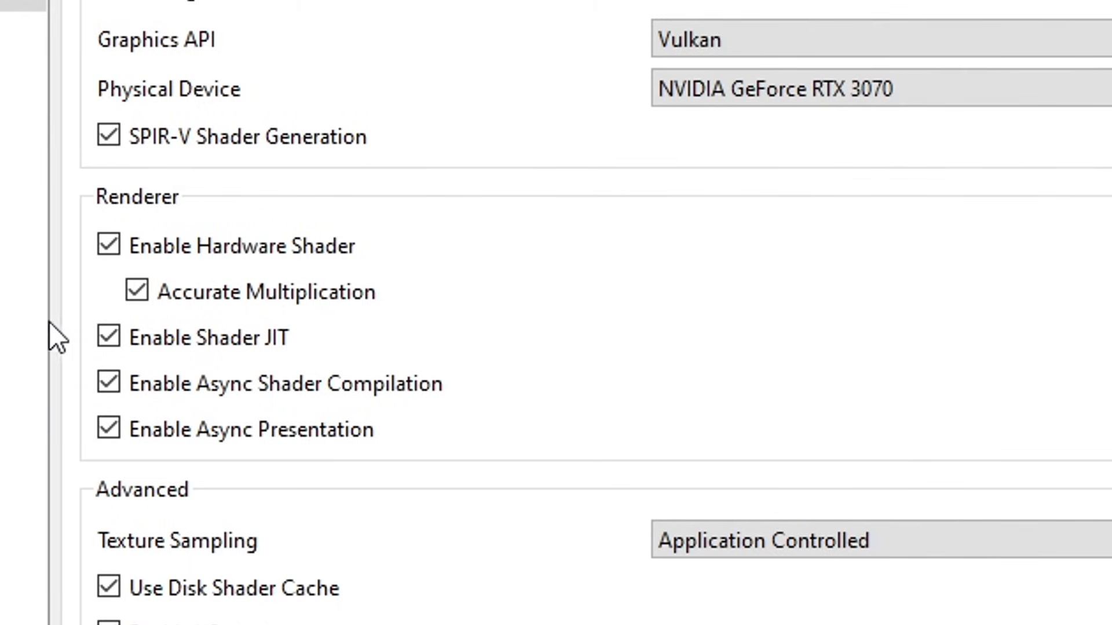
pyautogui.moveTo(71, 398)
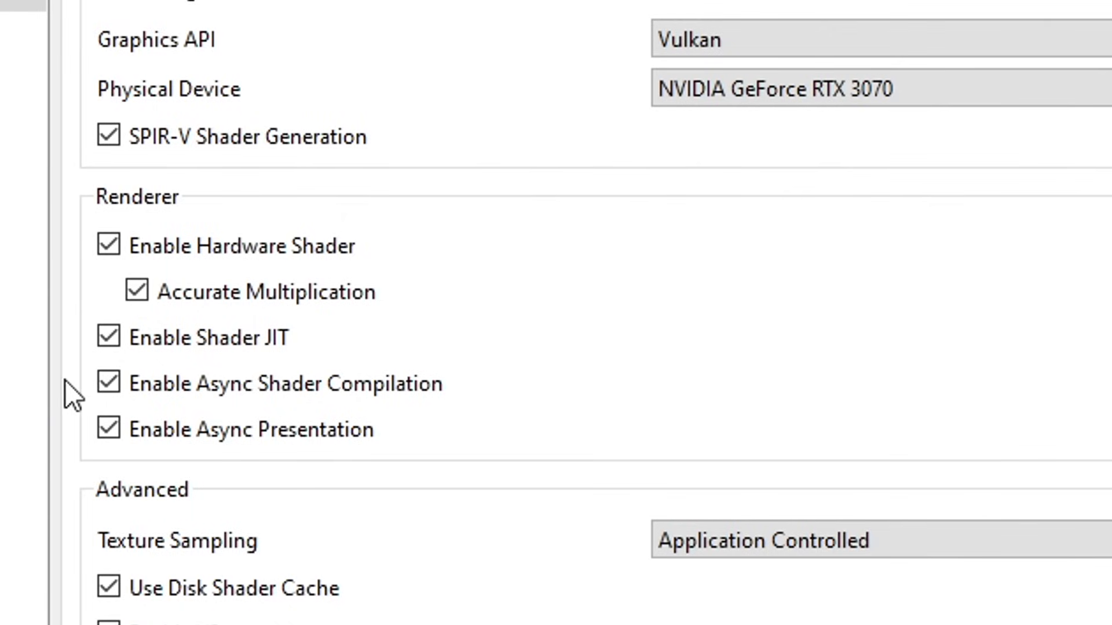
pyautogui.moveTo(314, 509)
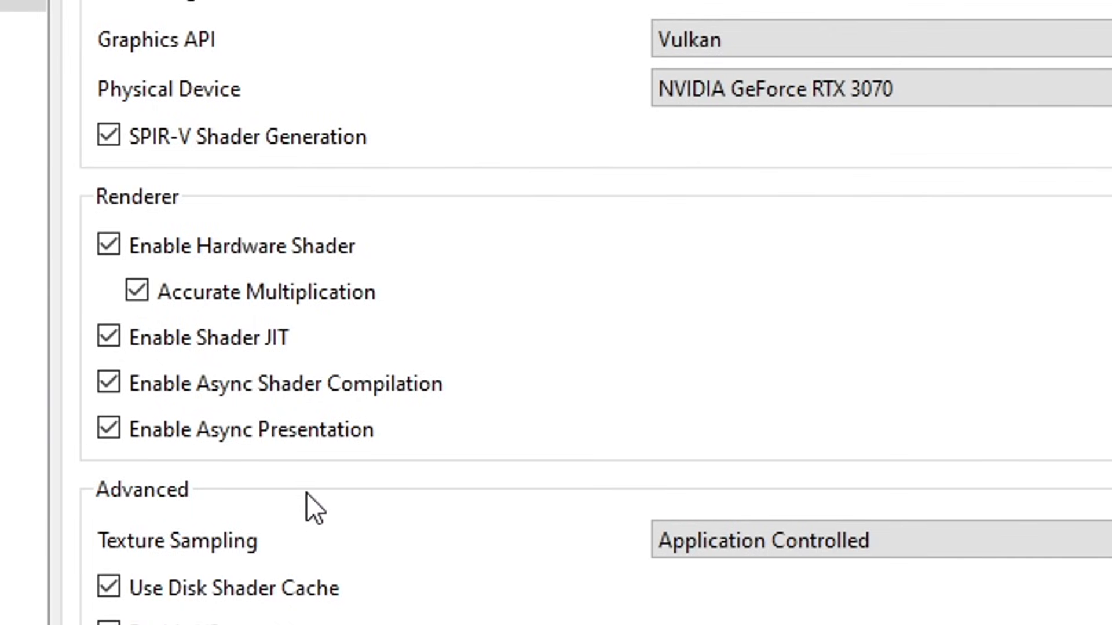
pyautogui.moveTo(138, 197)
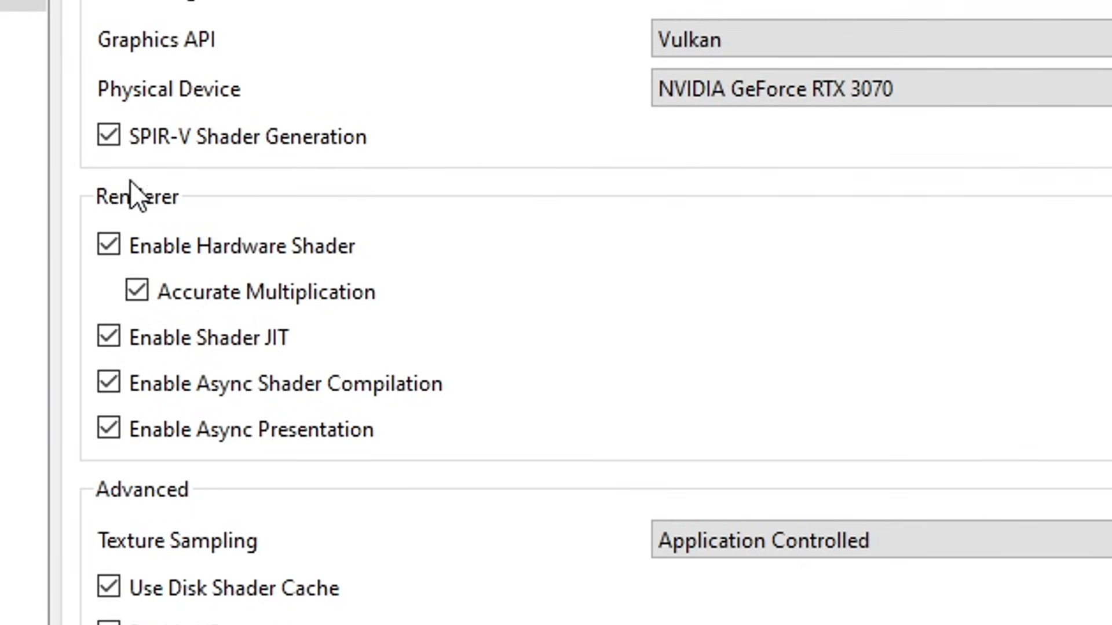
pyautogui.moveTo(85, 293)
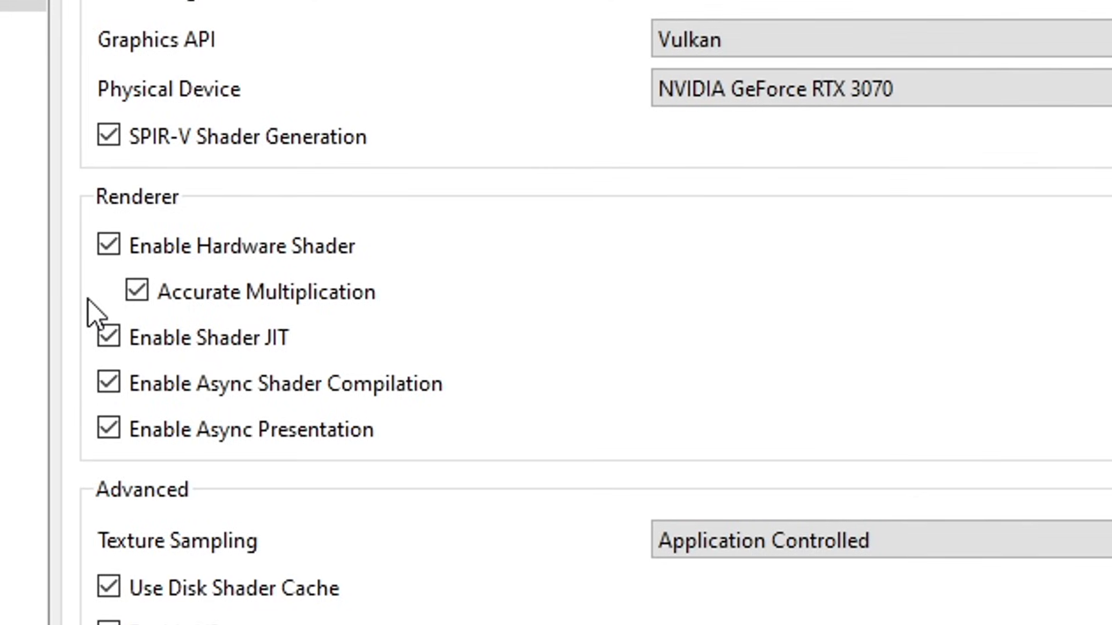
pyautogui.moveTo(497, 195)
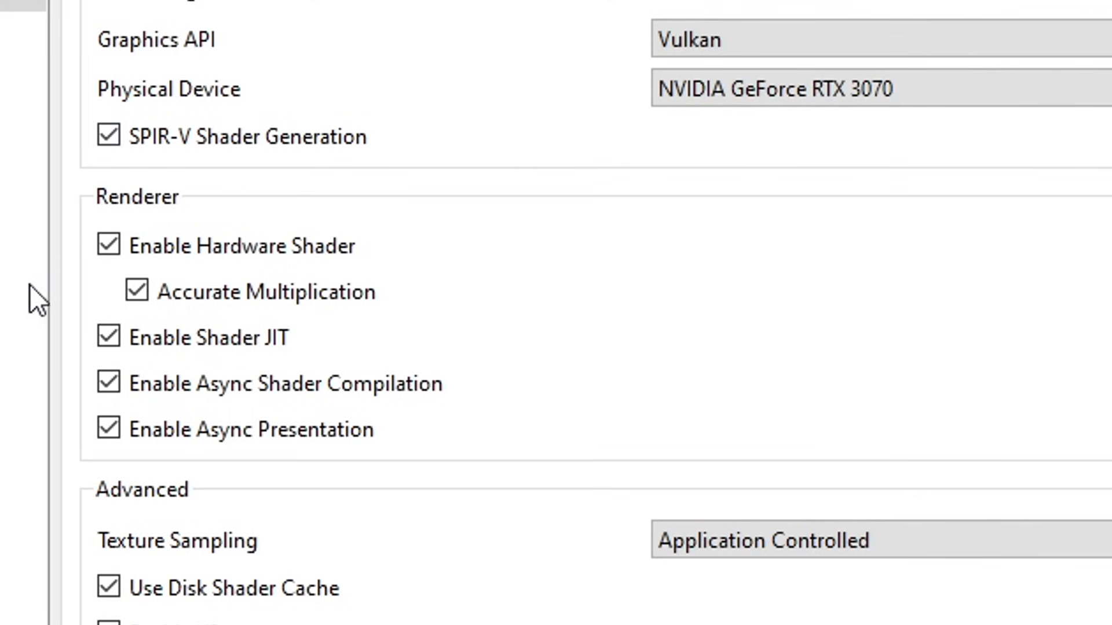
pyautogui.moveTo(81, 320)
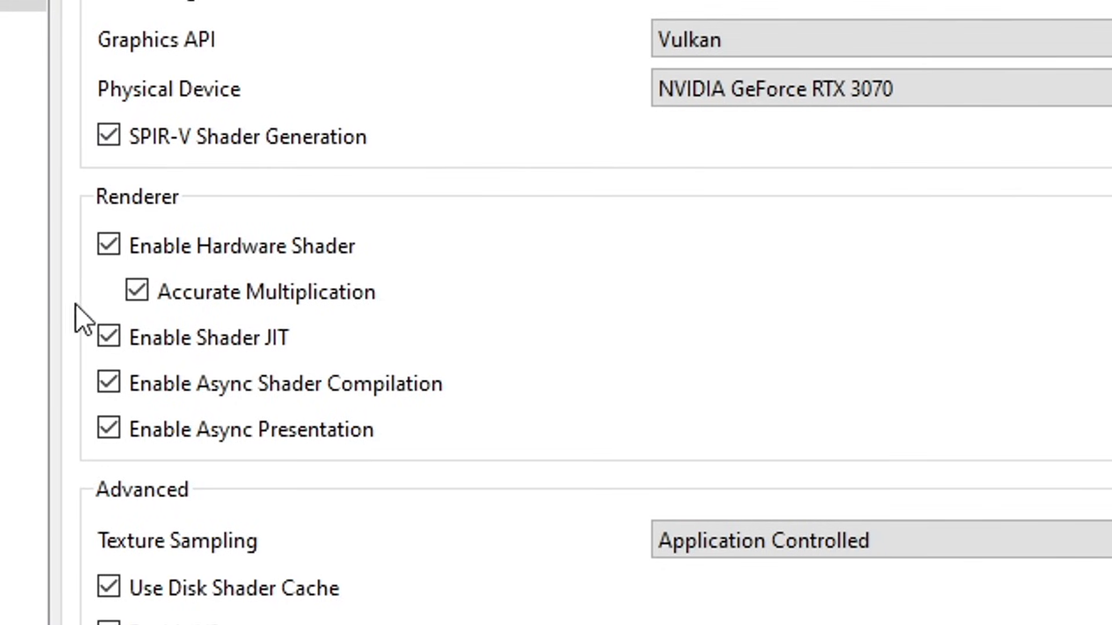
pyautogui.click(109, 384)
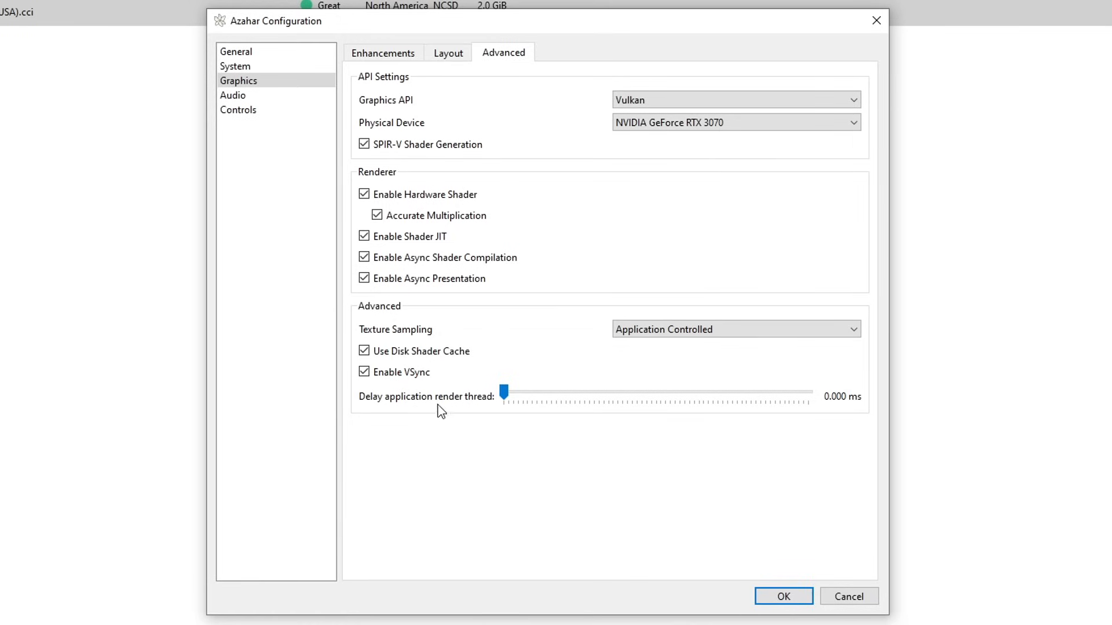
pyautogui.click(364, 371)
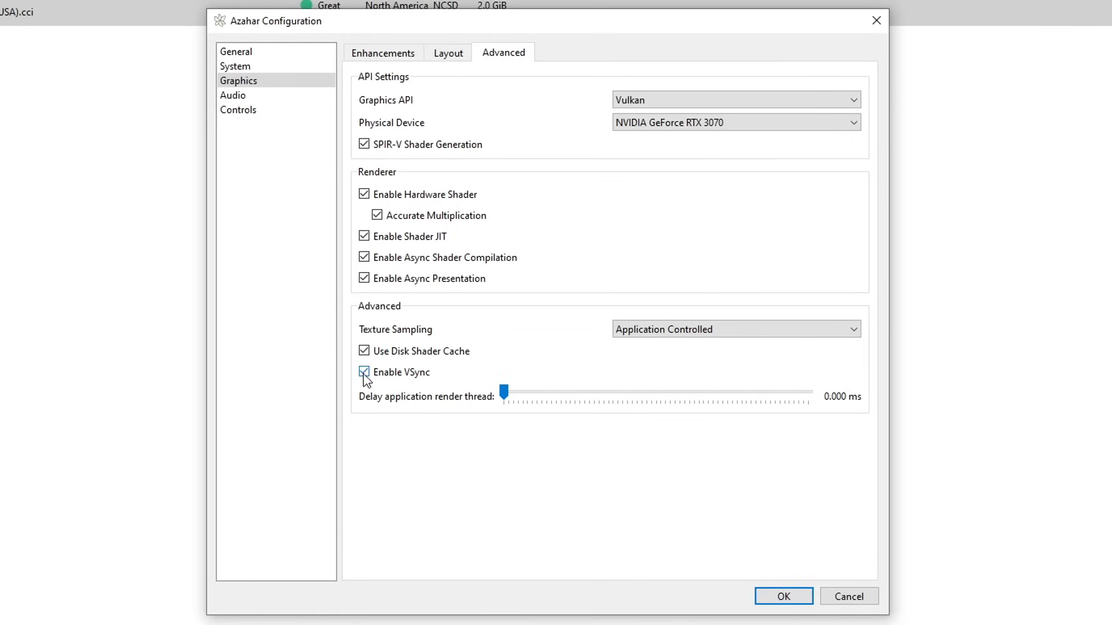
pyautogui.click(363, 372)
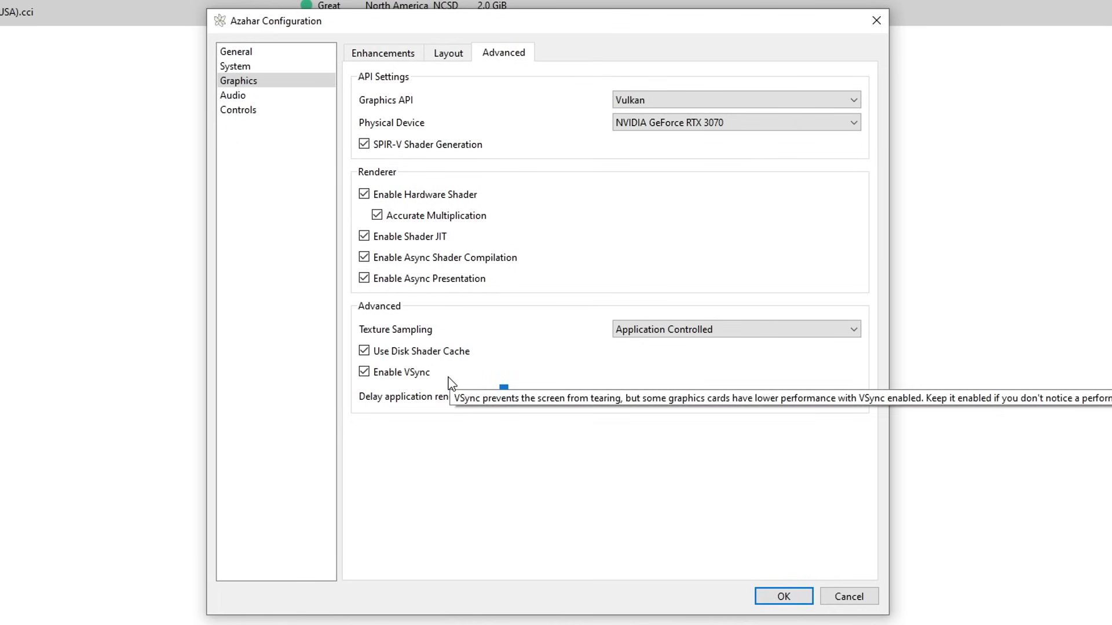
pyautogui.moveTo(381, 390)
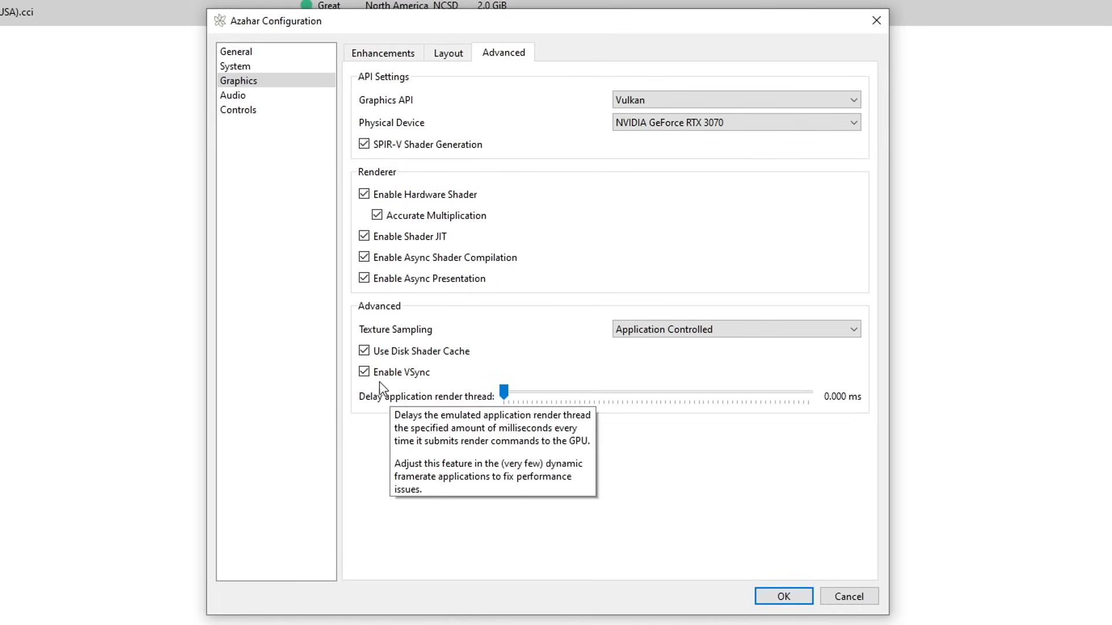
pyautogui.click(363, 372)
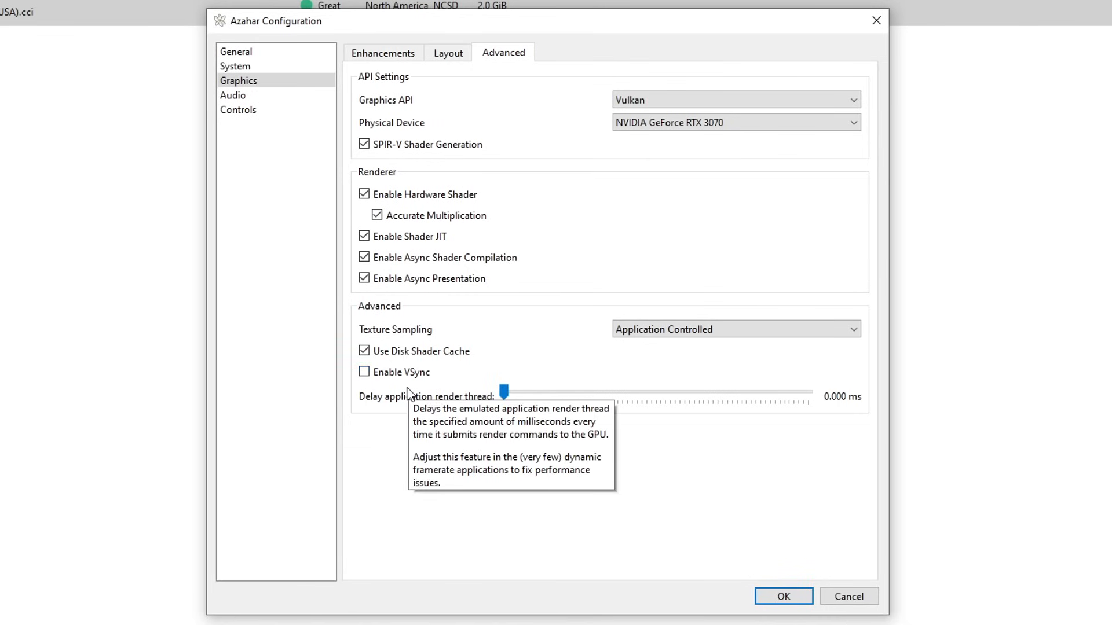
pyautogui.moveTo(469, 399)
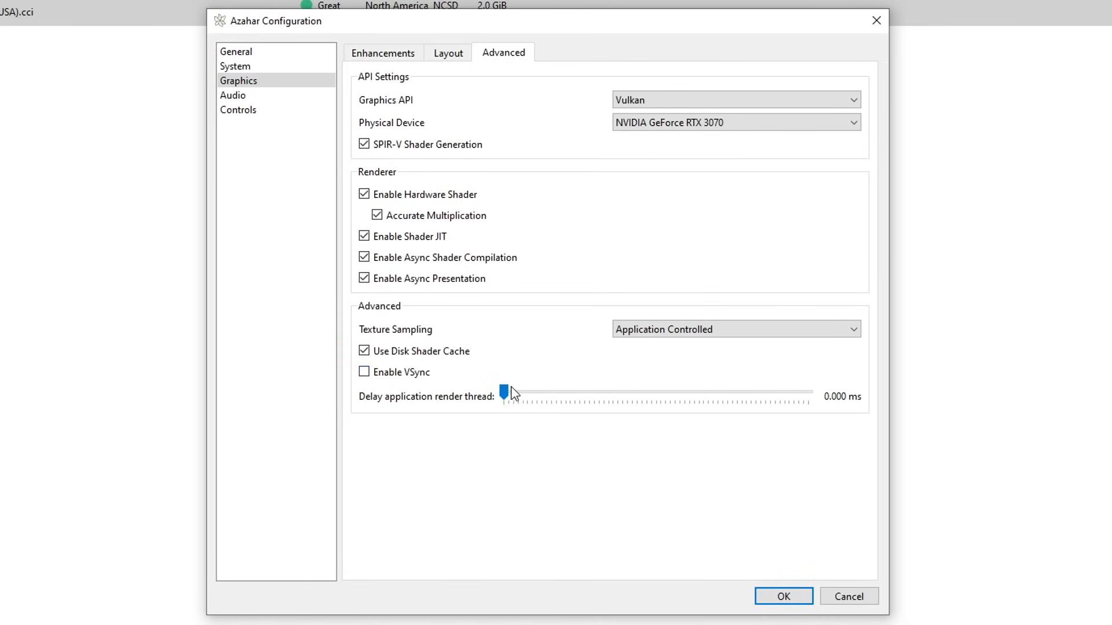
pyautogui.click(363, 372)
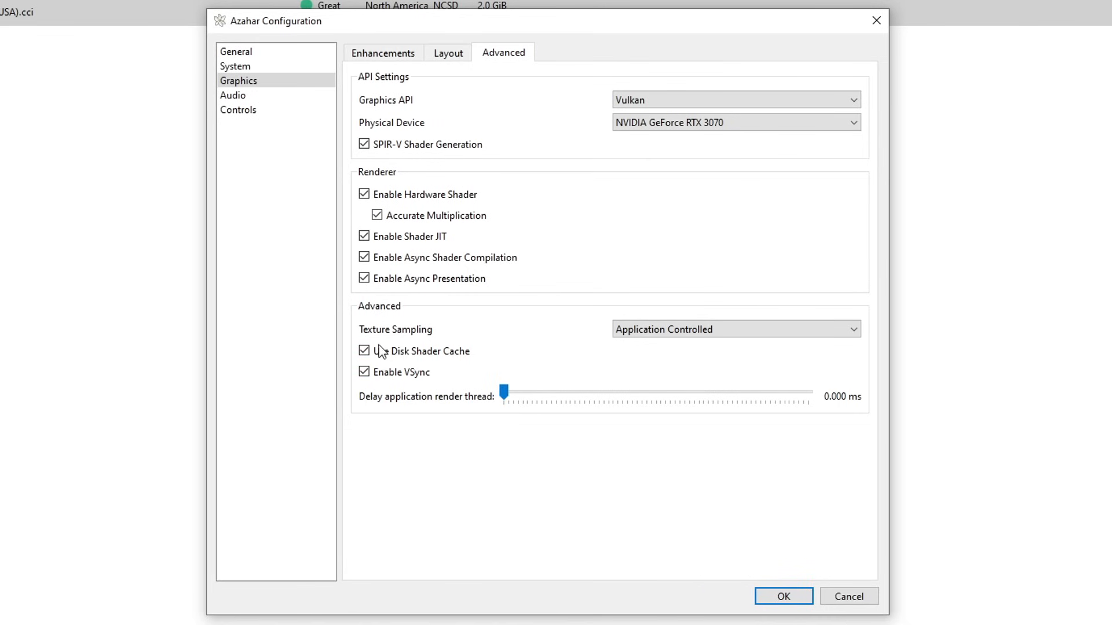
pyautogui.moveTo(579, 374)
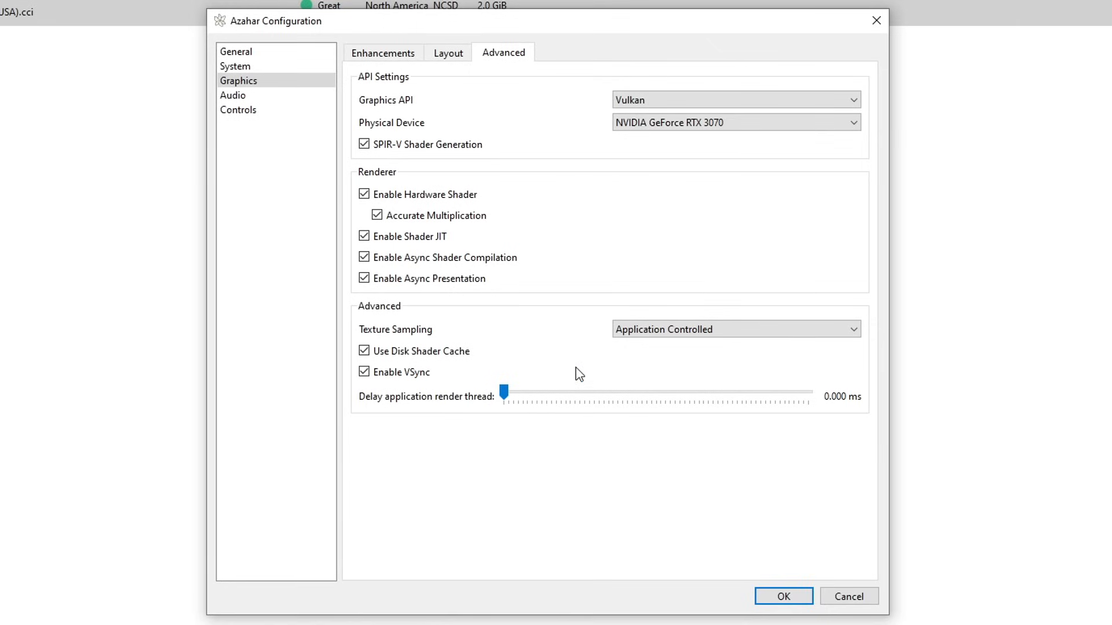
# - Show the Audio settings with HLE emulation, audio stretching and 100% volume
pyautogui.click(233, 95)
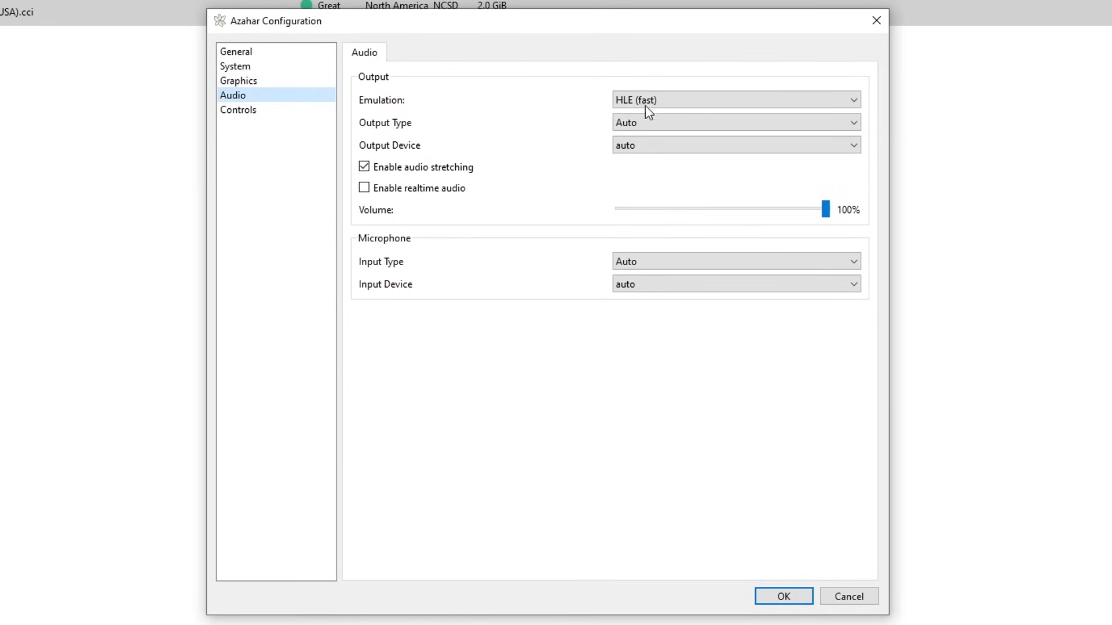
pyautogui.moveTo(558, 218)
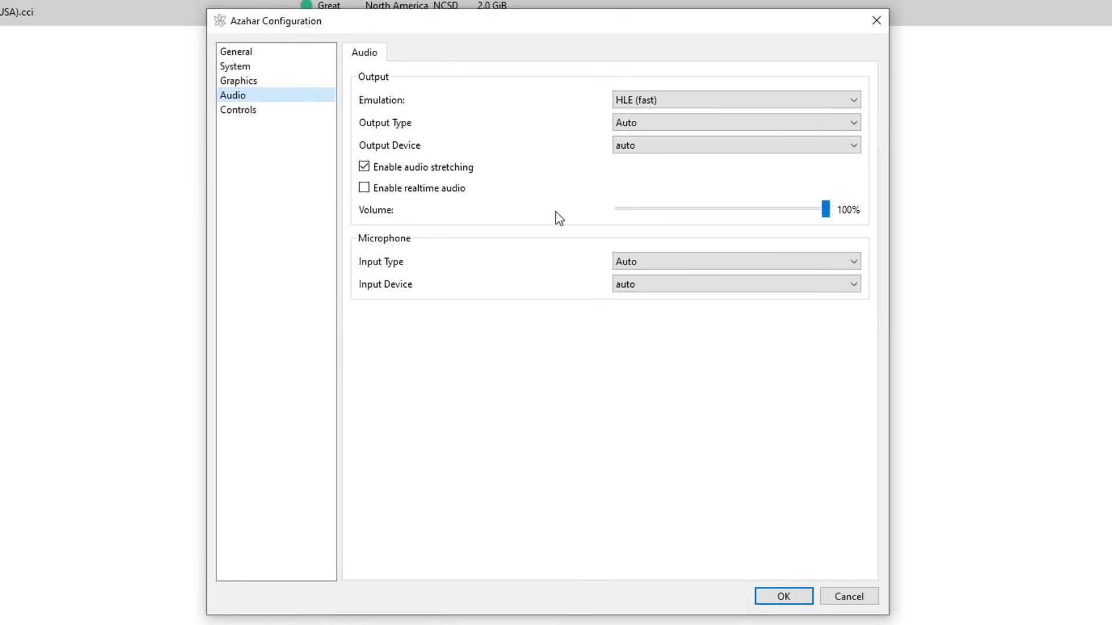
pyautogui.moveTo(536, 241)
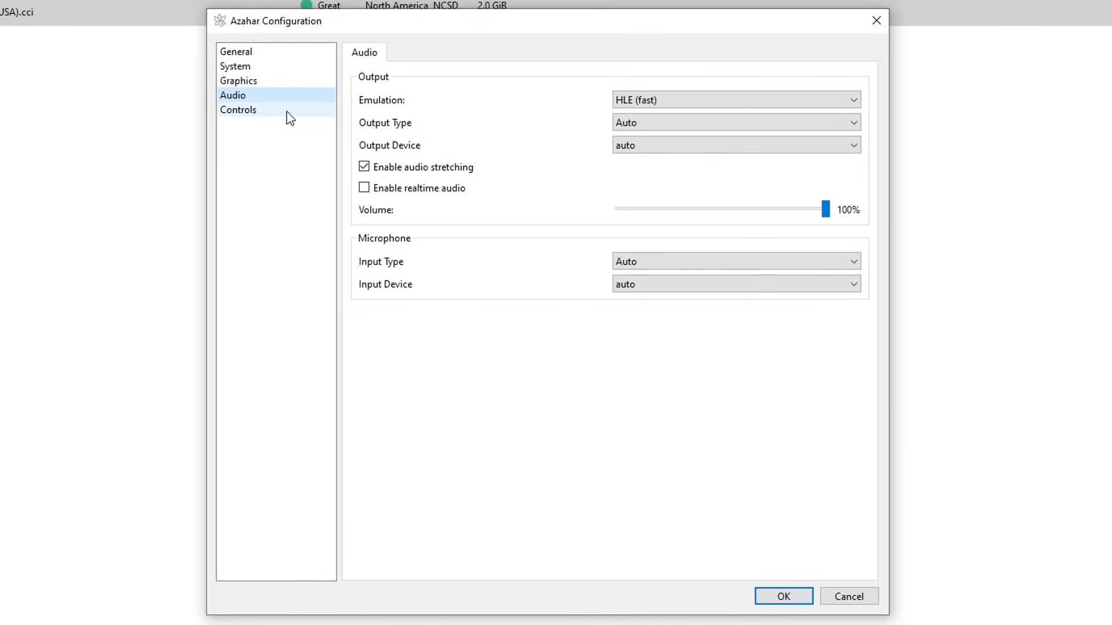
# - Show the Controls input mappings of the default profile, bound to keyboard keys
pyautogui.click(238, 109)
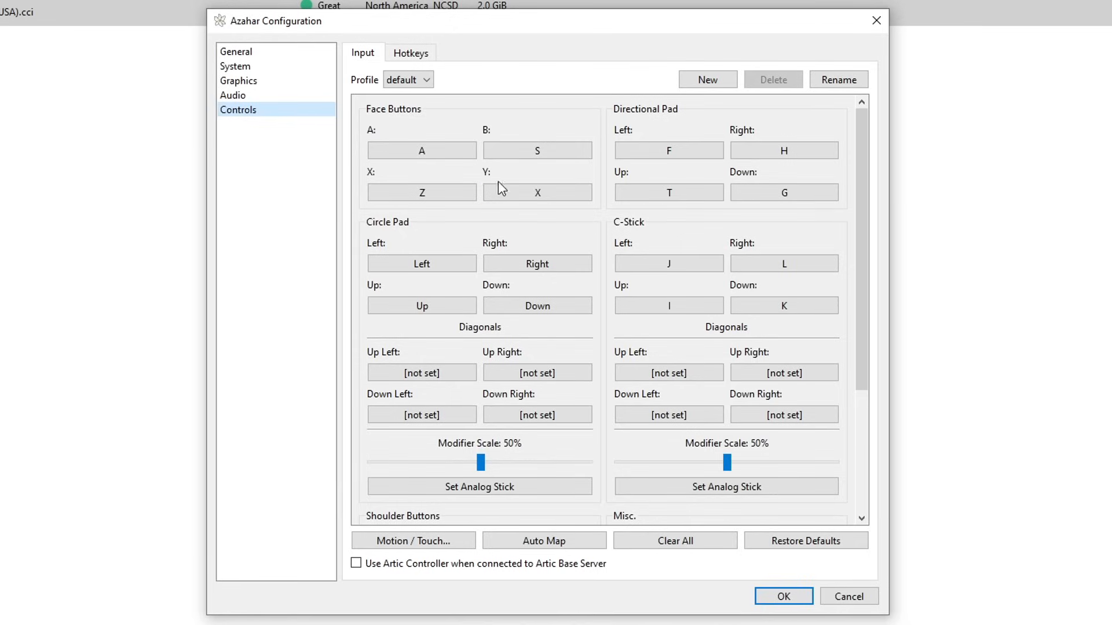
pyautogui.moveTo(595, 185)
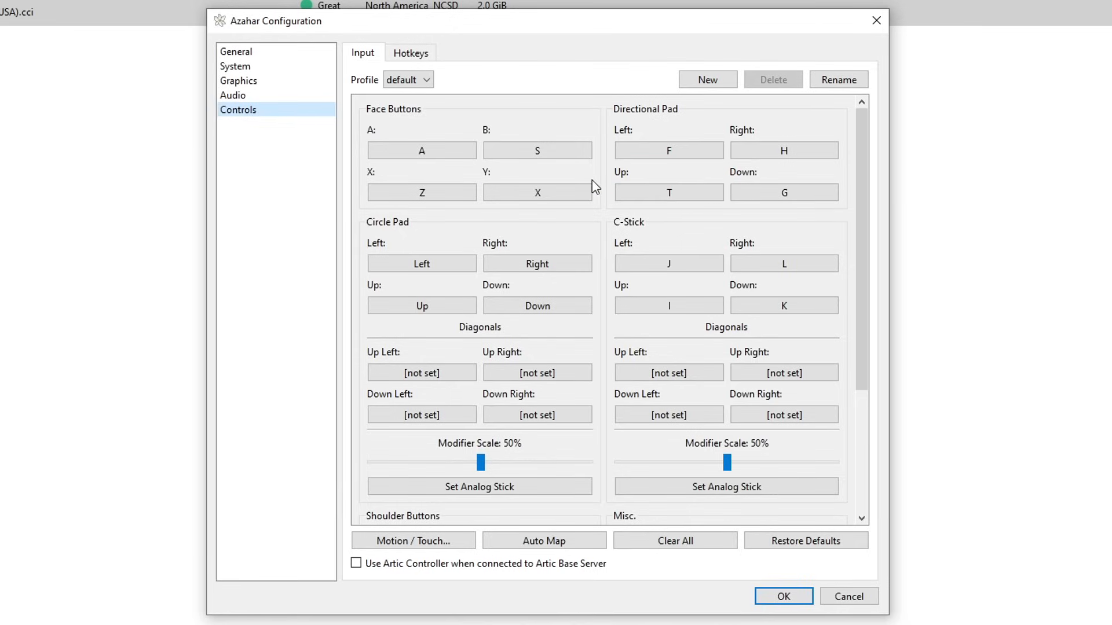
pyautogui.click(668, 193)
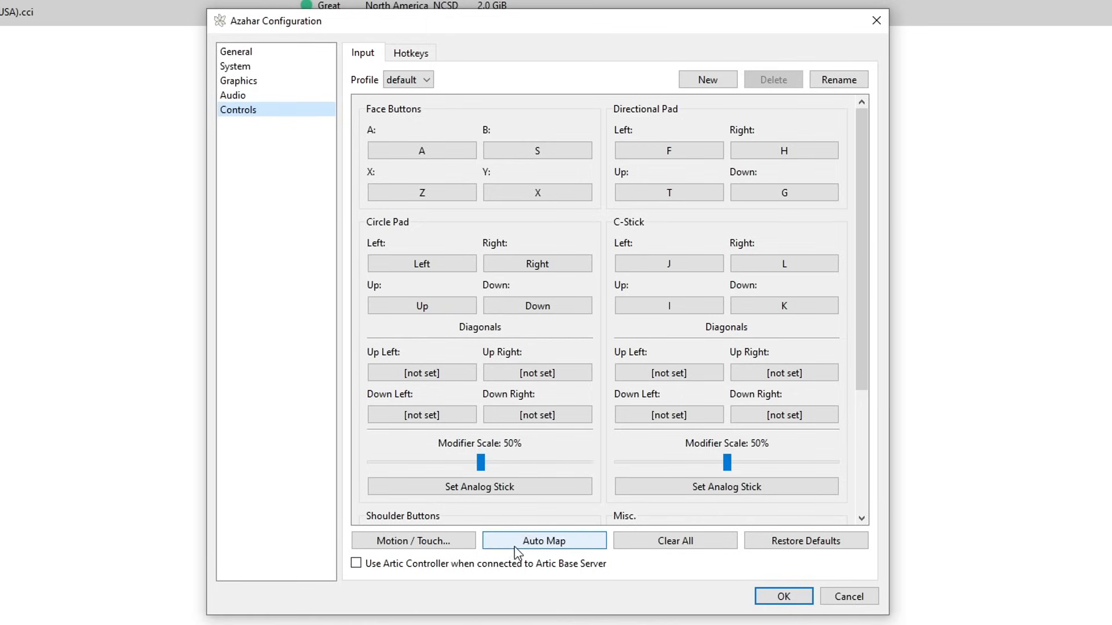
pyautogui.moveTo(576, 556)
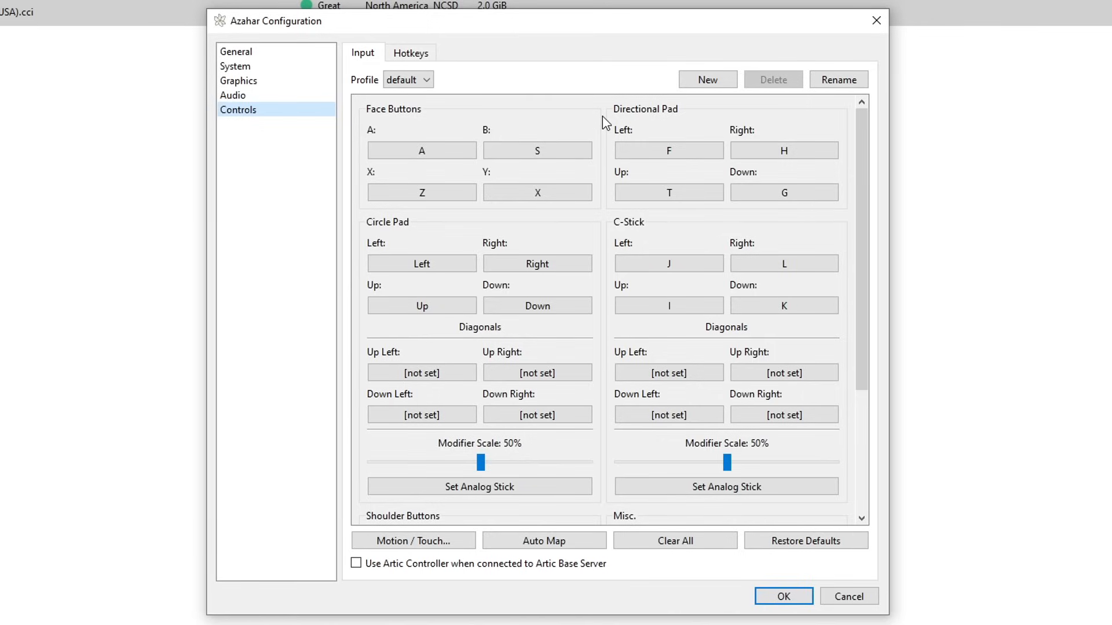
pyautogui.moveTo(593, 217)
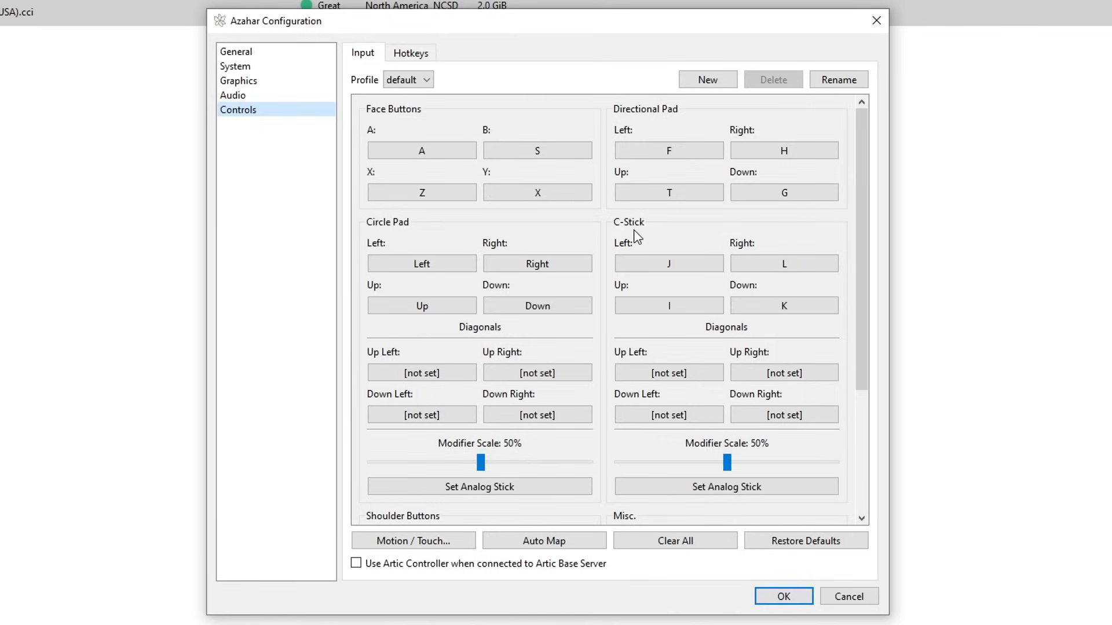
pyautogui.click(668, 192)
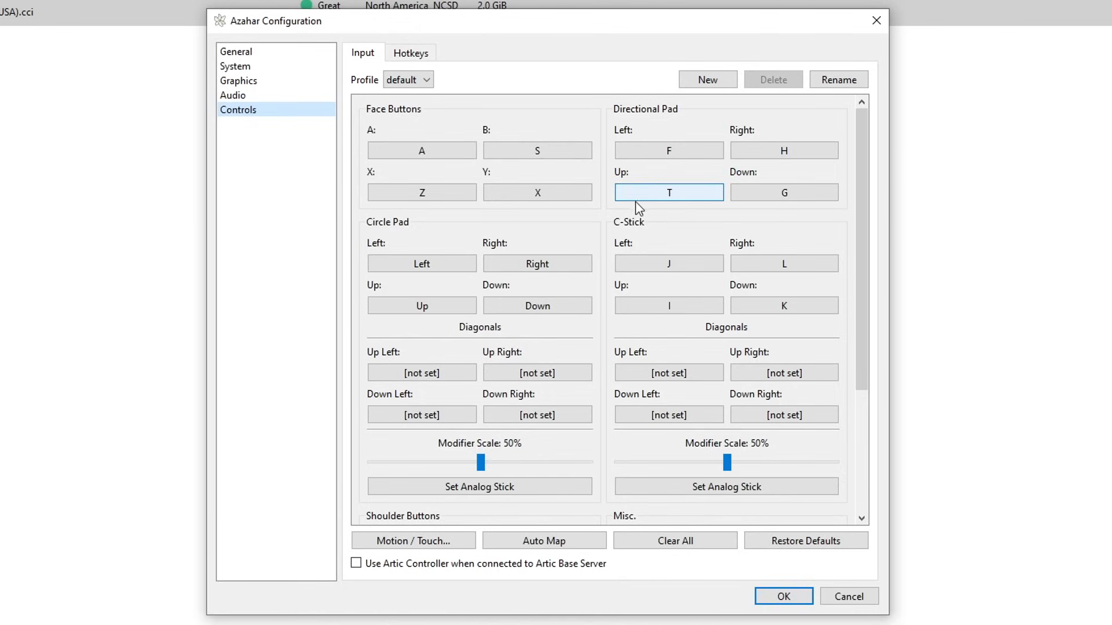
pyautogui.click(537, 414)
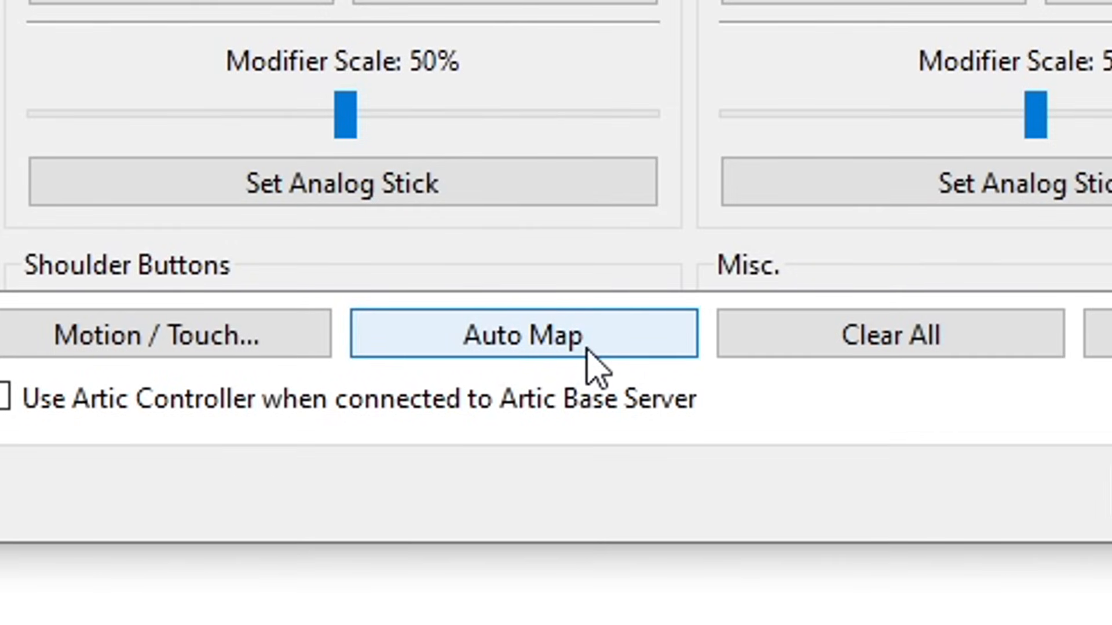
# - Start Auto Map and acknowledge the prompt to press a joystick button
pyautogui.click(521, 334)
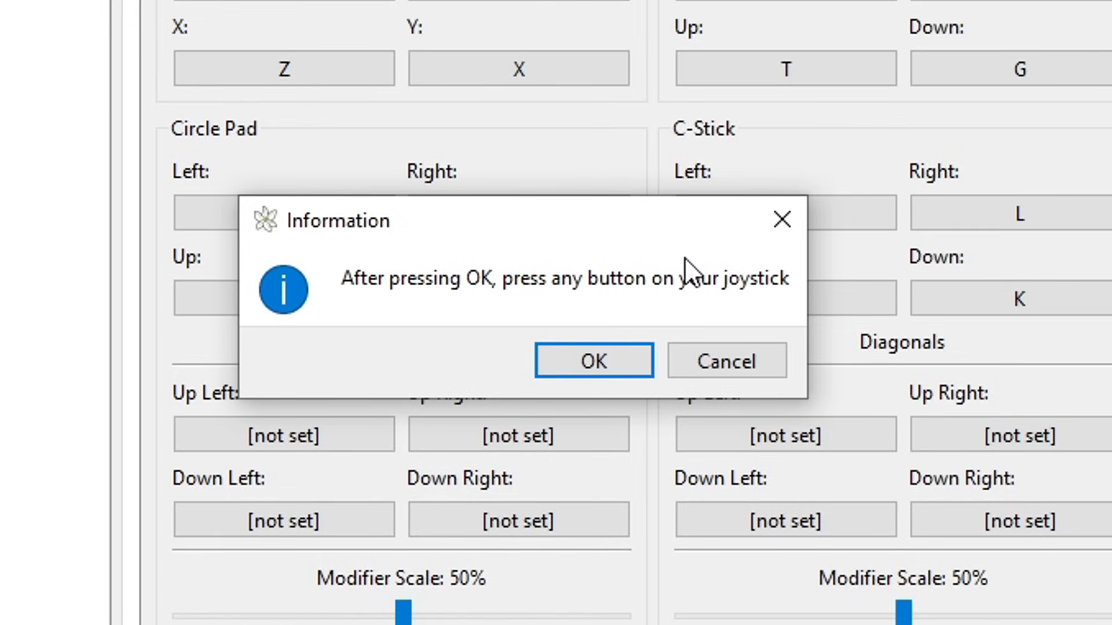
pyautogui.moveTo(608, 315)
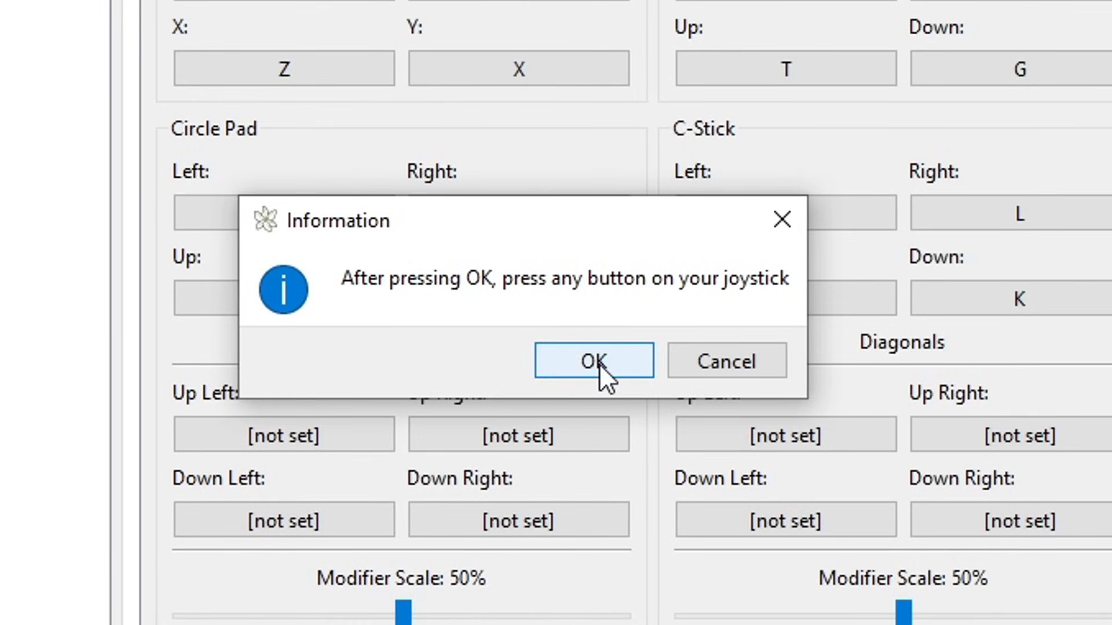
pyautogui.click(593, 361)
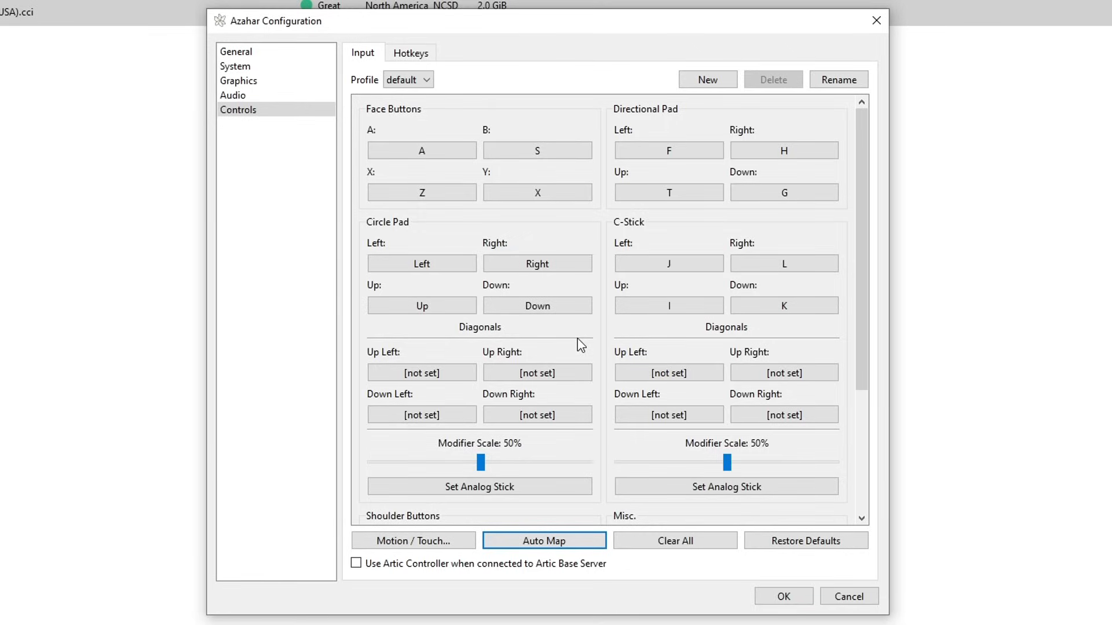
# - Let Auto Map bind all inputs to the joystick, re-record D-pad Left and check the bindings
pyautogui.click(544, 541)
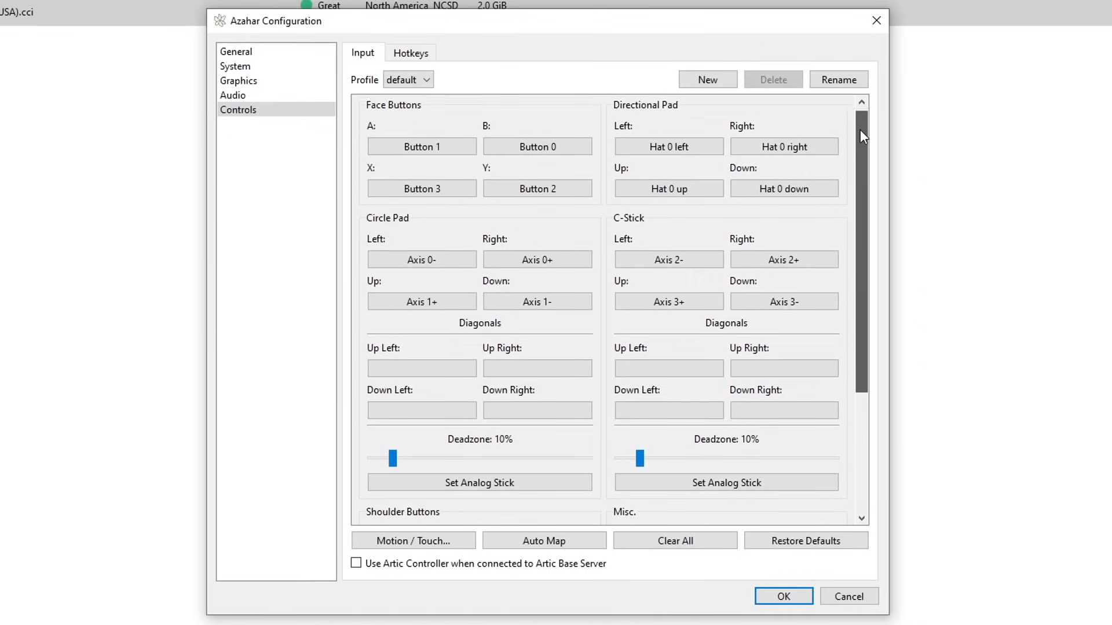
pyautogui.scroll(-3)
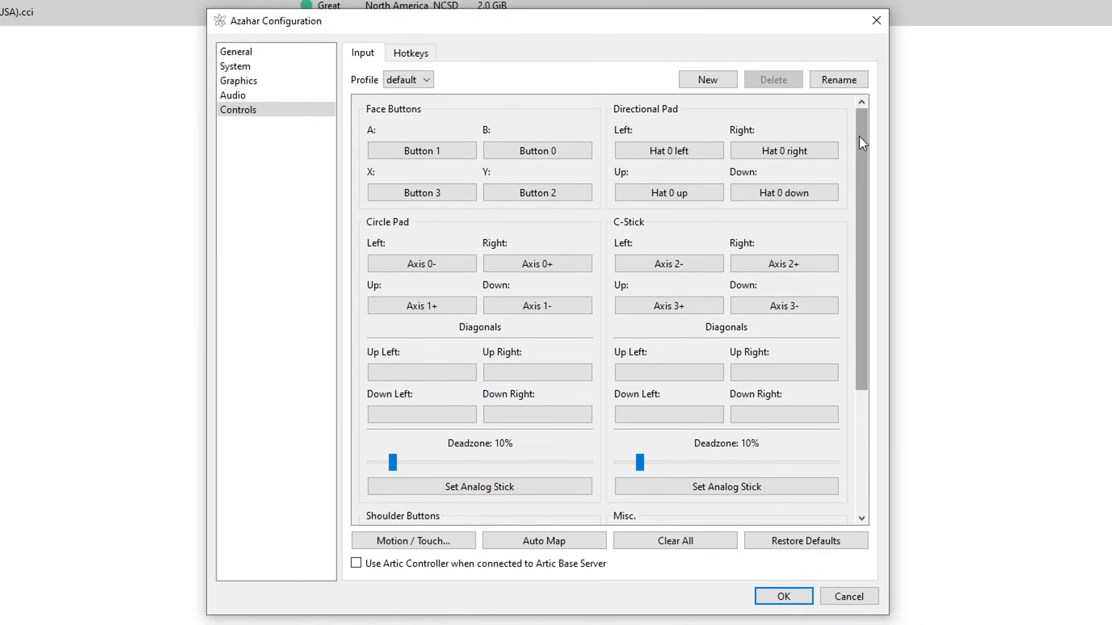
pyautogui.scroll(-3)
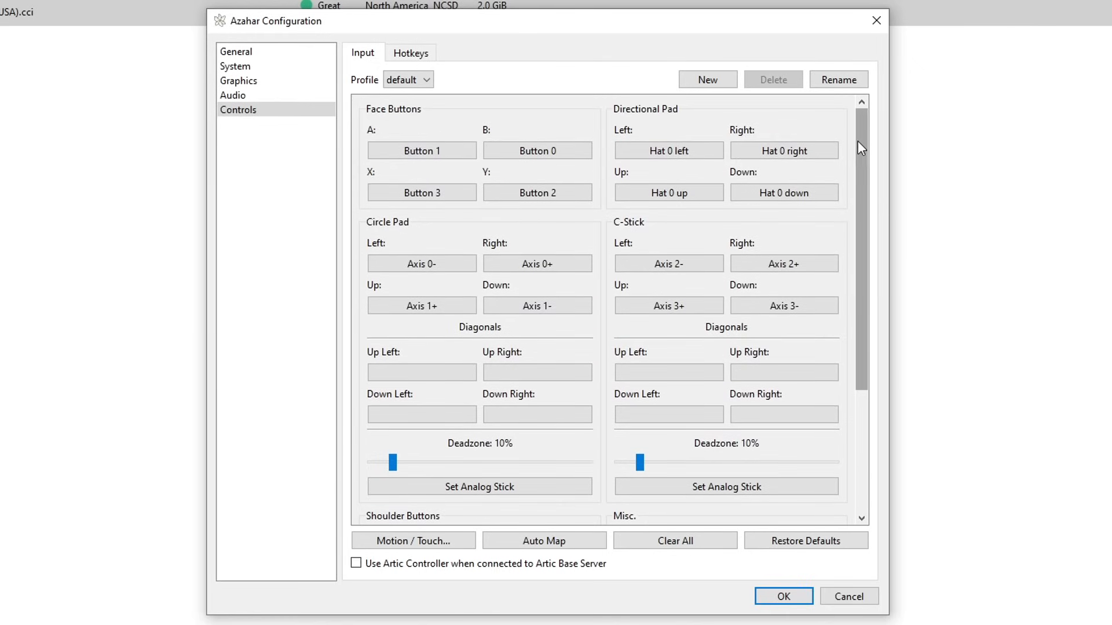
pyautogui.click(667, 151)
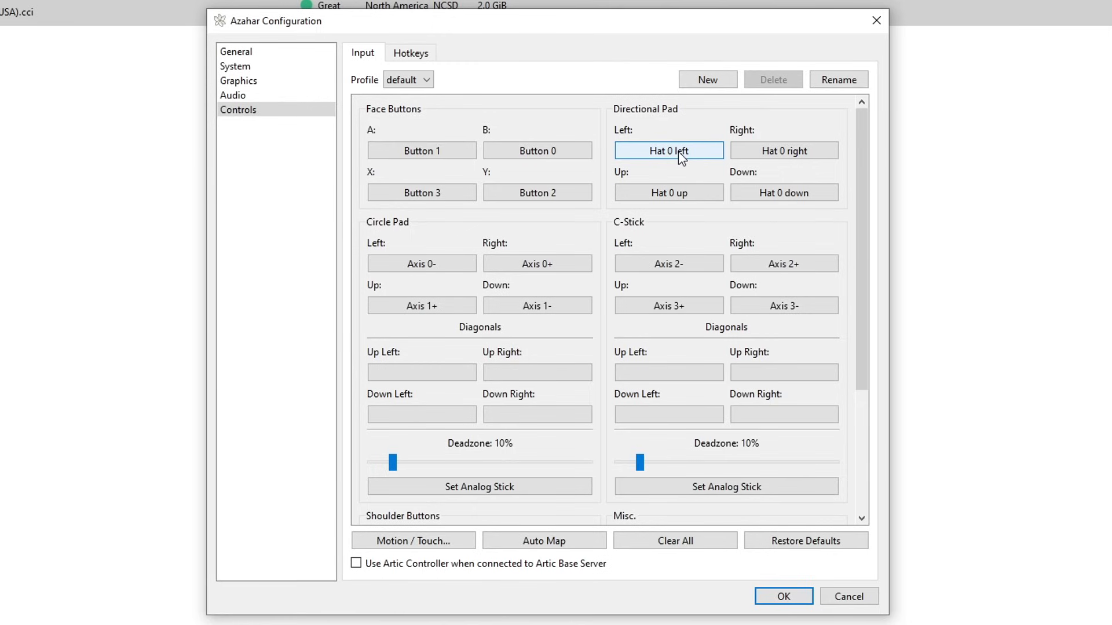
pyautogui.click(667, 151)
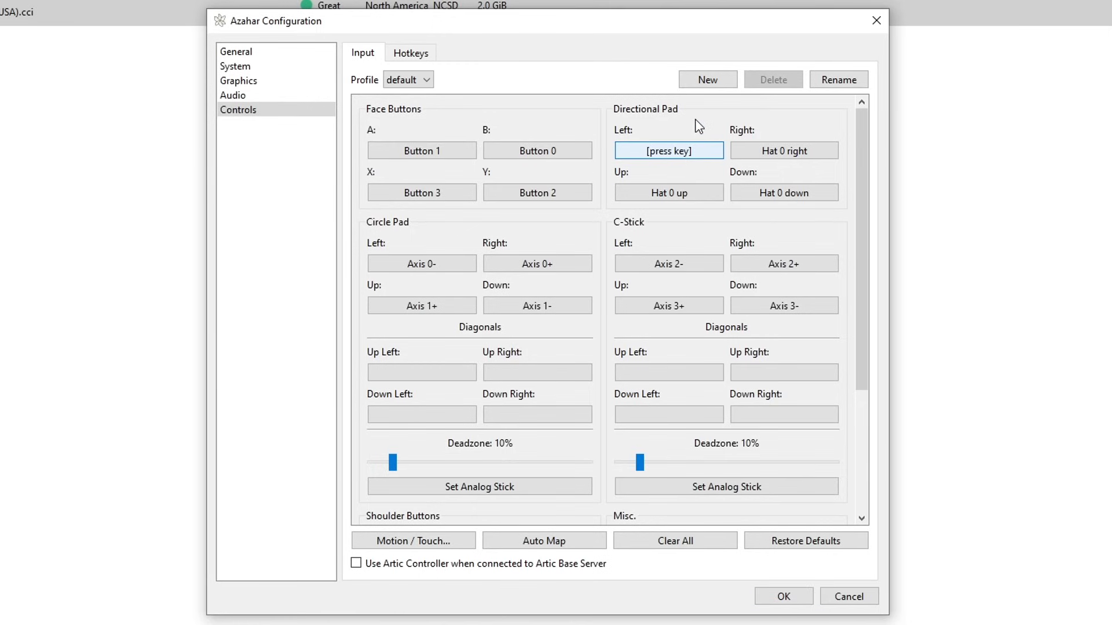
pyautogui.scroll(-3)
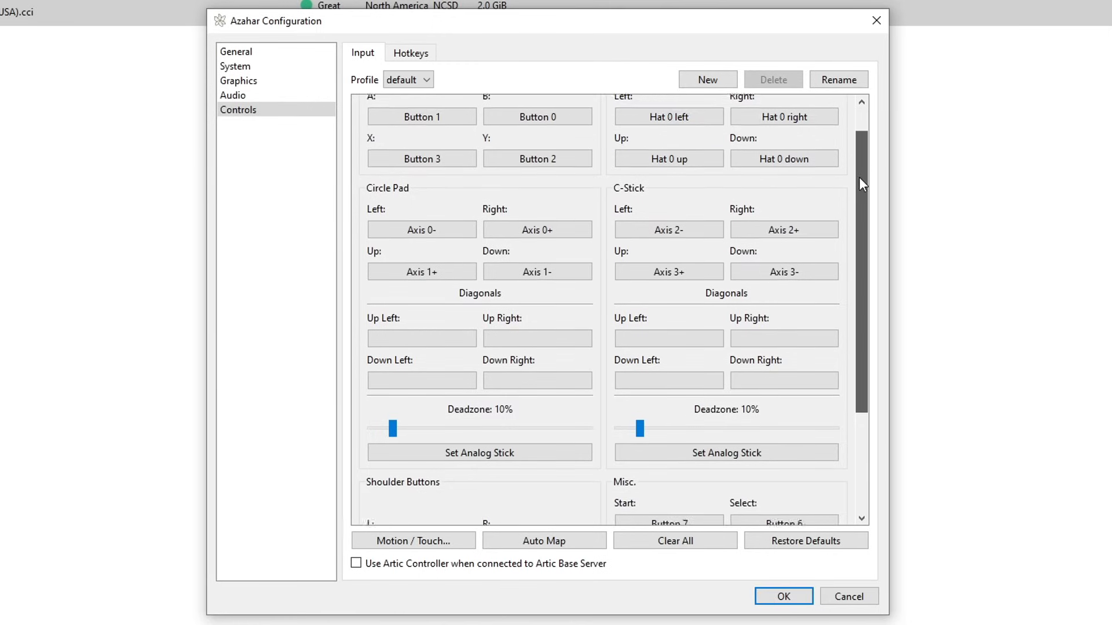
pyautogui.scroll(-3)
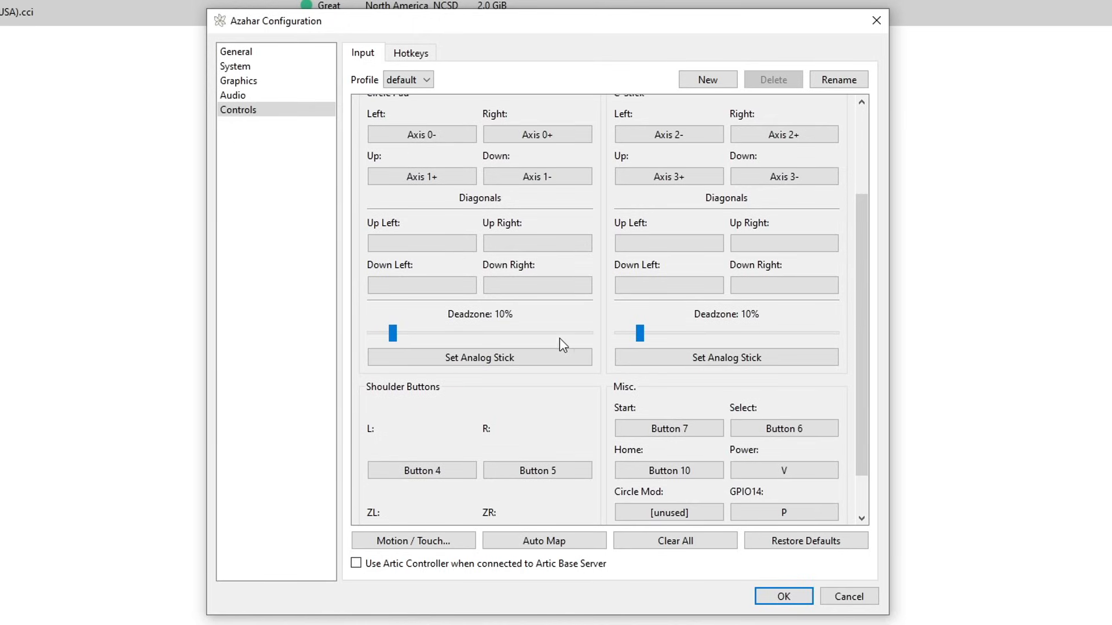
pyautogui.scroll(-3)
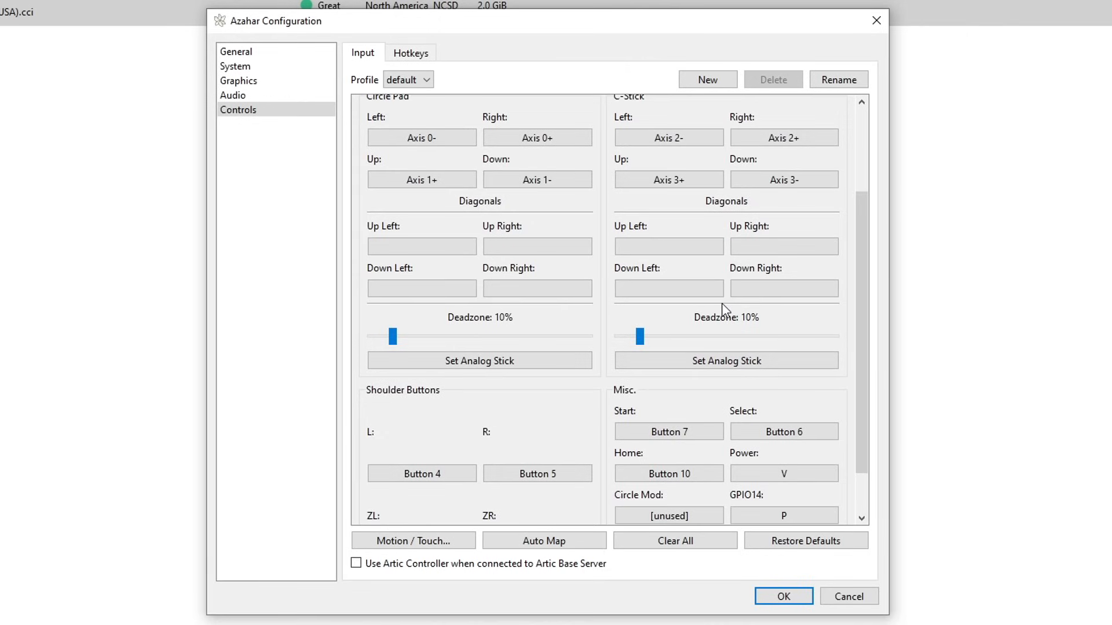
pyautogui.moveTo(693, 312)
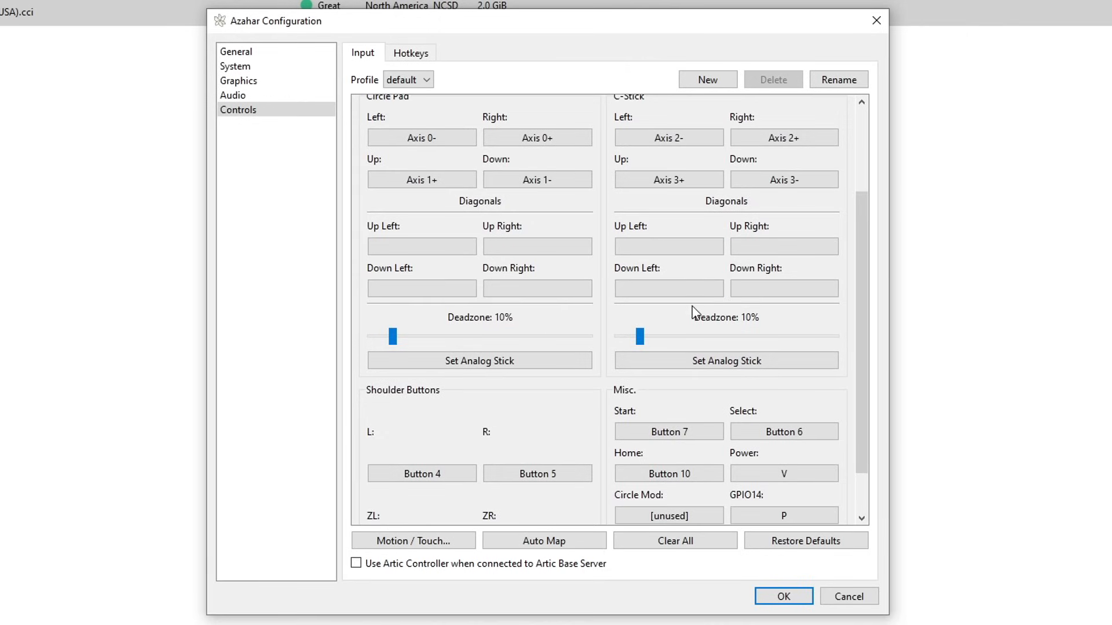
pyautogui.moveTo(578, 345)
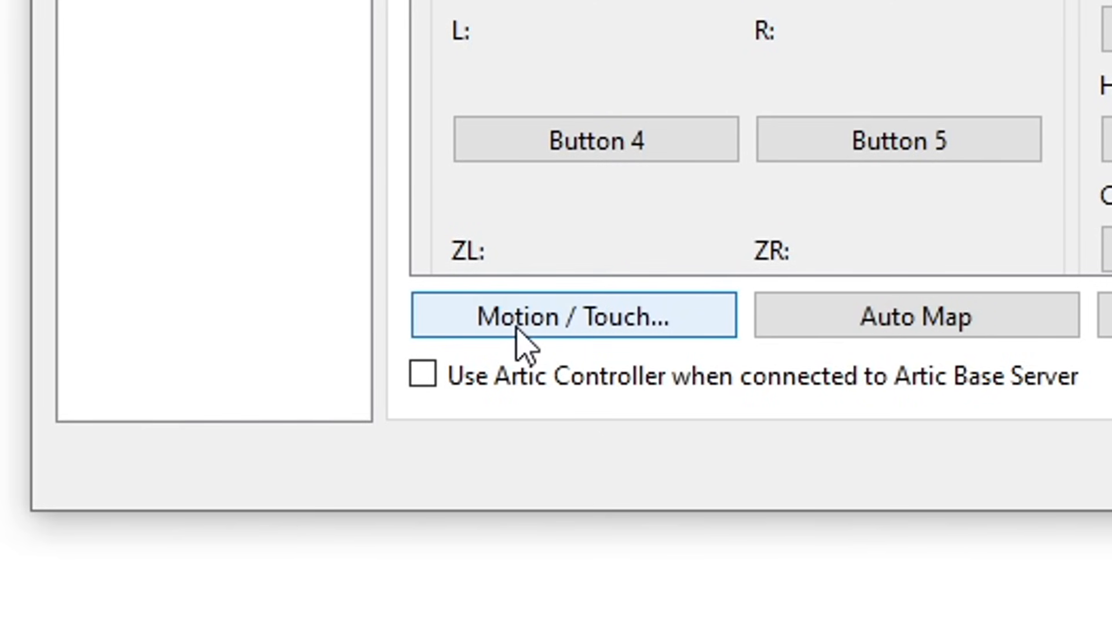
pyautogui.click(573, 315)
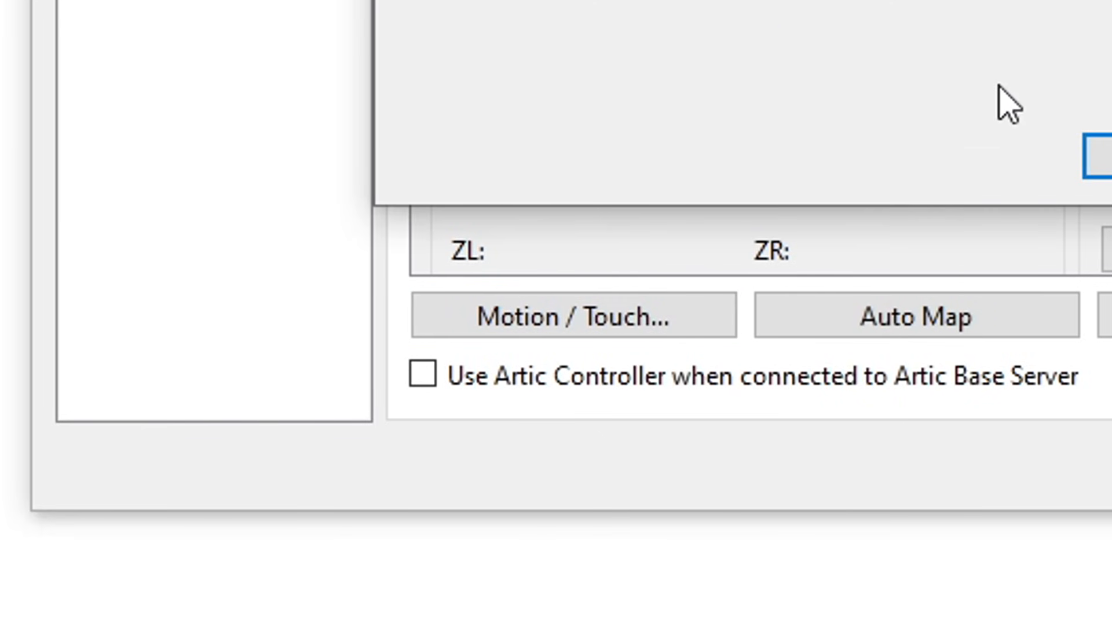
pyautogui.click(573, 315)
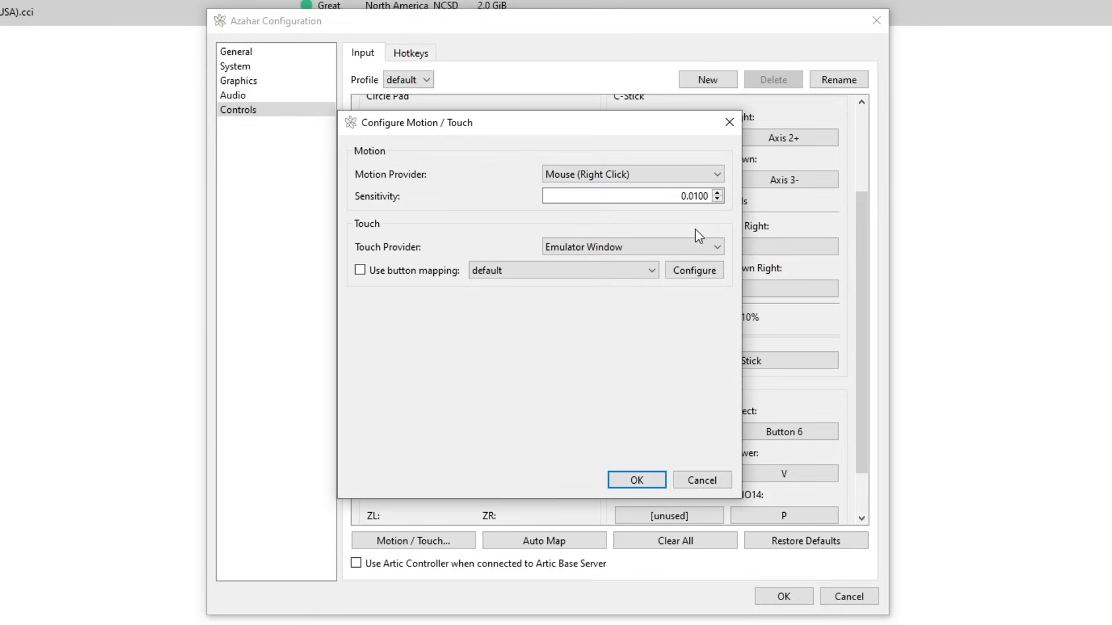
pyautogui.moveTo(399, 253)
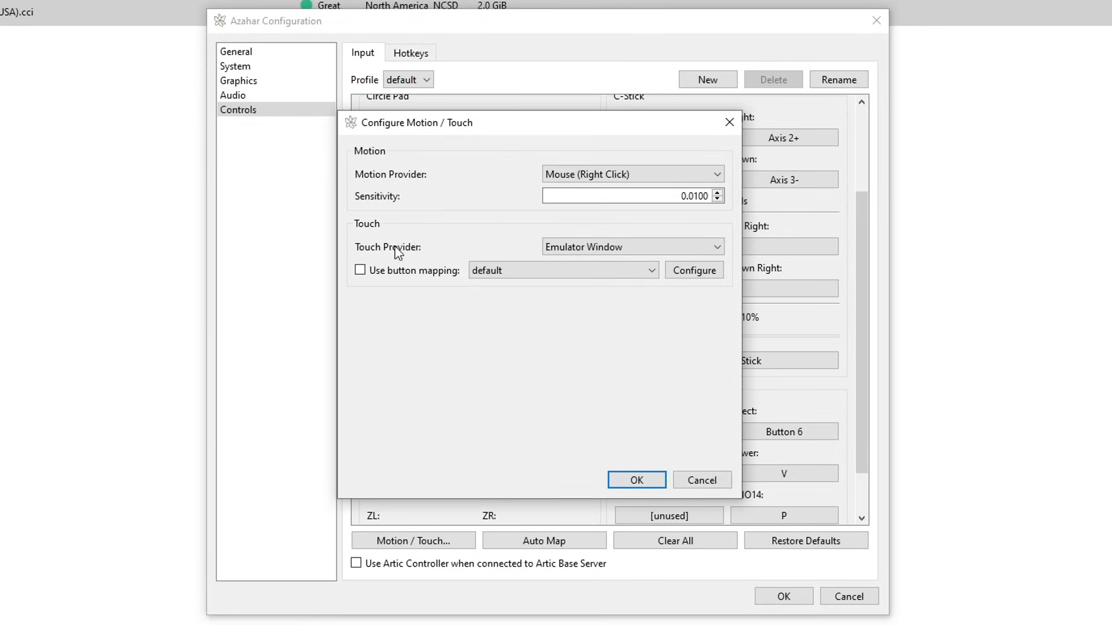
pyautogui.moveTo(897, 291)
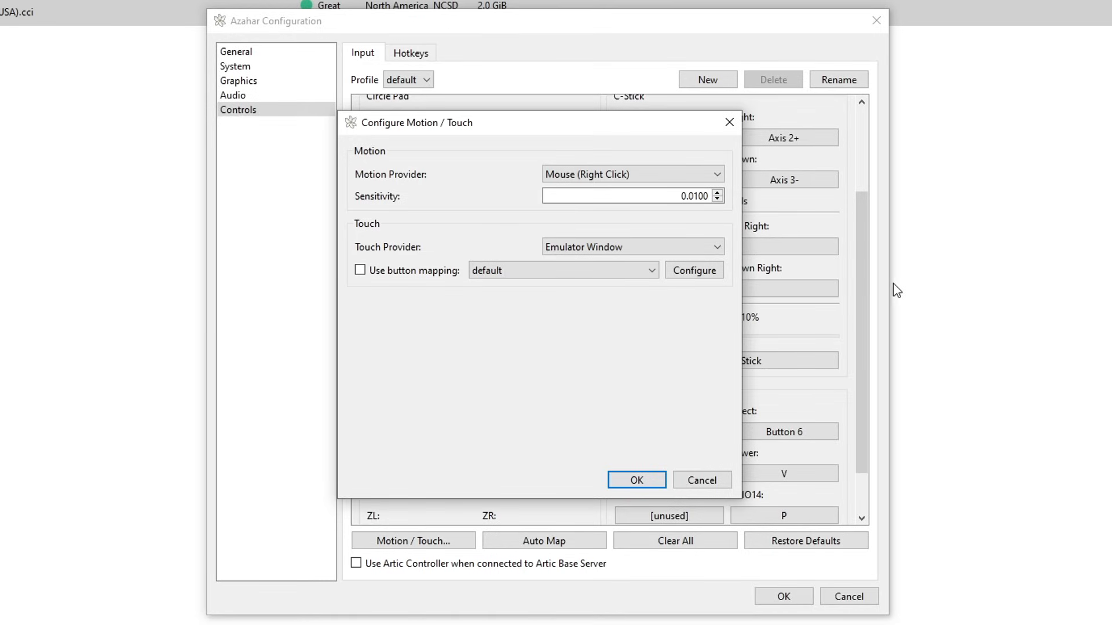
pyautogui.moveTo(825, 236)
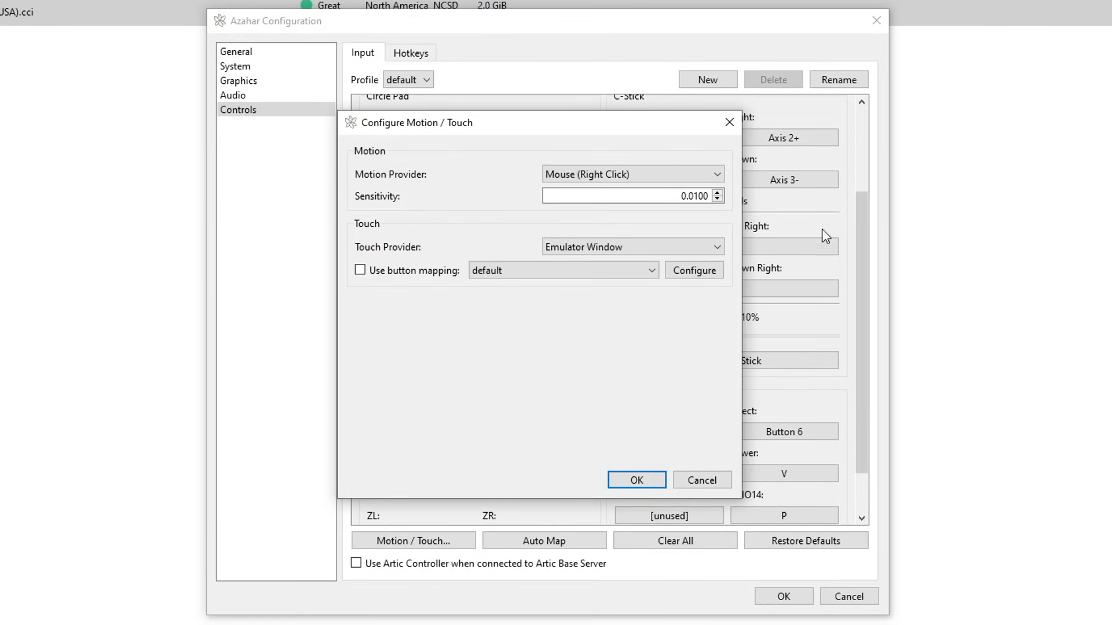
pyautogui.moveTo(671, 344)
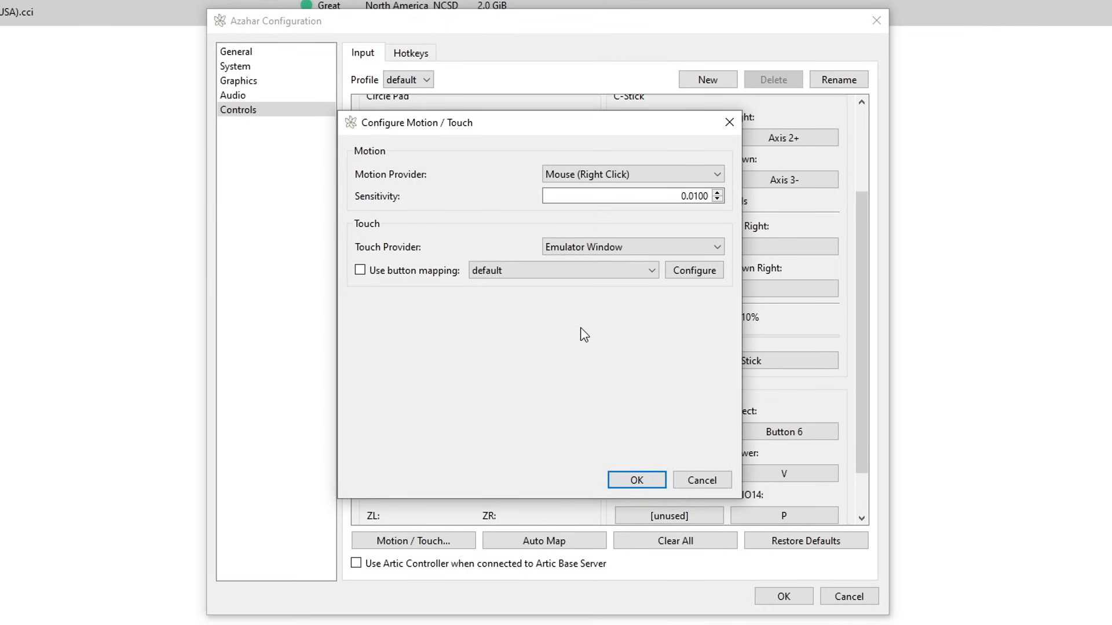
pyautogui.moveTo(479, 326)
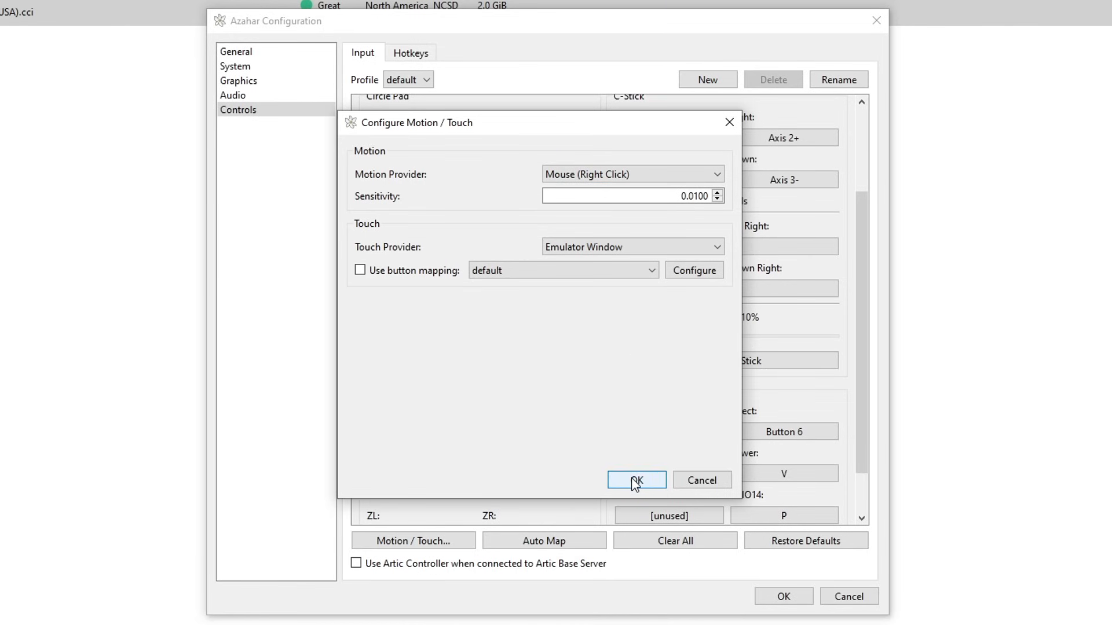
pyautogui.click(635, 479)
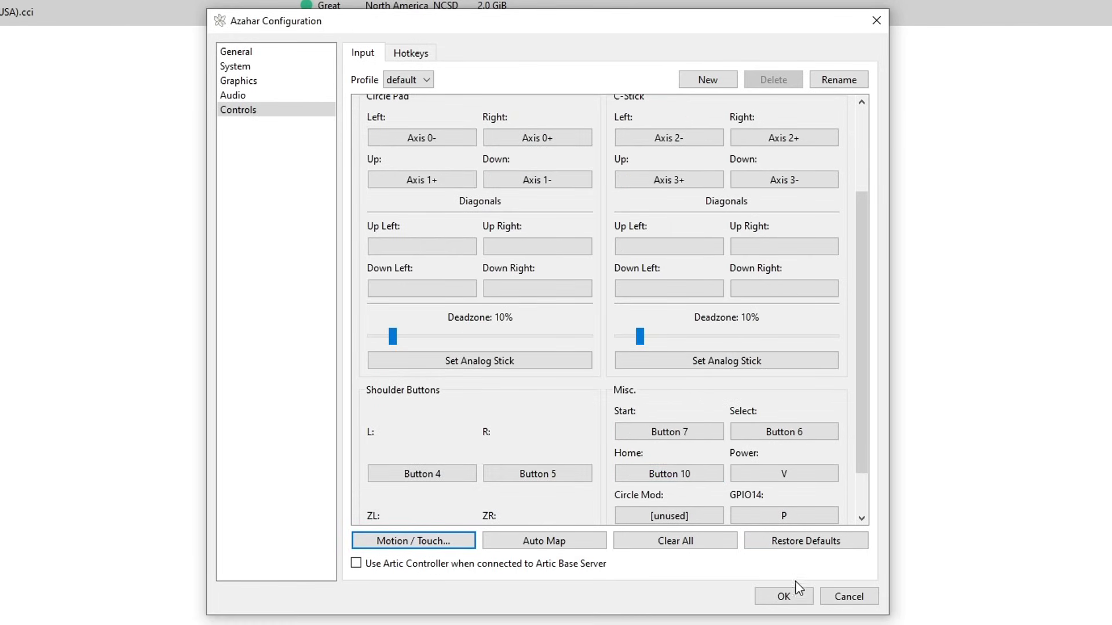
# - Confirm the configuration with OK and launch Monster Hunter Generations from the game list
pyautogui.click(782, 595)
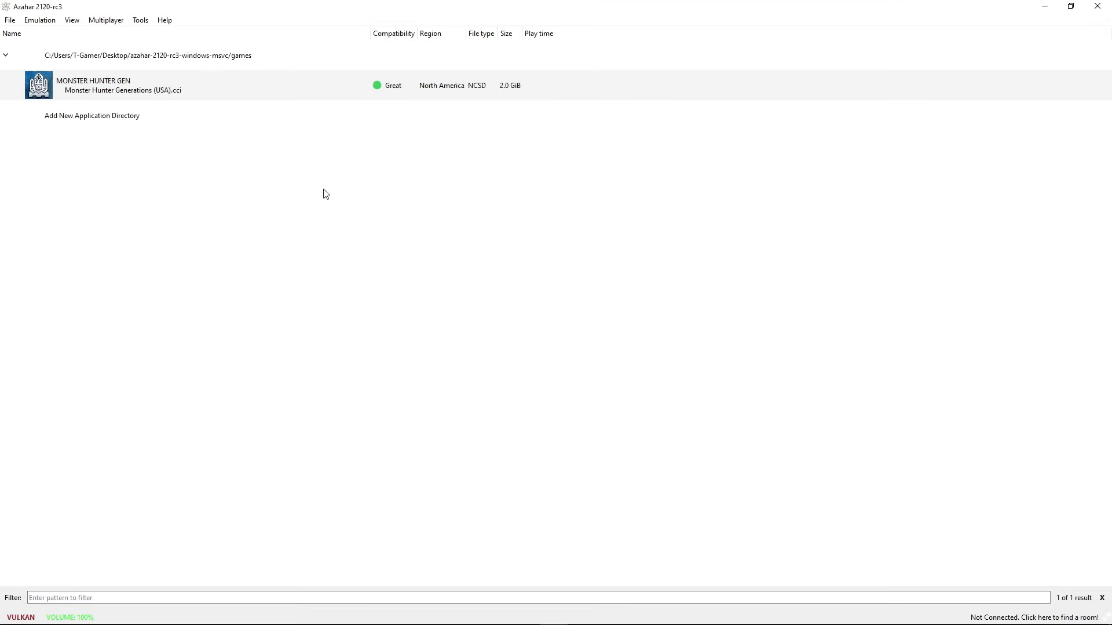
pyautogui.click(121, 85)
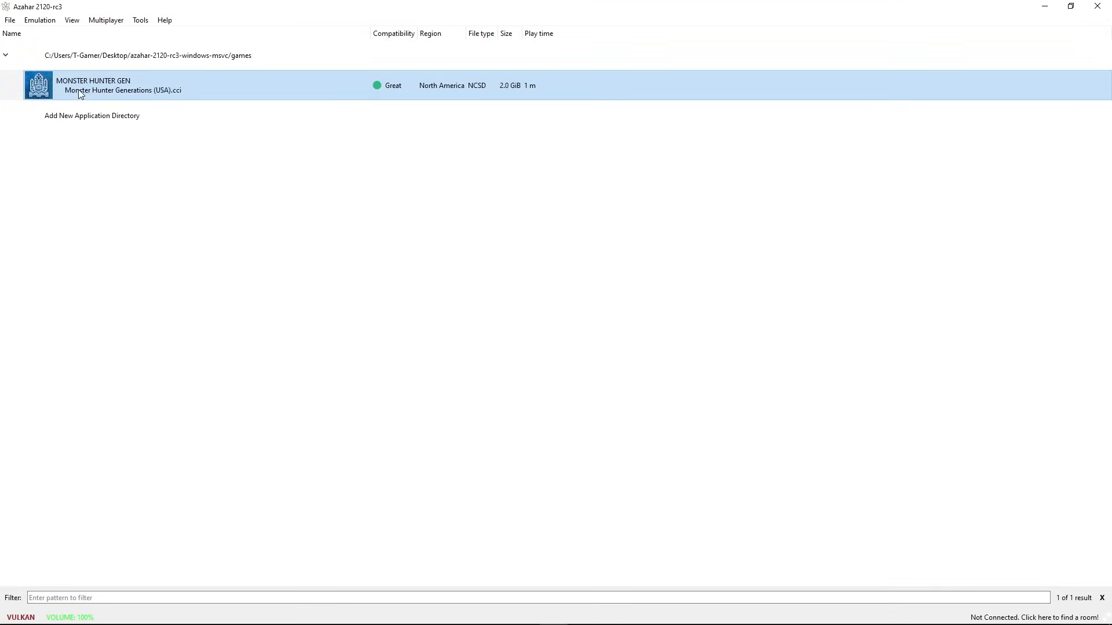
pyautogui.doubleClick(121, 85)
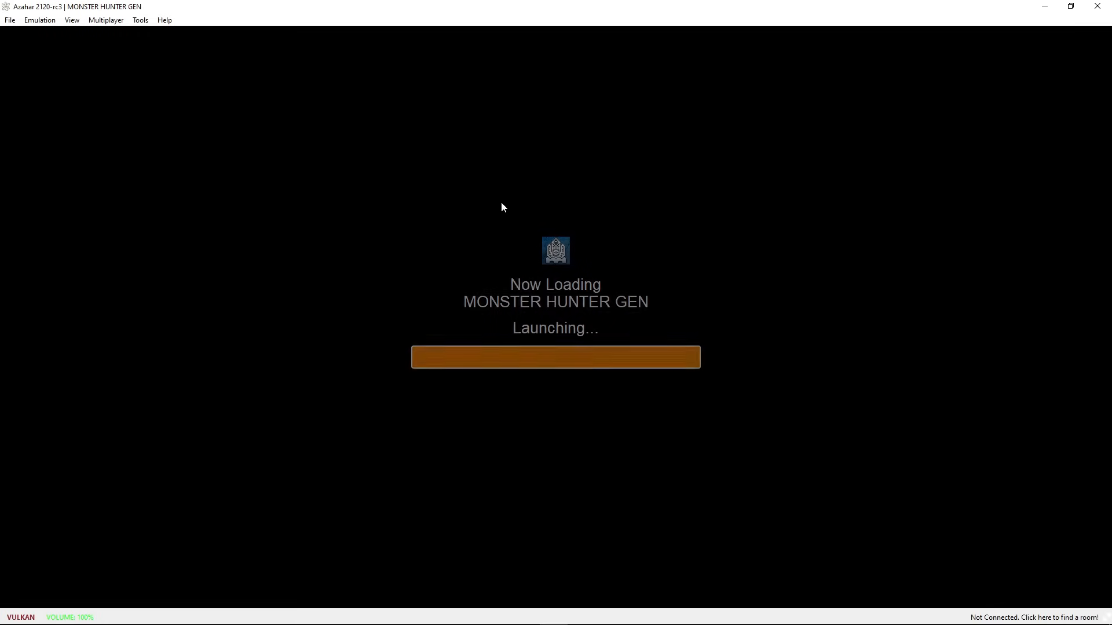